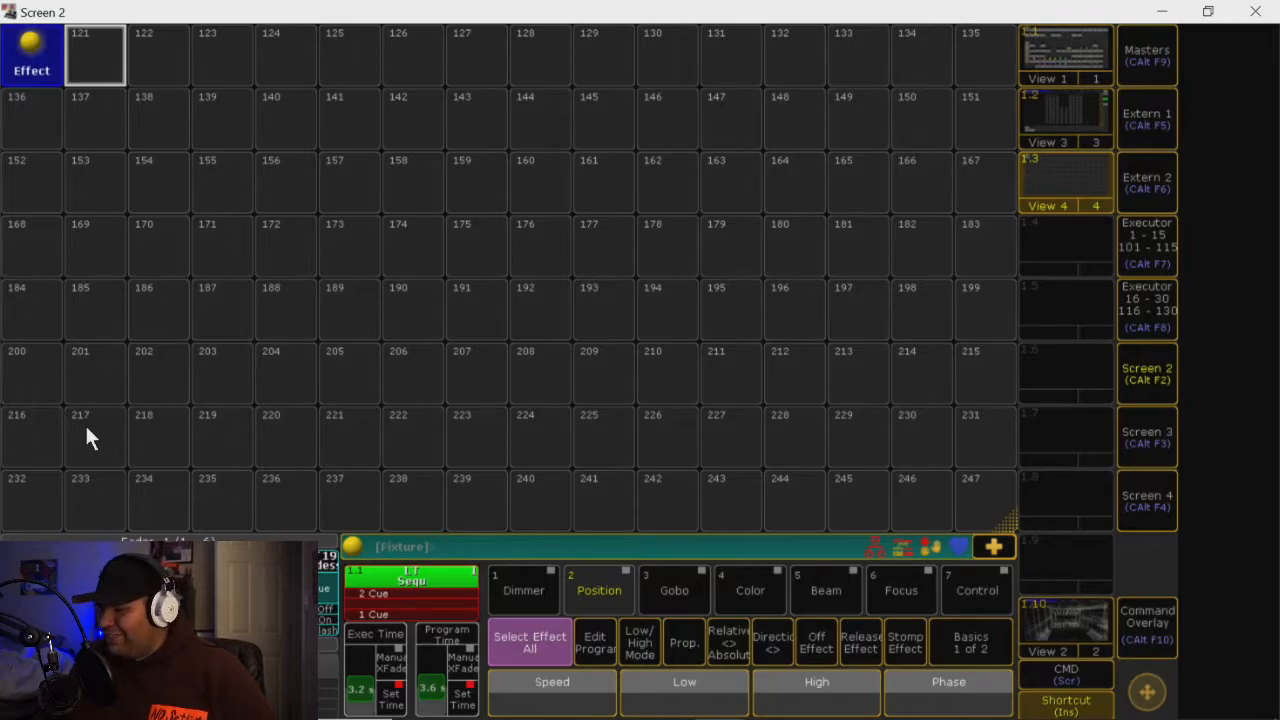
{"action": "mouse_move", "coordinate": [32, 424]}
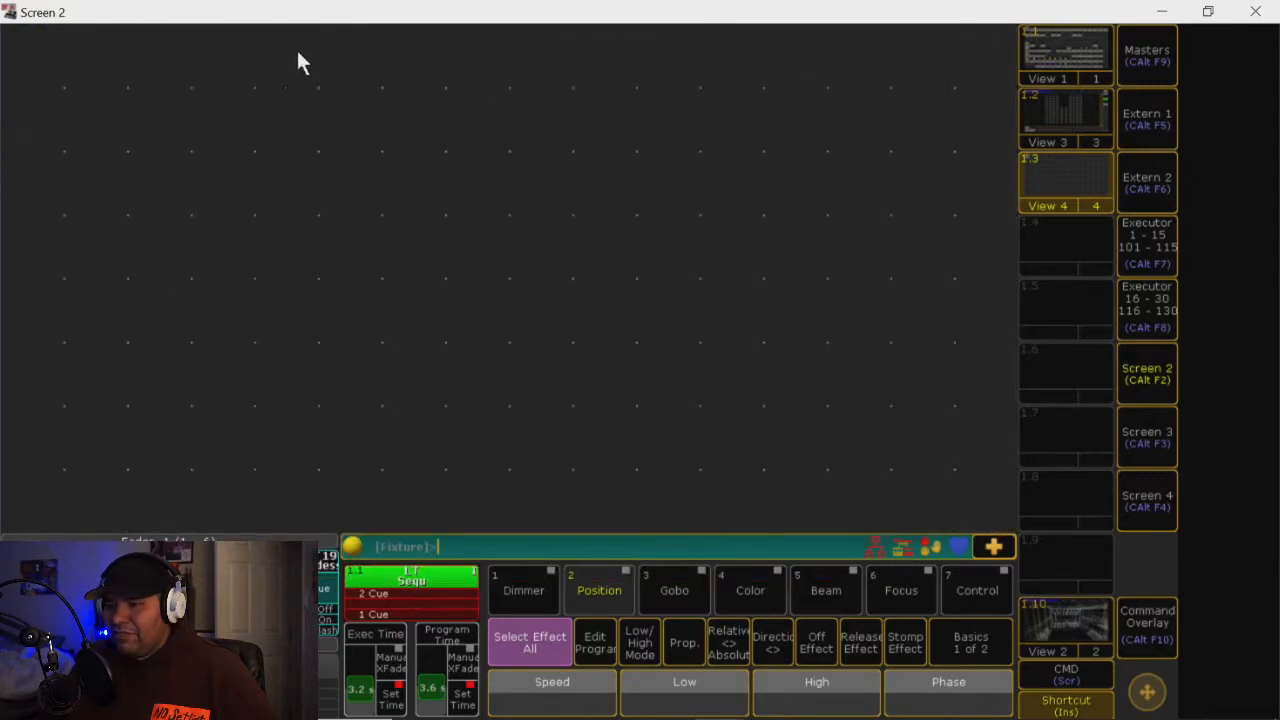
{"action": "mouse_move", "coordinate": [330, 48]}
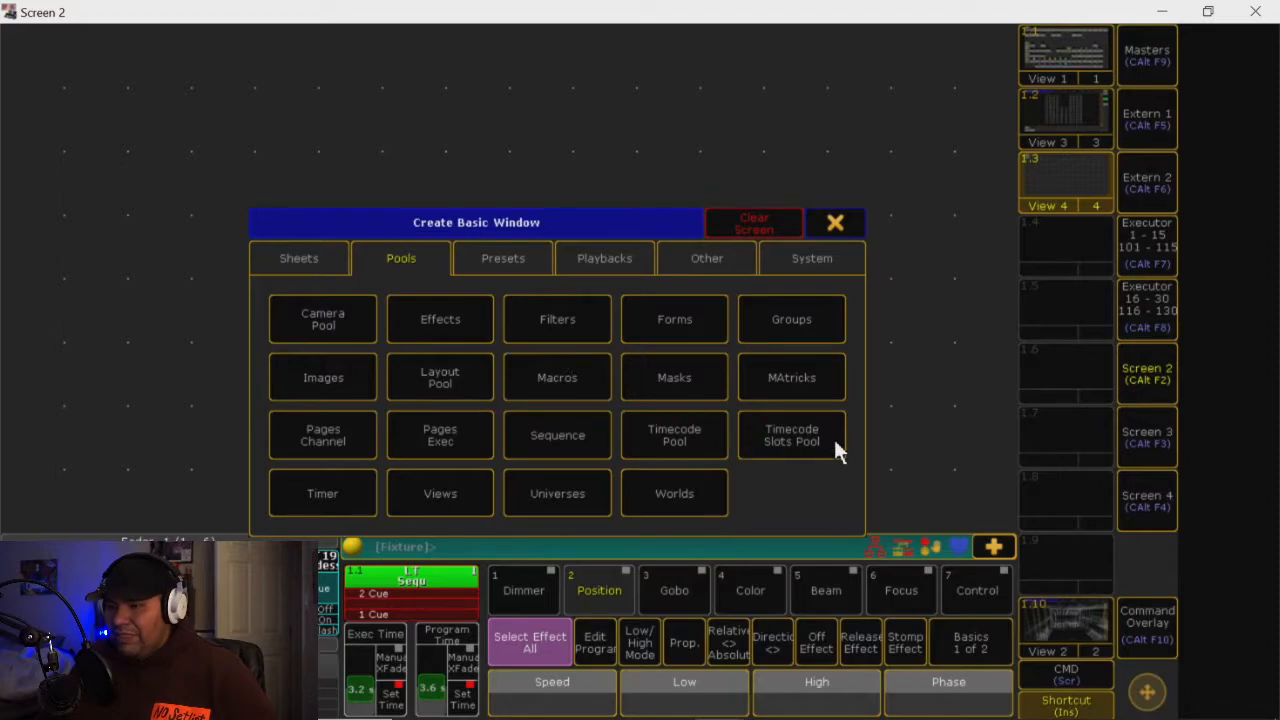
{"action": "mouse_move", "coordinate": [412, 258]}
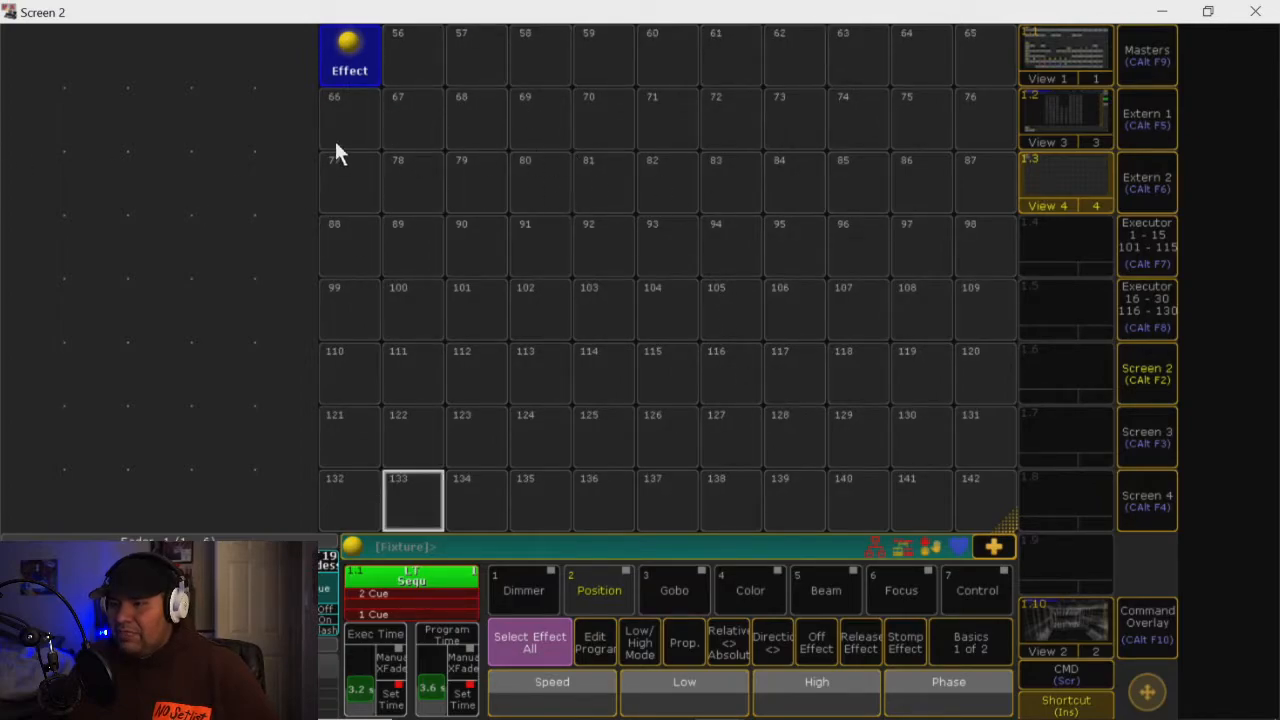
{"action": "mouse_move", "coordinate": [420, 124]}
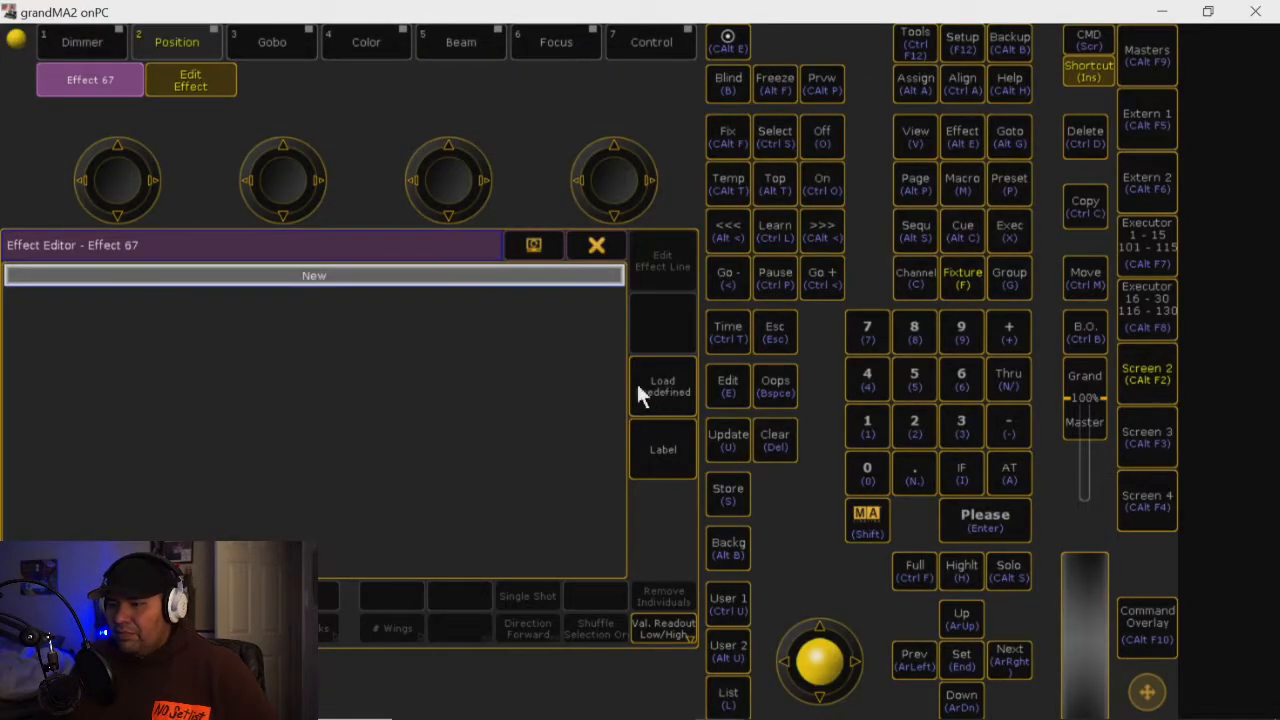
Choose Dimmer Sin from the predefined effect list so effect 121 holds it
{"action": "left_click", "coordinate": [662, 386]}
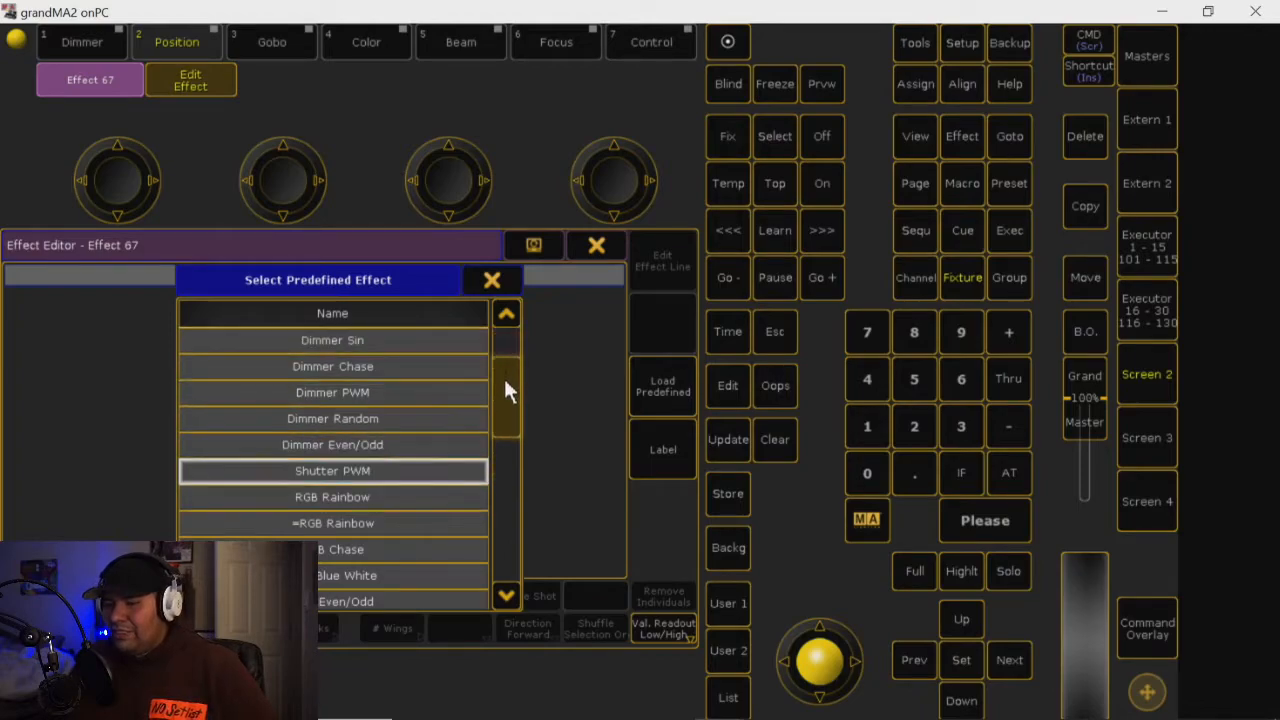
{"action": "scroll", "scroll_direction": "down", "scroll_amount": 3}
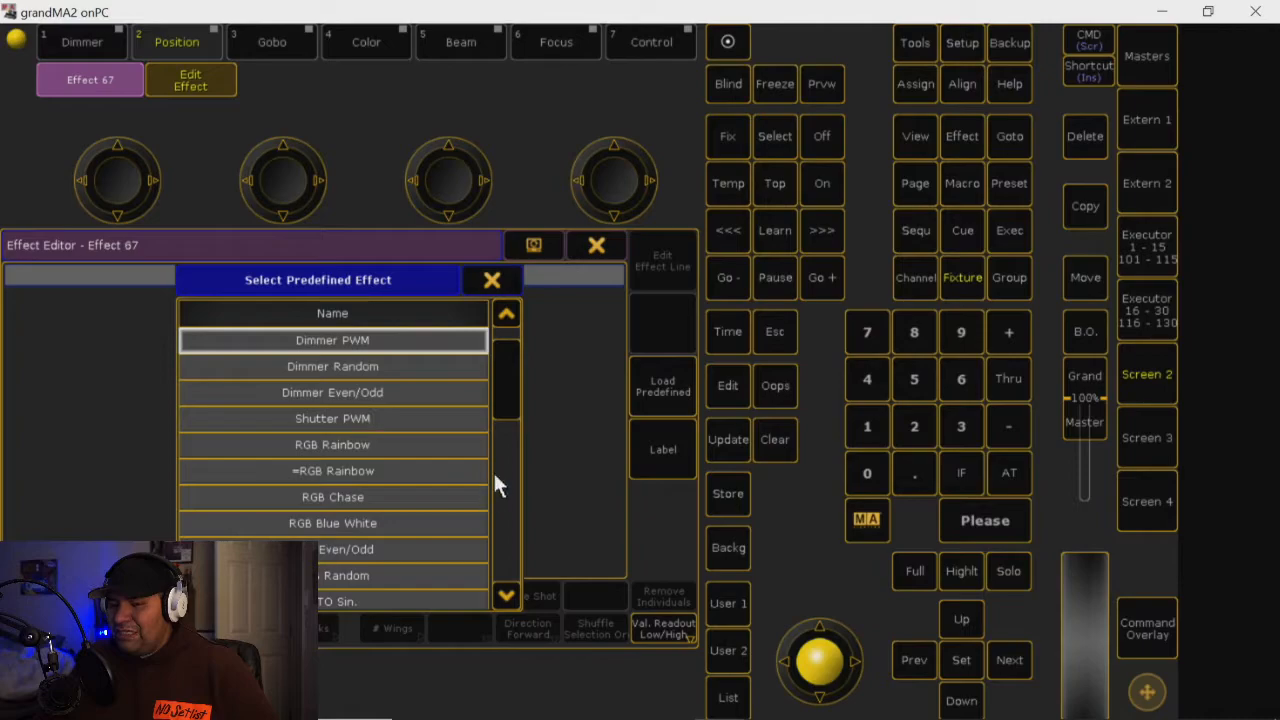
{"action": "mouse_move", "coordinate": [596, 258]}
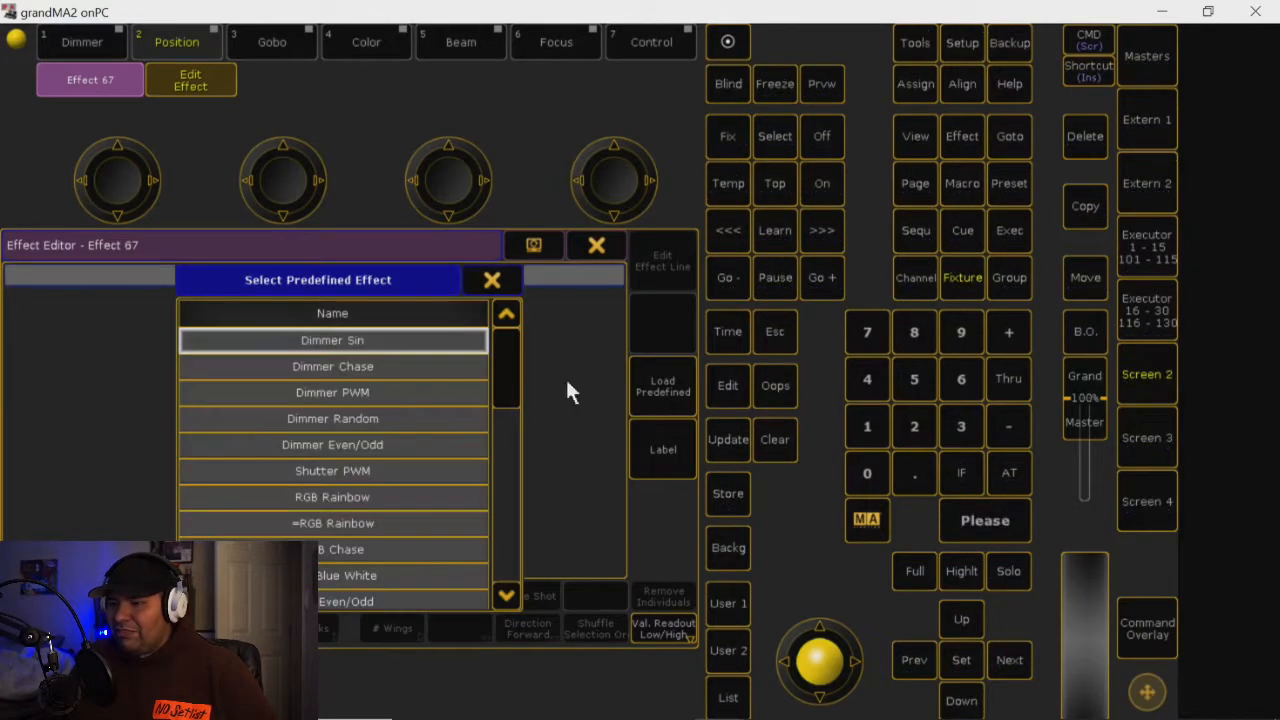
{"action": "left_click", "coordinate": [332, 340]}
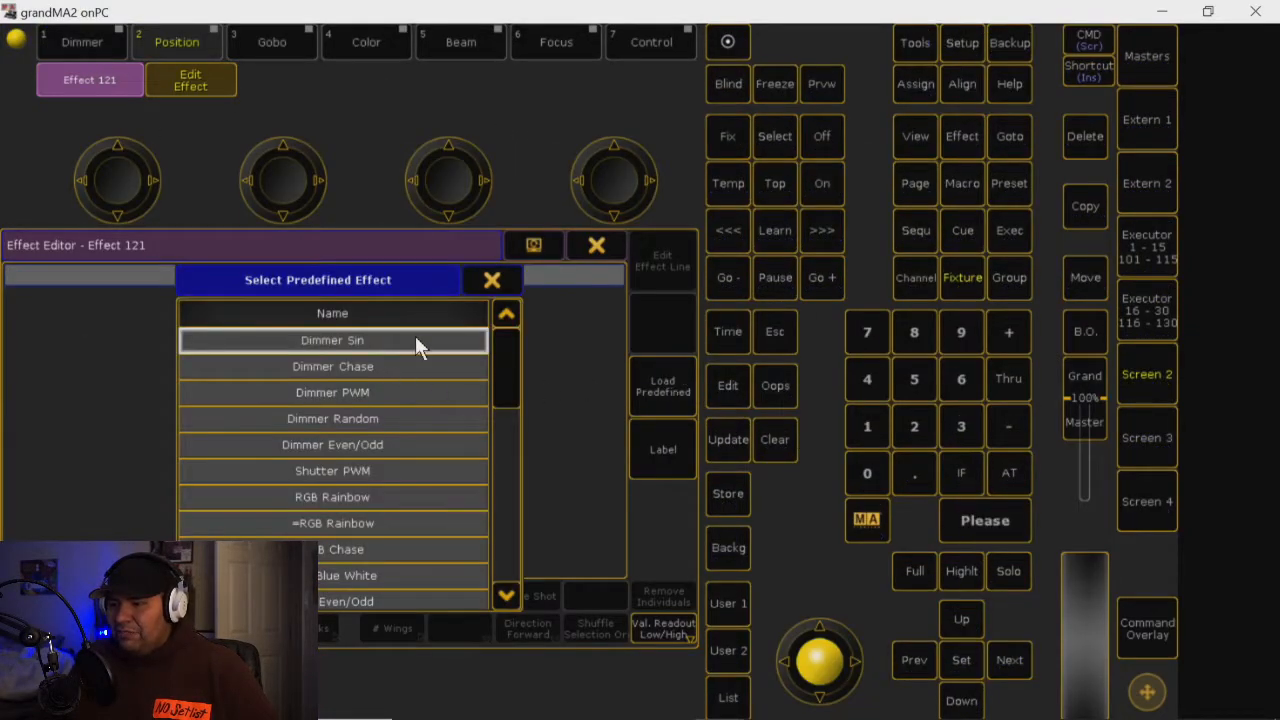
{"action": "left_click", "coordinate": [332, 340]}
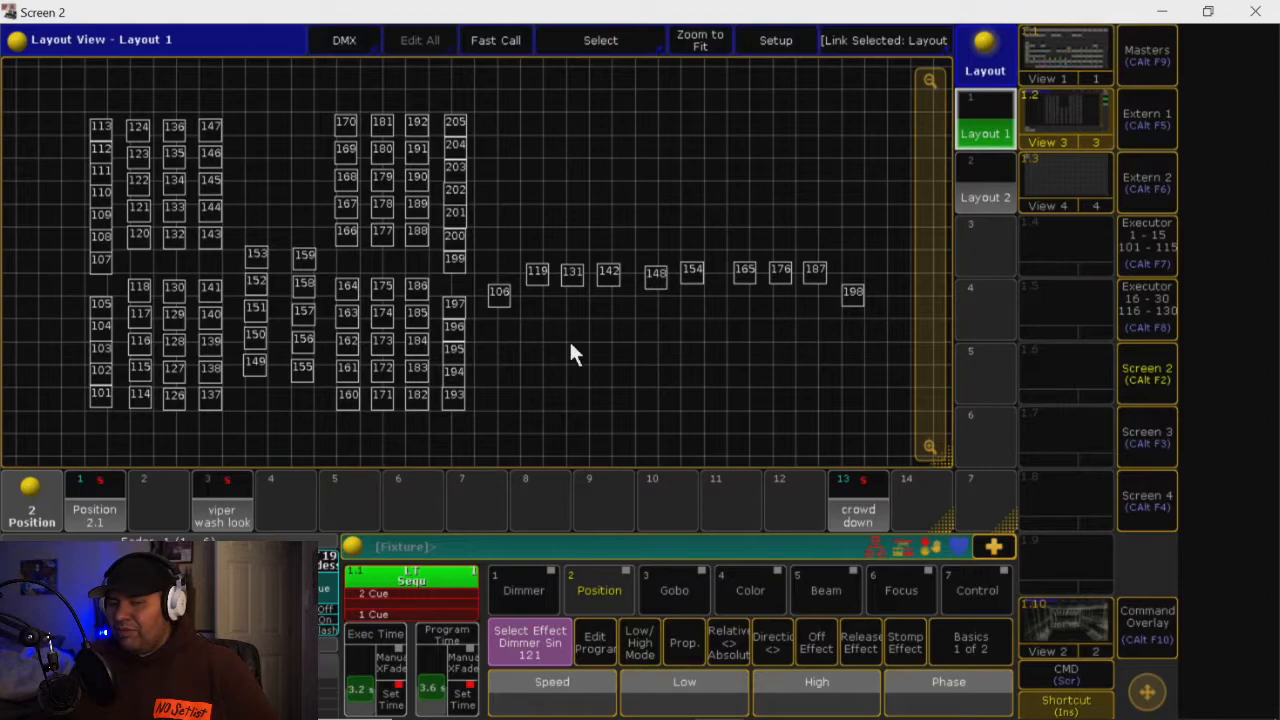
{"action": "mouse_move", "coordinate": [90, 240]}
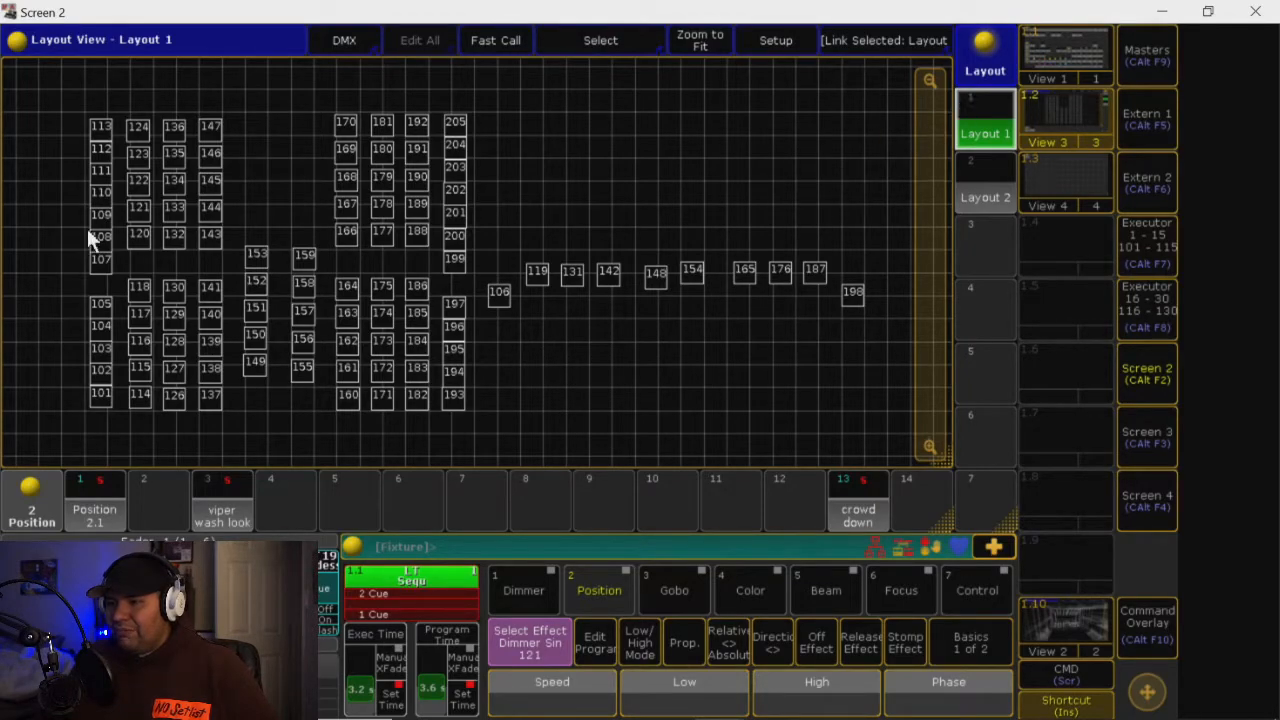
{"action": "mouse_move", "coordinate": [588, 104]}
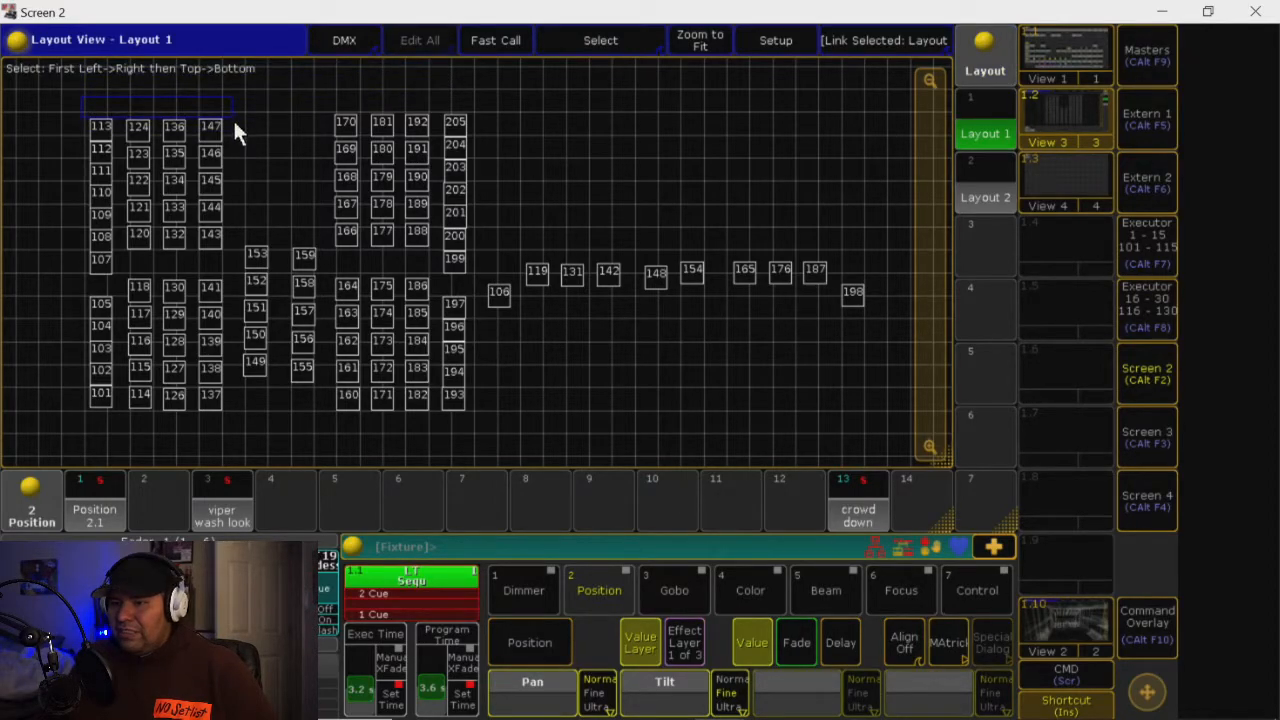
Drag-select the left fixture columns in Layout 1 so Dimmer Sin 121 runs on them
{"action": "left_click_drag", "start_coordinate": [236, 120], "coordinate": [236, 436]}
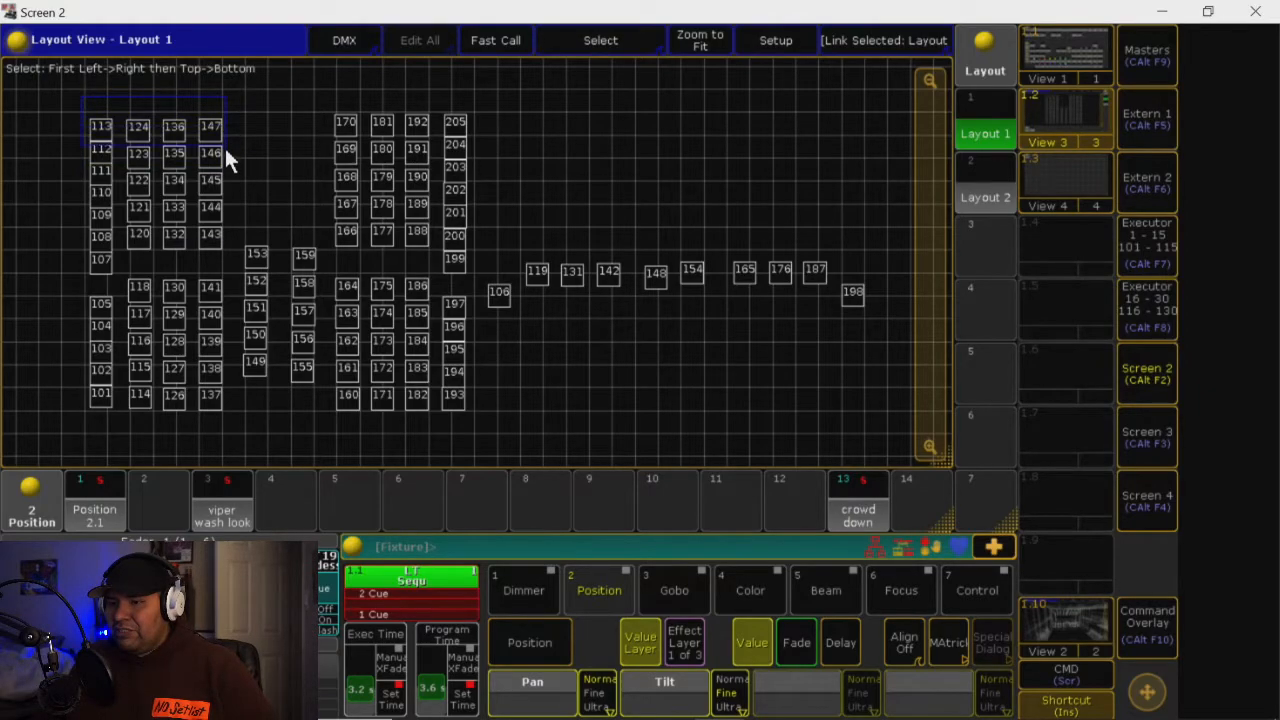
{"action": "left_click_drag", "start_coordinate": [230, 158], "coordinate": [230, 410]}
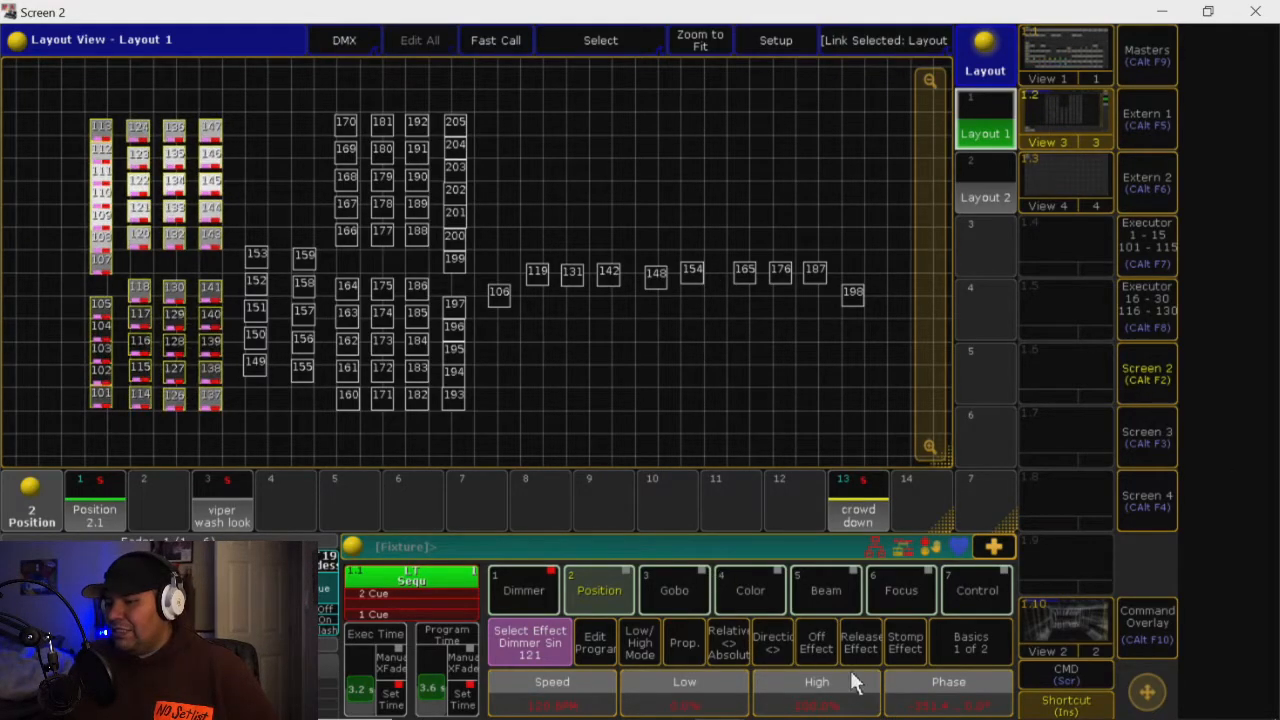
{"action": "mouse_move", "coordinate": [816, 696]}
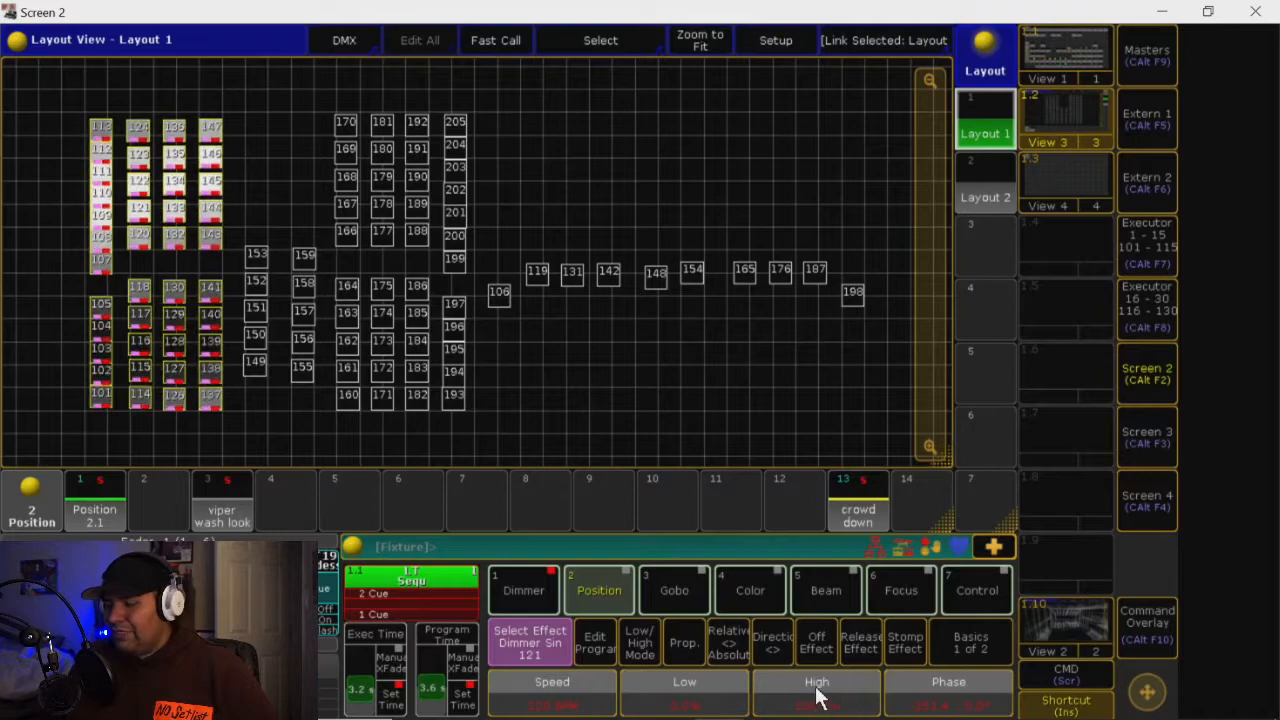
{"action": "left_click", "coordinate": [816, 688]}
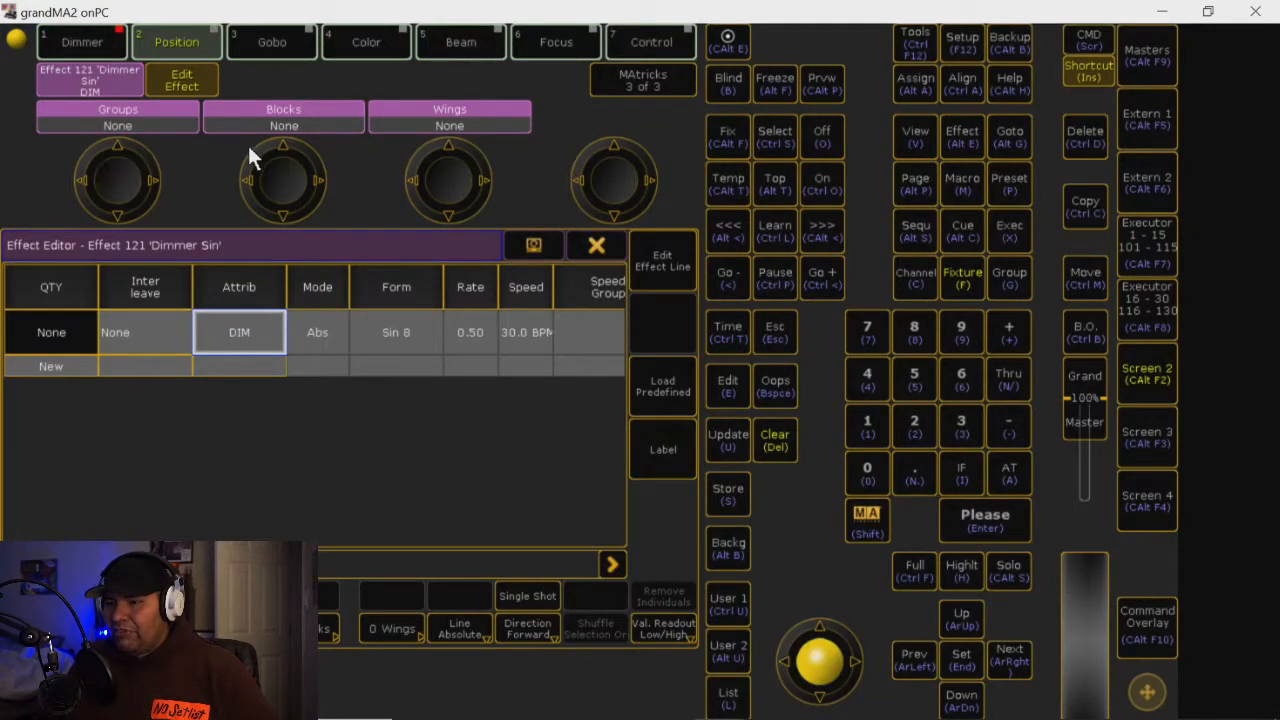
{"action": "mouse_move", "coordinate": [630, 90]}
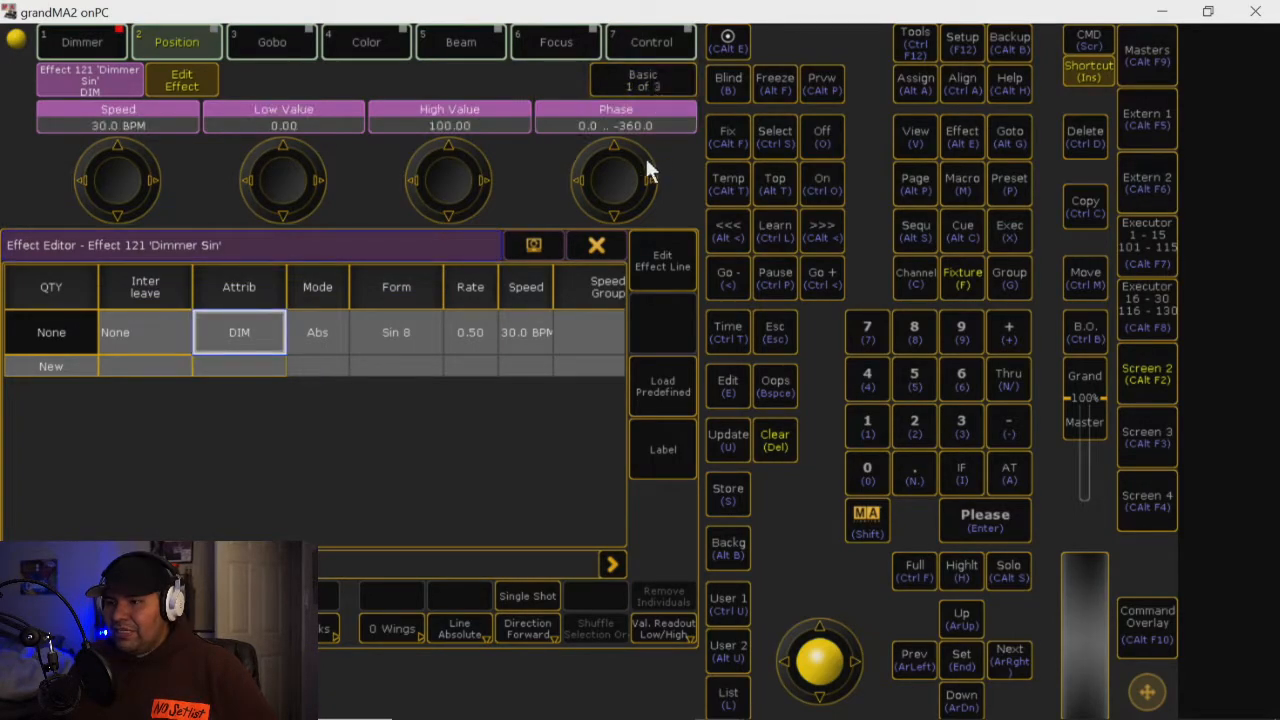
{"action": "mouse_move", "coordinate": [612, 150]}
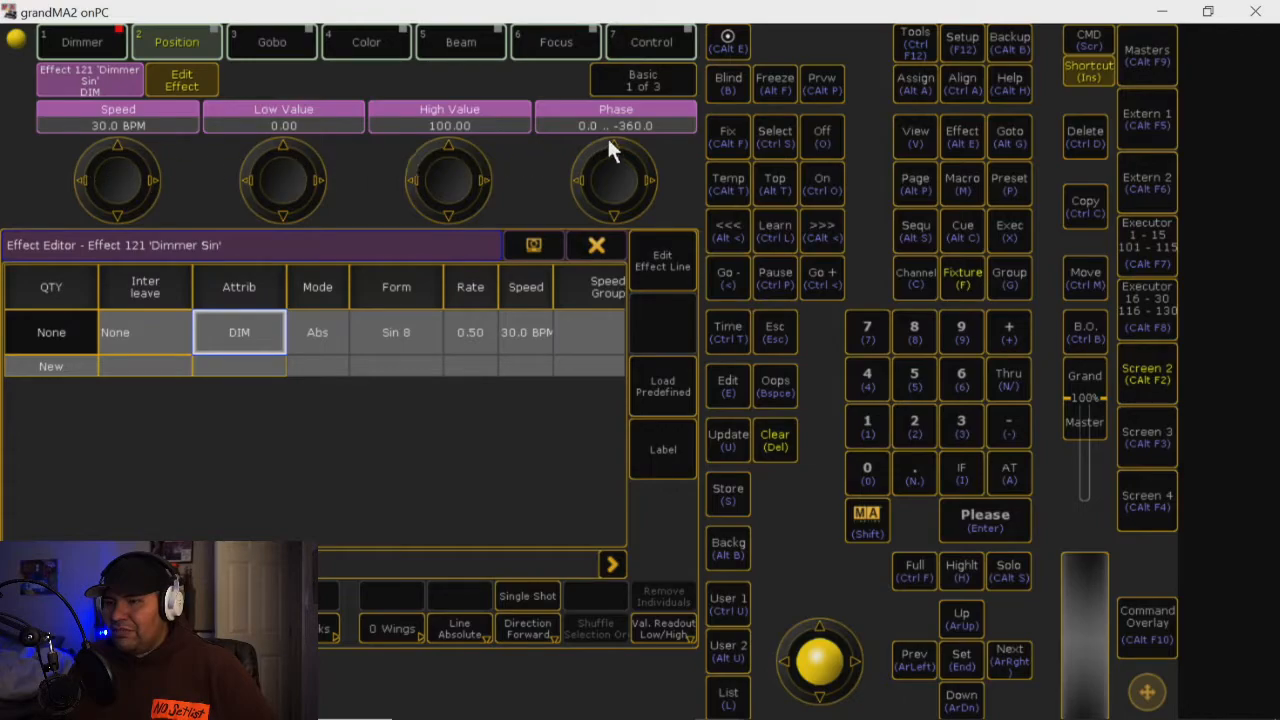
{"action": "left_click", "coordinate": [642, 80]}
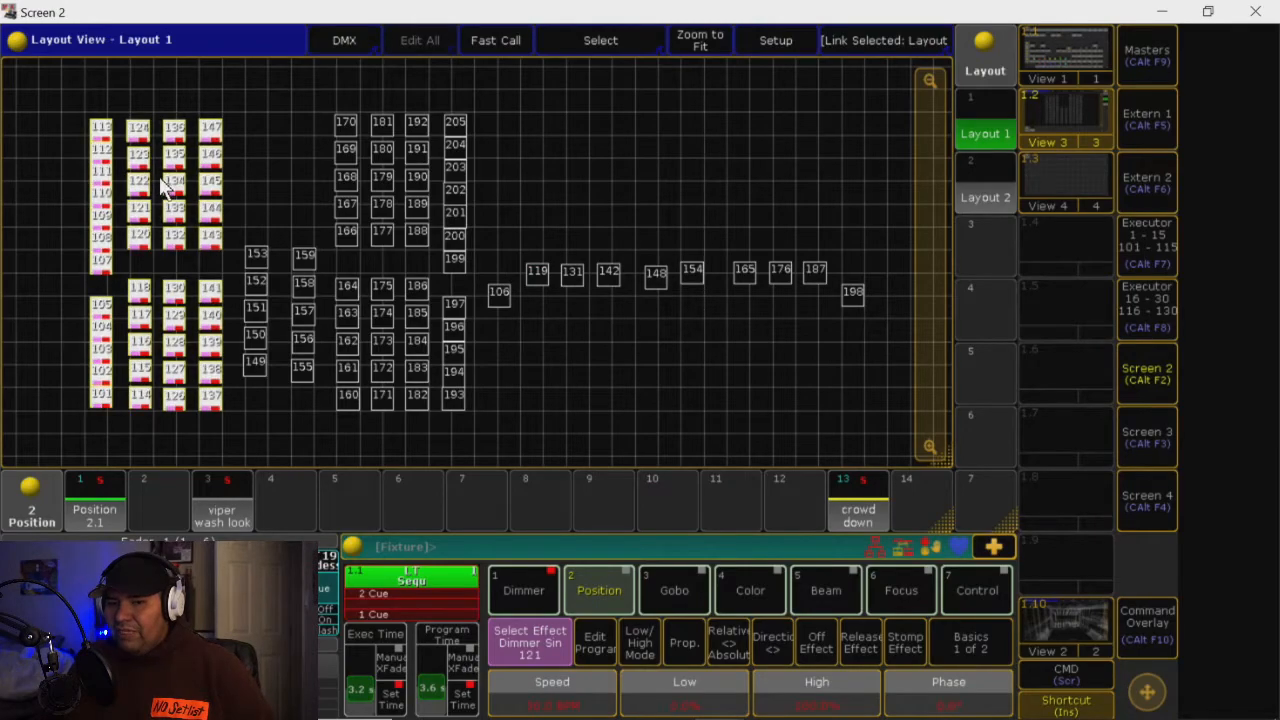
{"action": "mouse_move", "coordinate": [136, 114]}
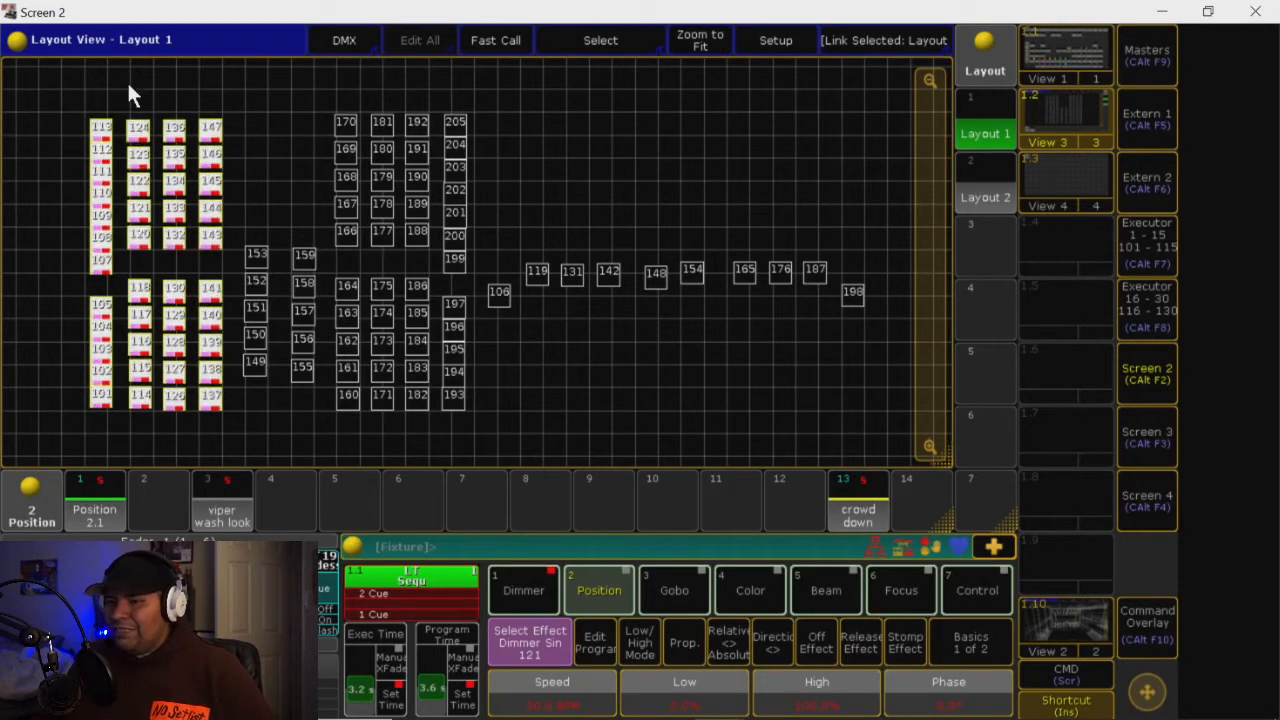
{"action": "mouse_move", "coordinate": [124, 206]}
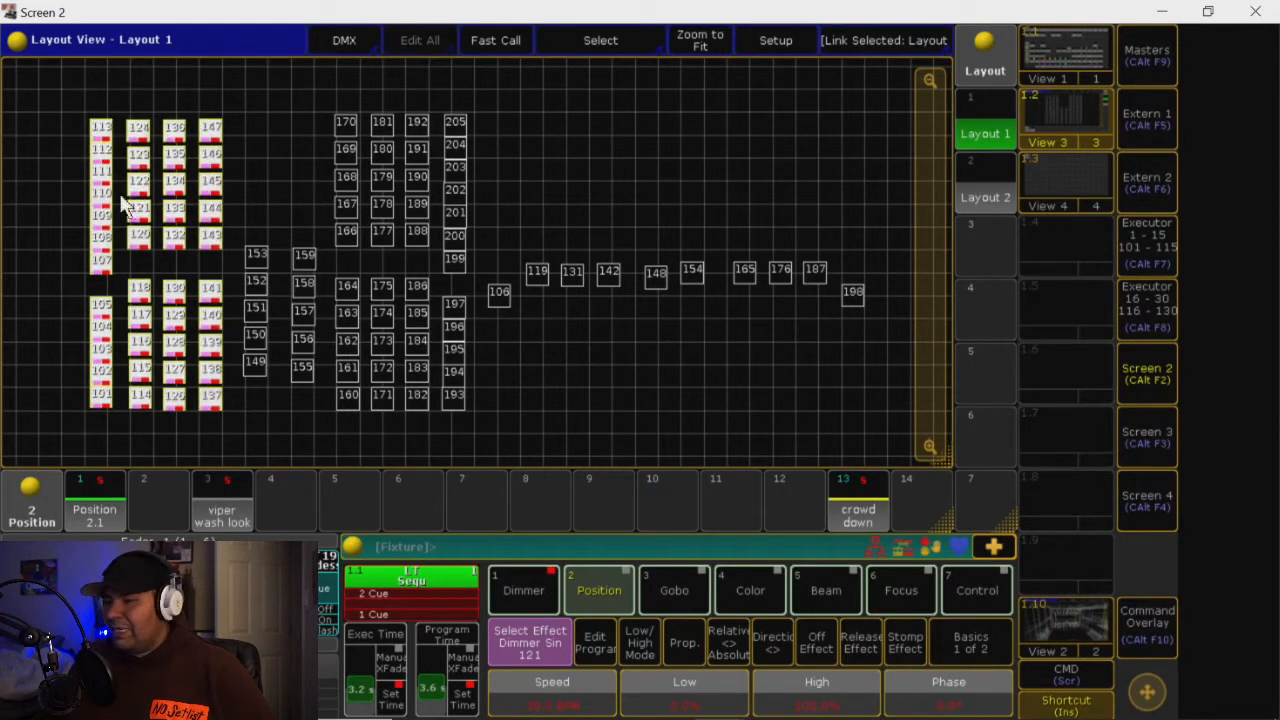
{"action": "mouse_move", "coordinate": [956, 230]}
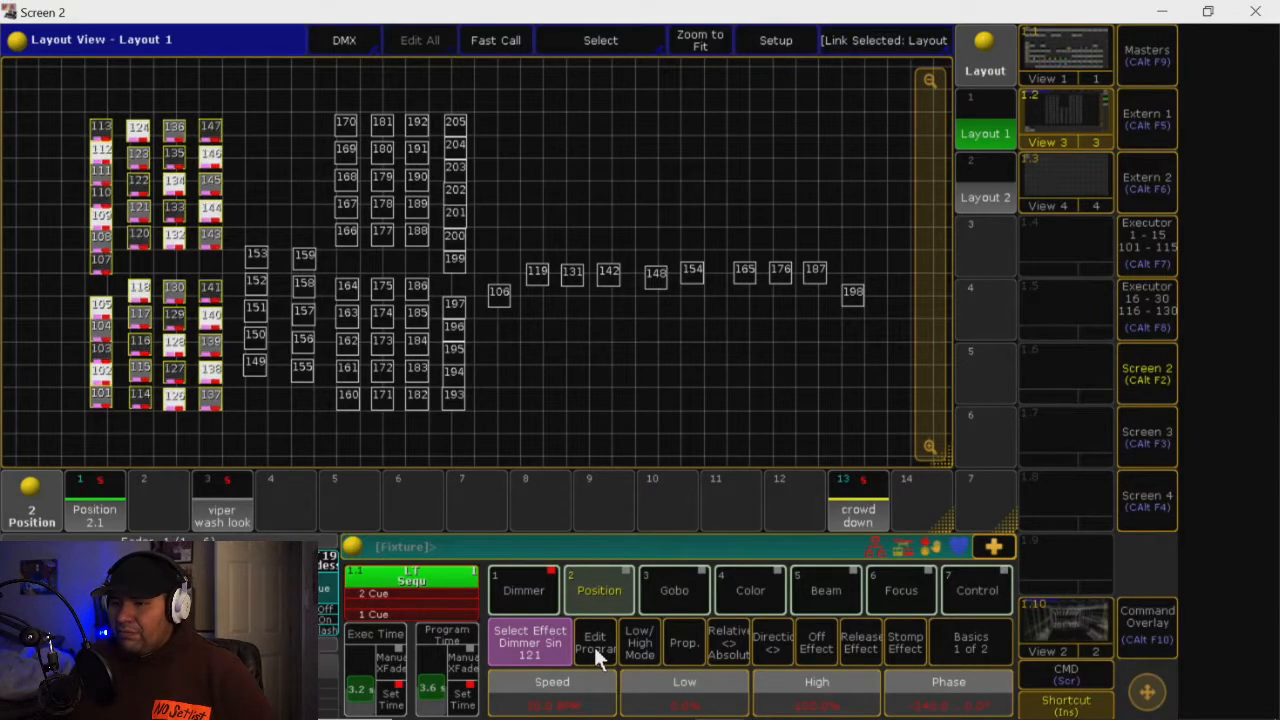
{"action": "mouse_move", "coordinate": [640, 640]}
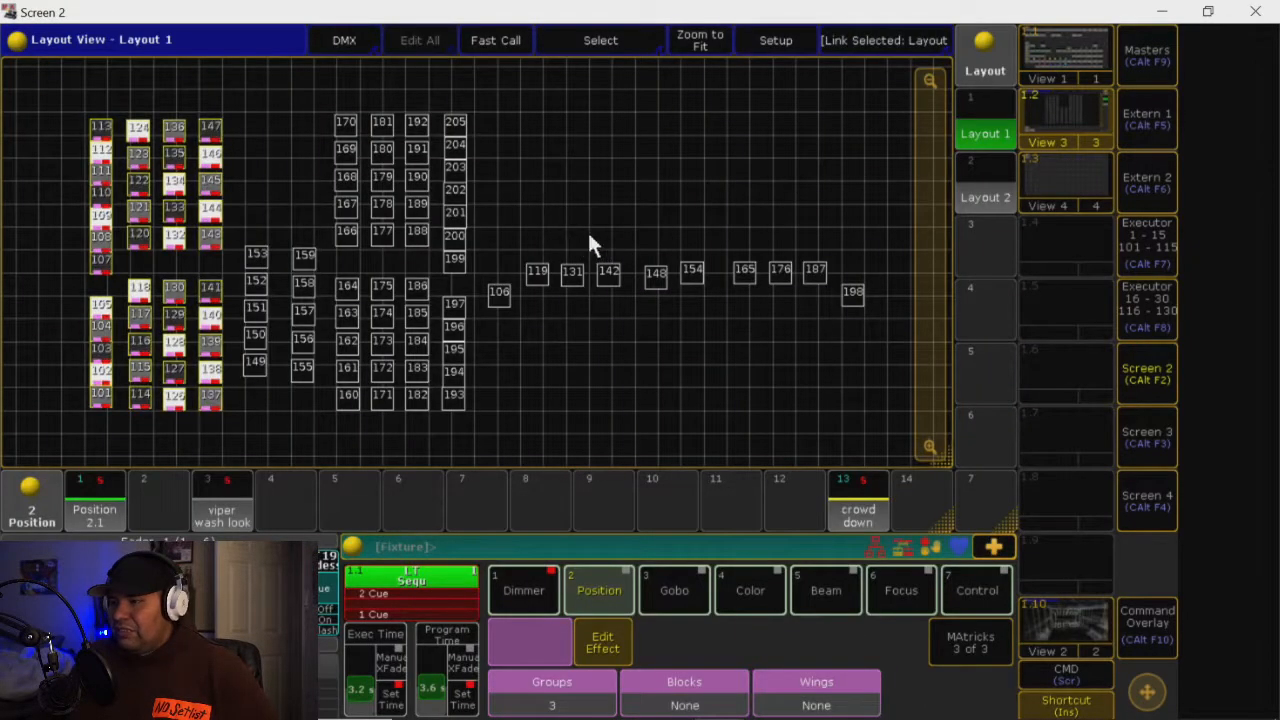
{"action": "mouse_move", "coordinate": [130, 156]}
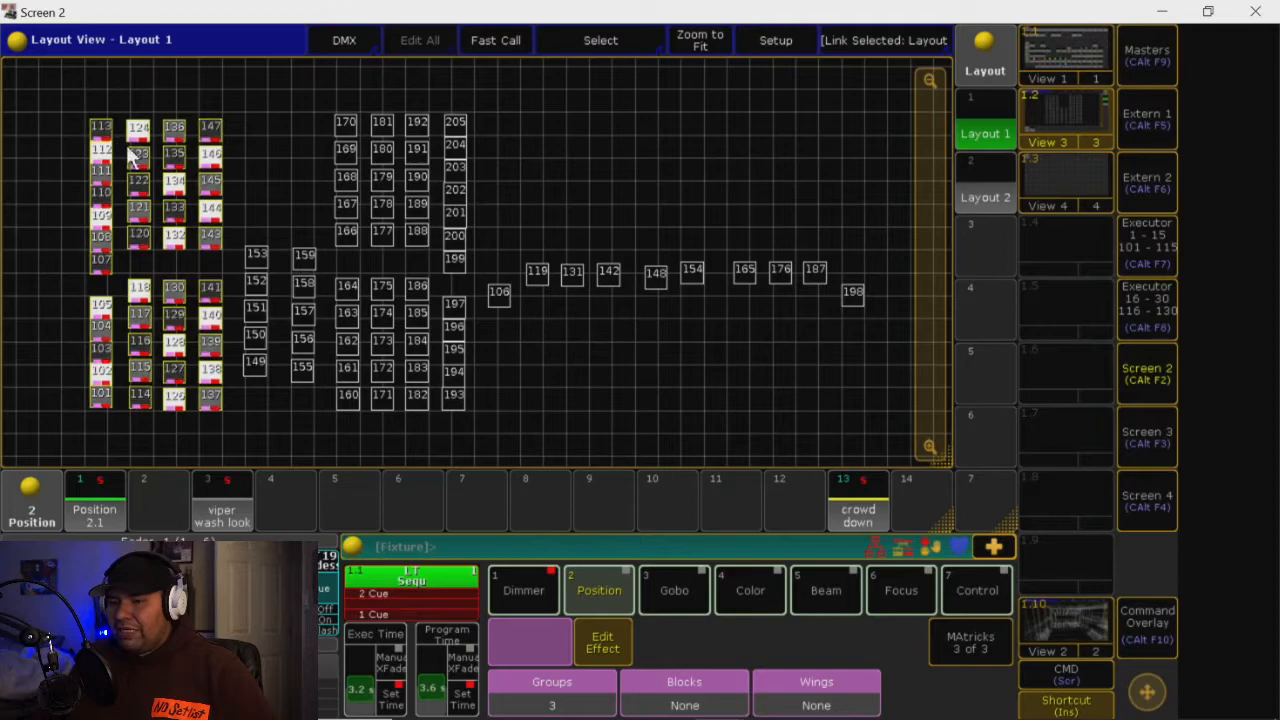
{"action": "mouse_move", "coordinate": [370, 448]}
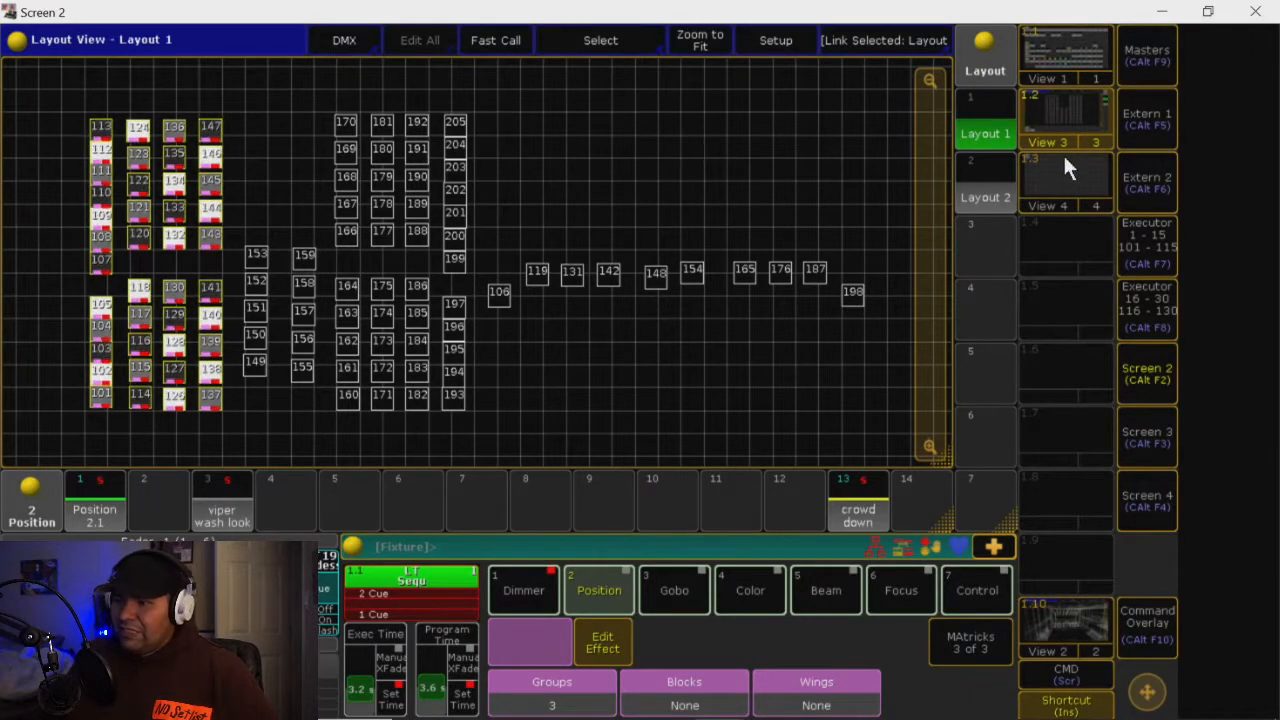
{"action": "mouse_move", "coordinate": [776, 408]}
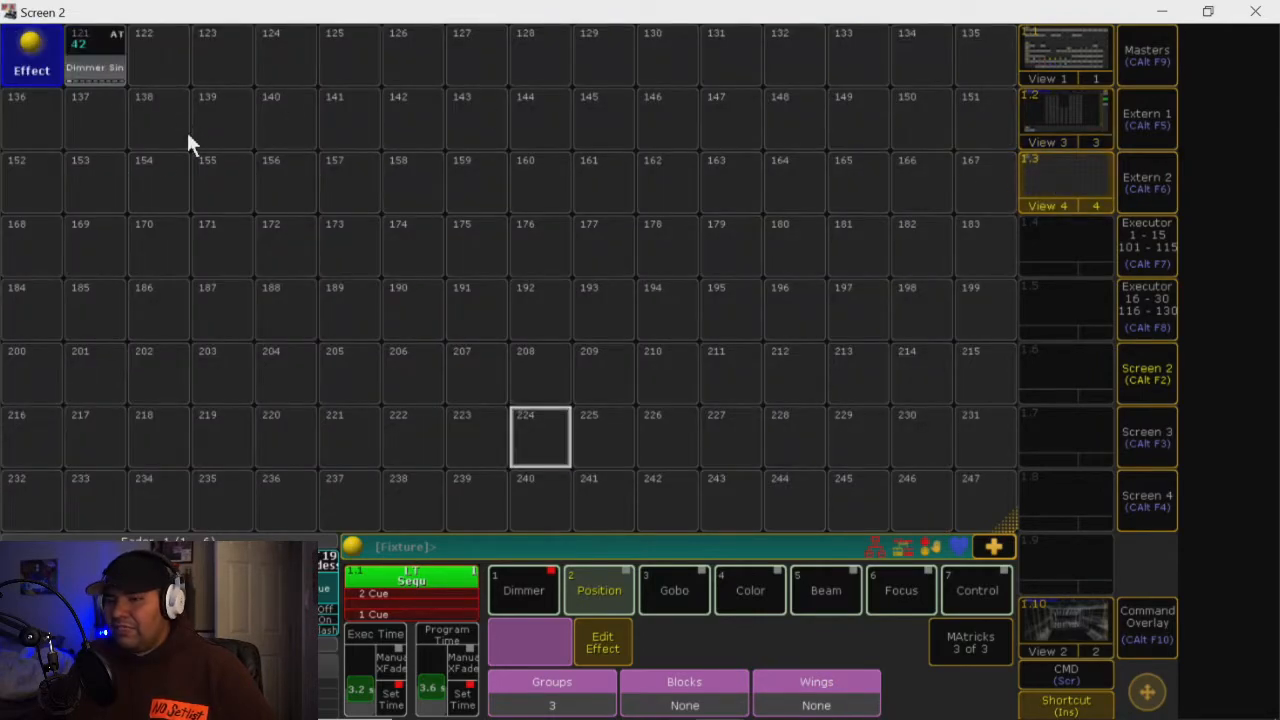
{"action": "mouse_move", "coordinate": [108, 134]}
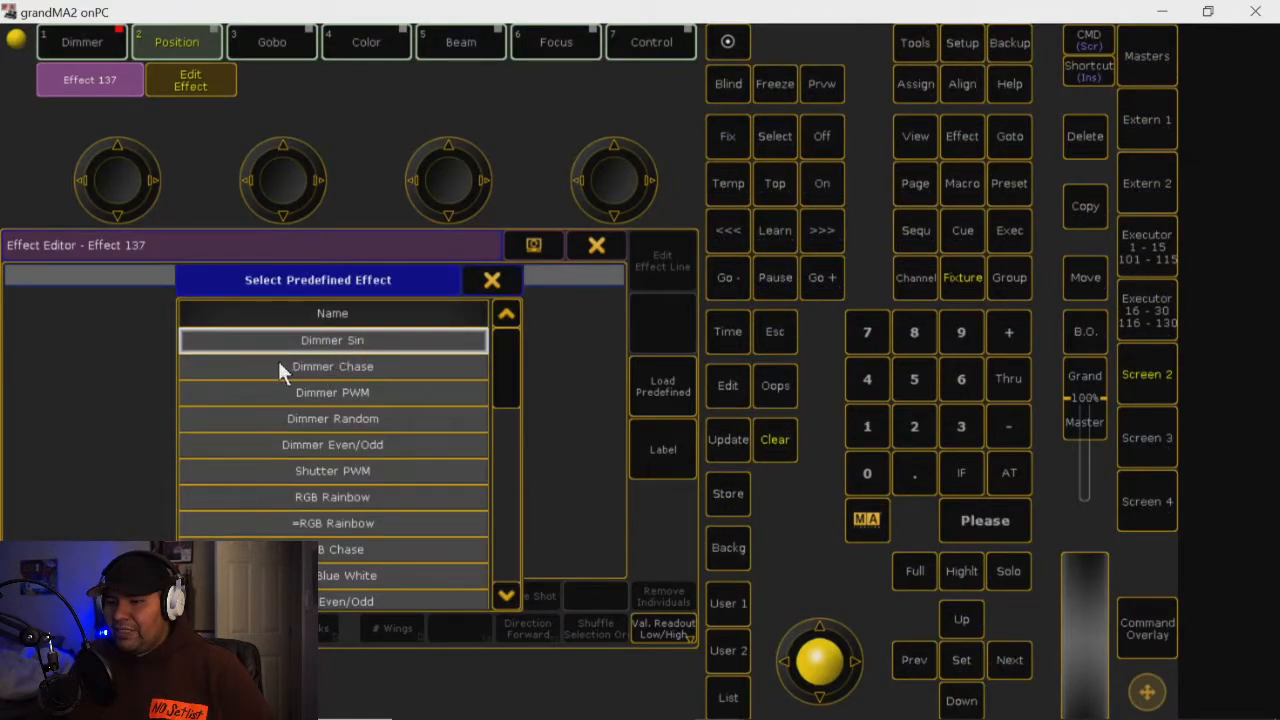
{"action": "mouse_move", "coordinate": [374, 376]}
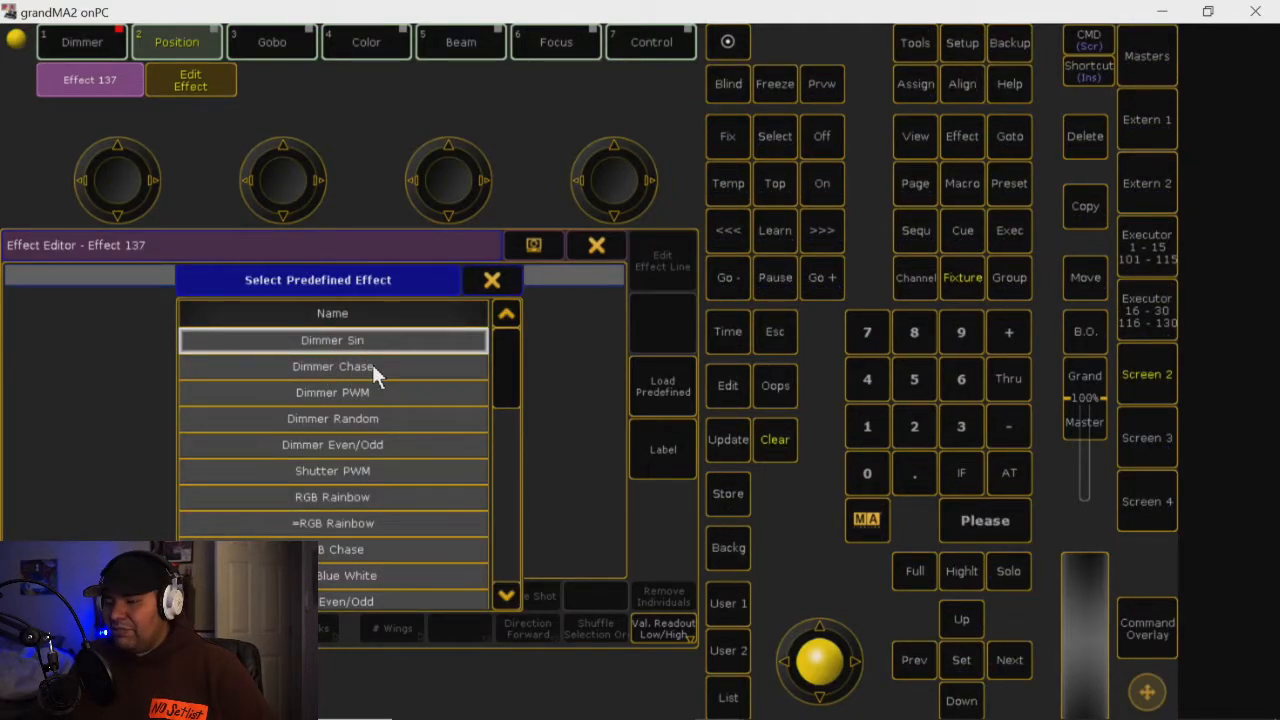
Load the predefined Dimmer Chase into effect 137 and leave the editor
{"action": "left_click", "coordinate": [332, 366]}
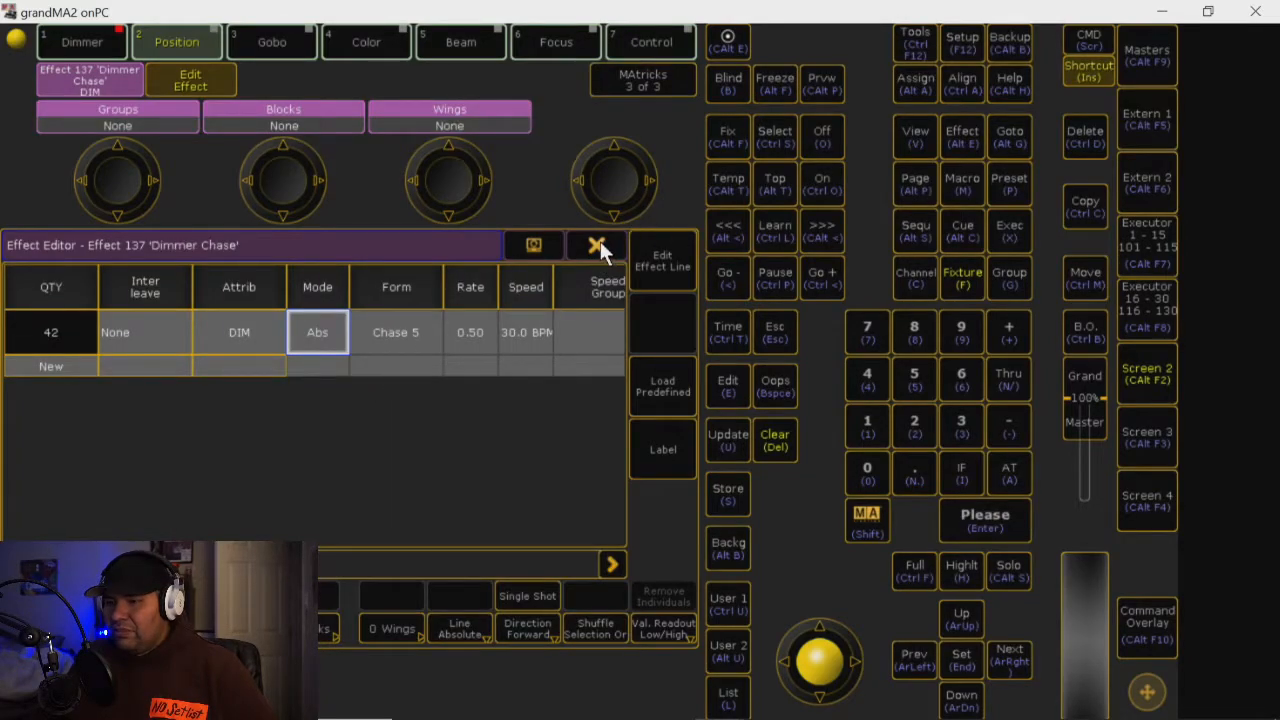
{"action": "left_click", "coordinate": [596, 244]}
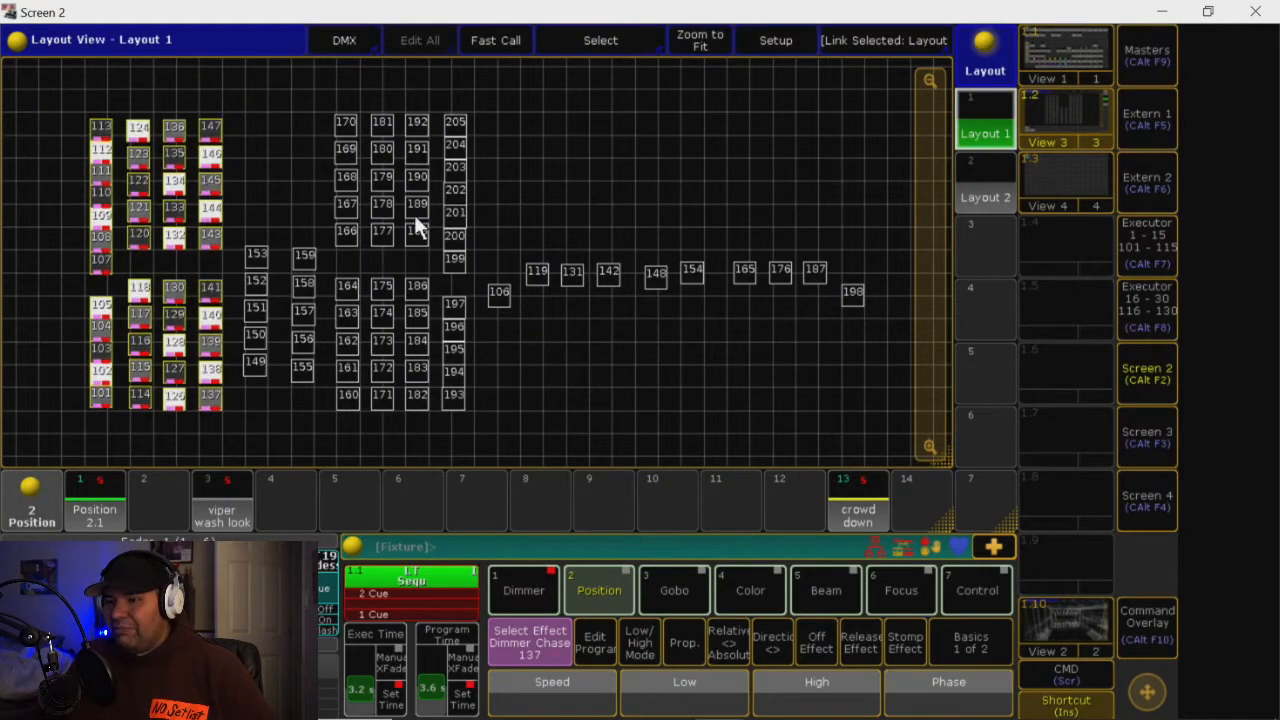
Clear the programmer via the command keys and return to the Effects pool
{"action": "left_click", "coordinate": [1148, 624]}
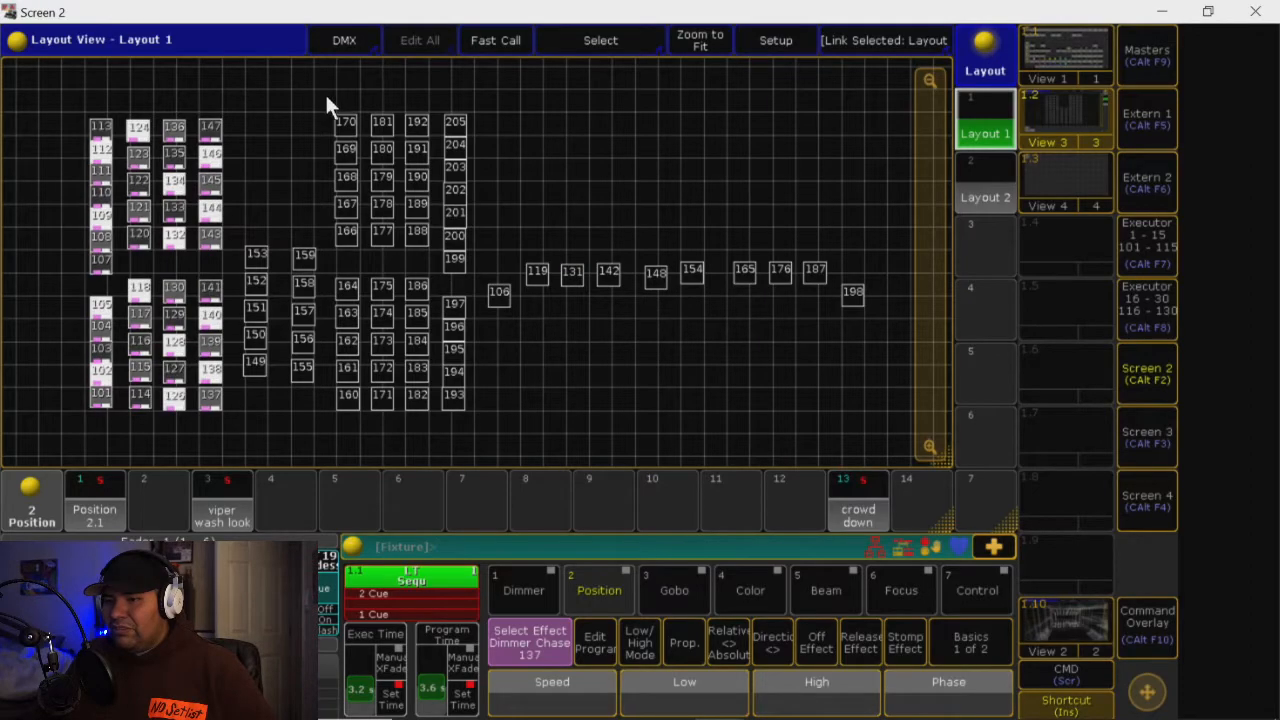
{"action": "left_click", "coordinate": [1148, 624]}
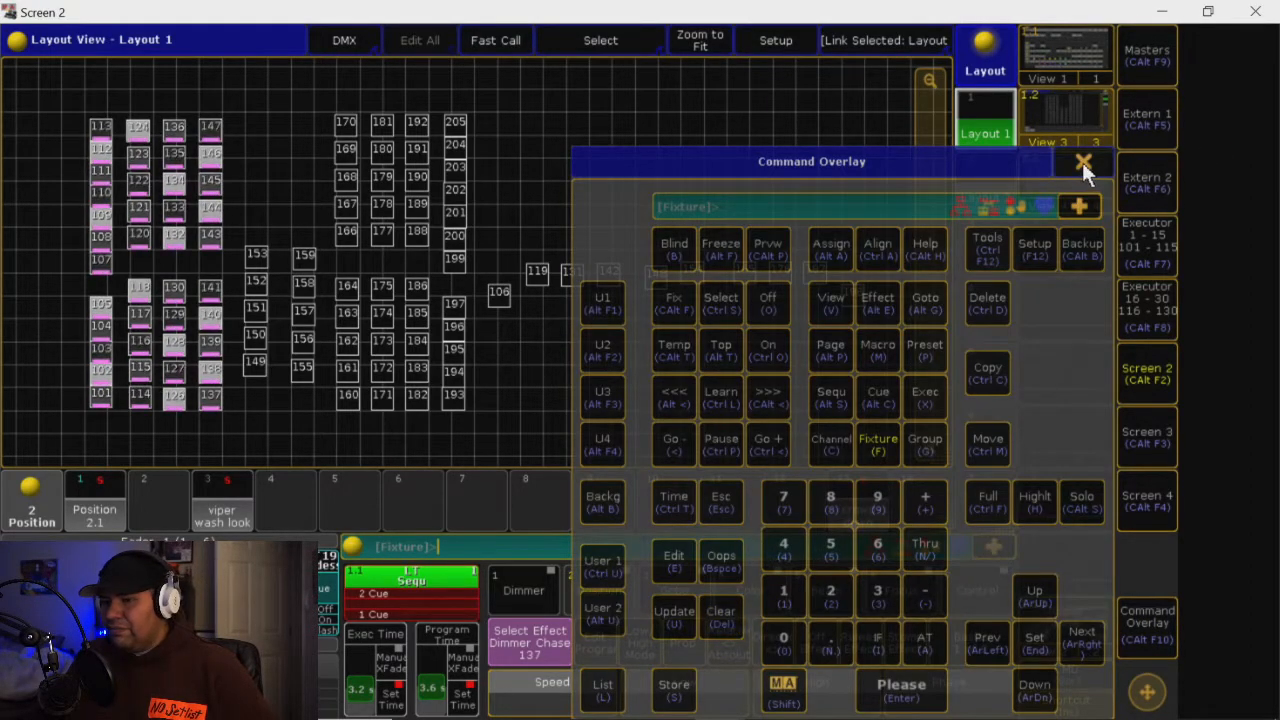
{"action": "left_click", "coordinate": [1084, 162]}
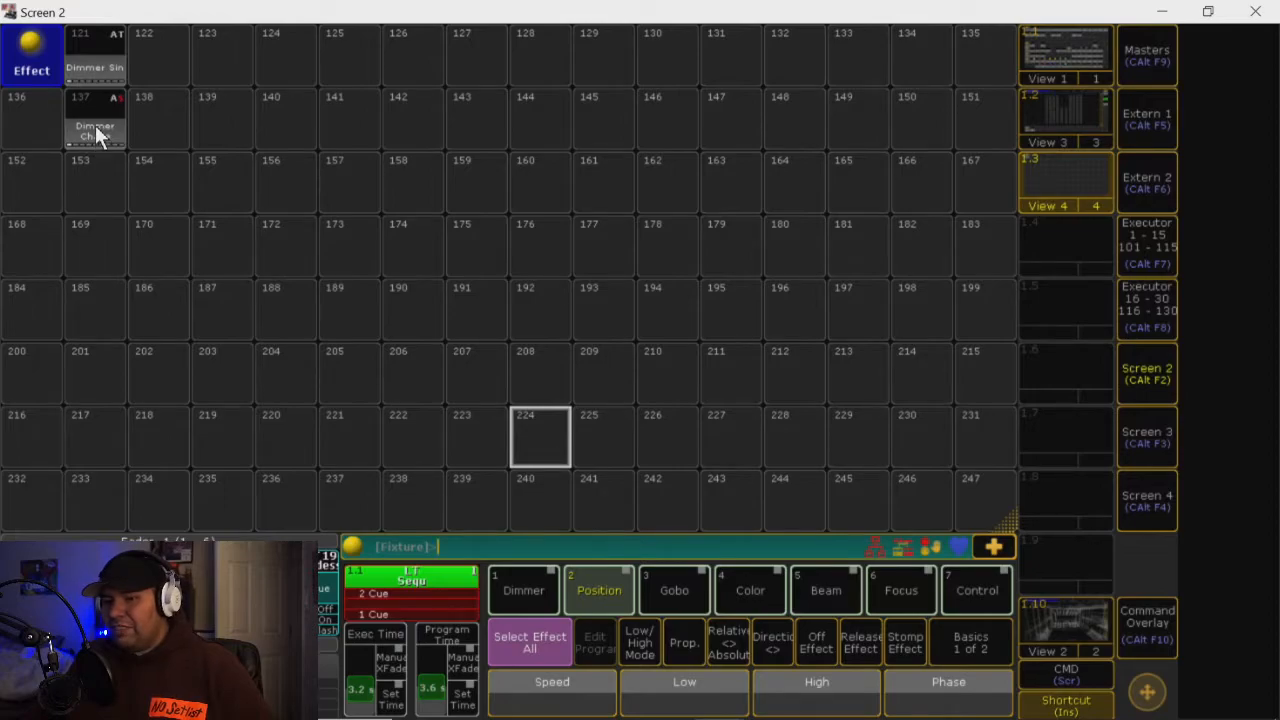
Select the left fixture block and apply Dimmer Chase 137 at 30 BPM, 0–100%
{"action": "left_click", "coordinate": [94, 120]}
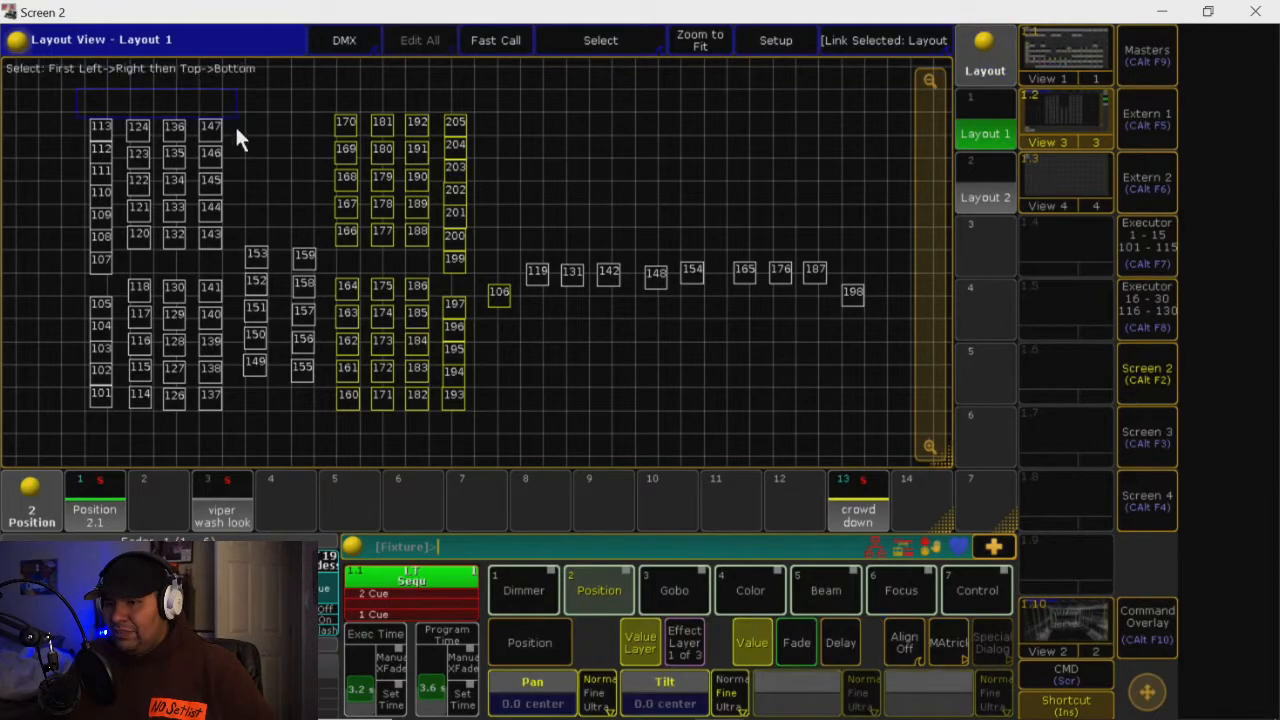
{"action": "left_click", "coordinate": [1064, 184]}
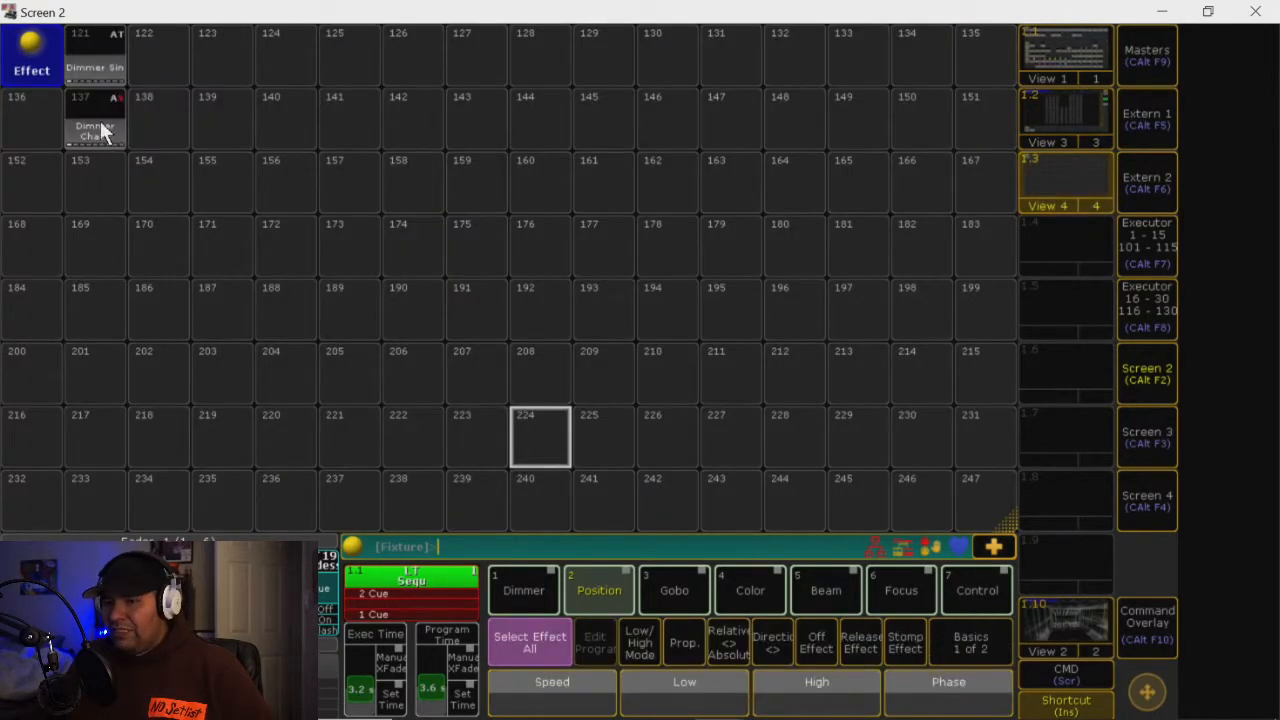
{"action": "left_click", "coordinate": [96, 120]}
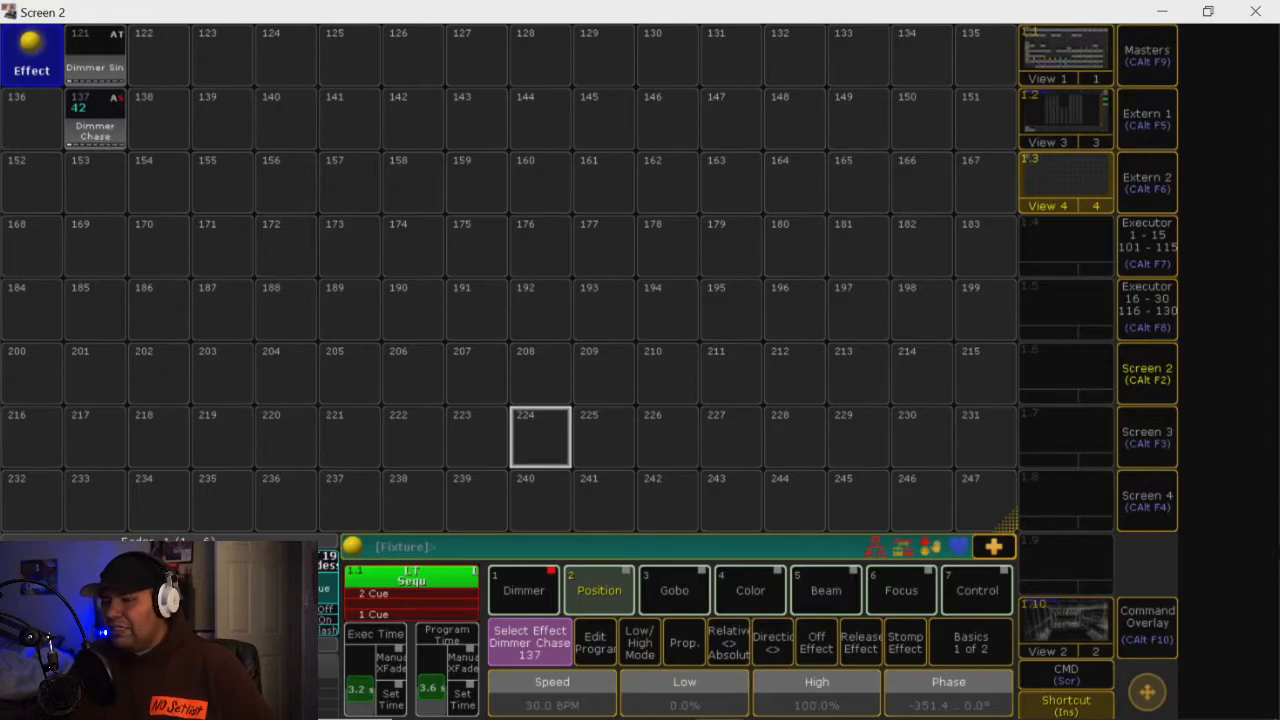
Clear the selection and store the chase as Dimmer Chase in effect slot 122
{"action": "left_click", "coordinate": [1148, 630]}
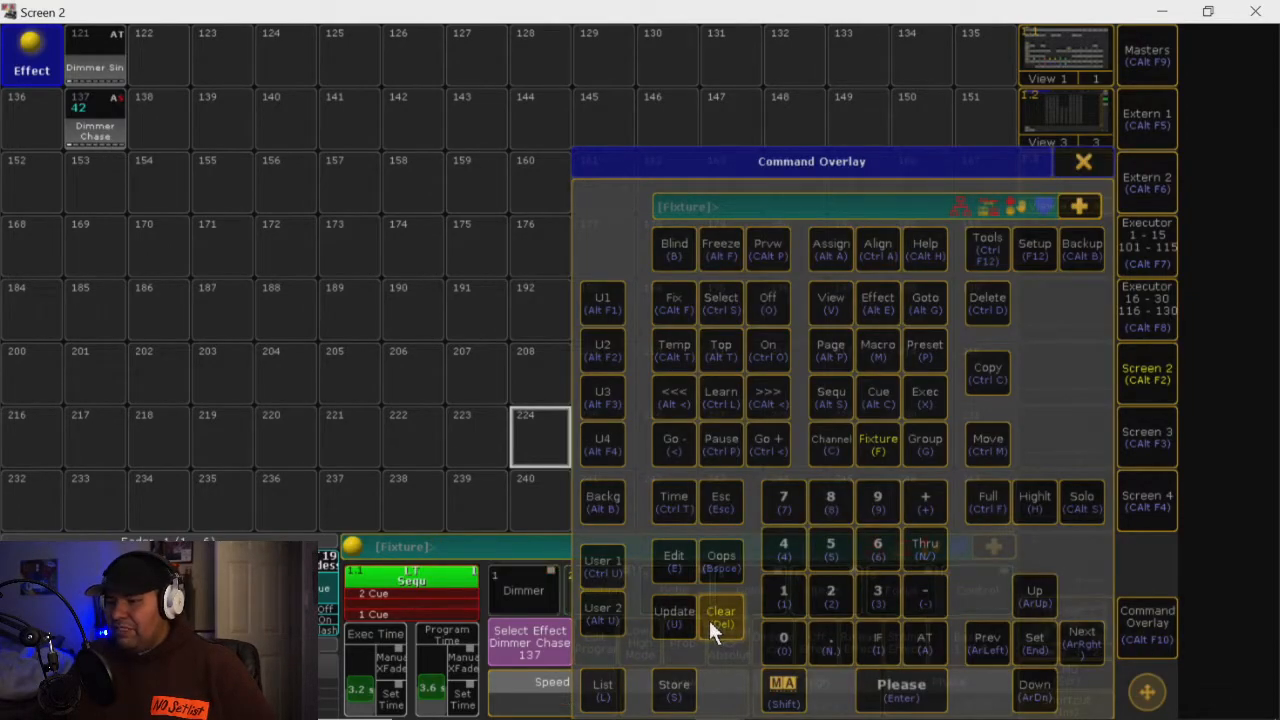
{"action": "left_click", "coordinate": [1084, 160]}
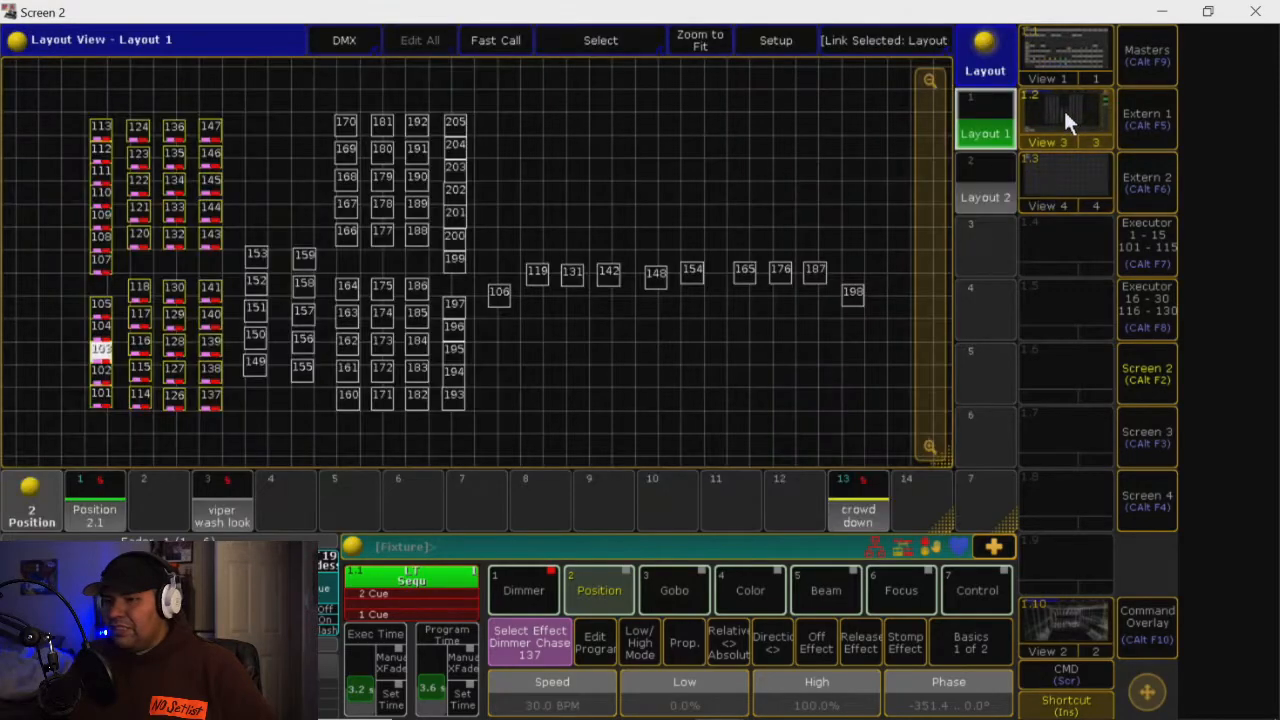
{"action": "mouse_move", "coordinate": [60, 336]}
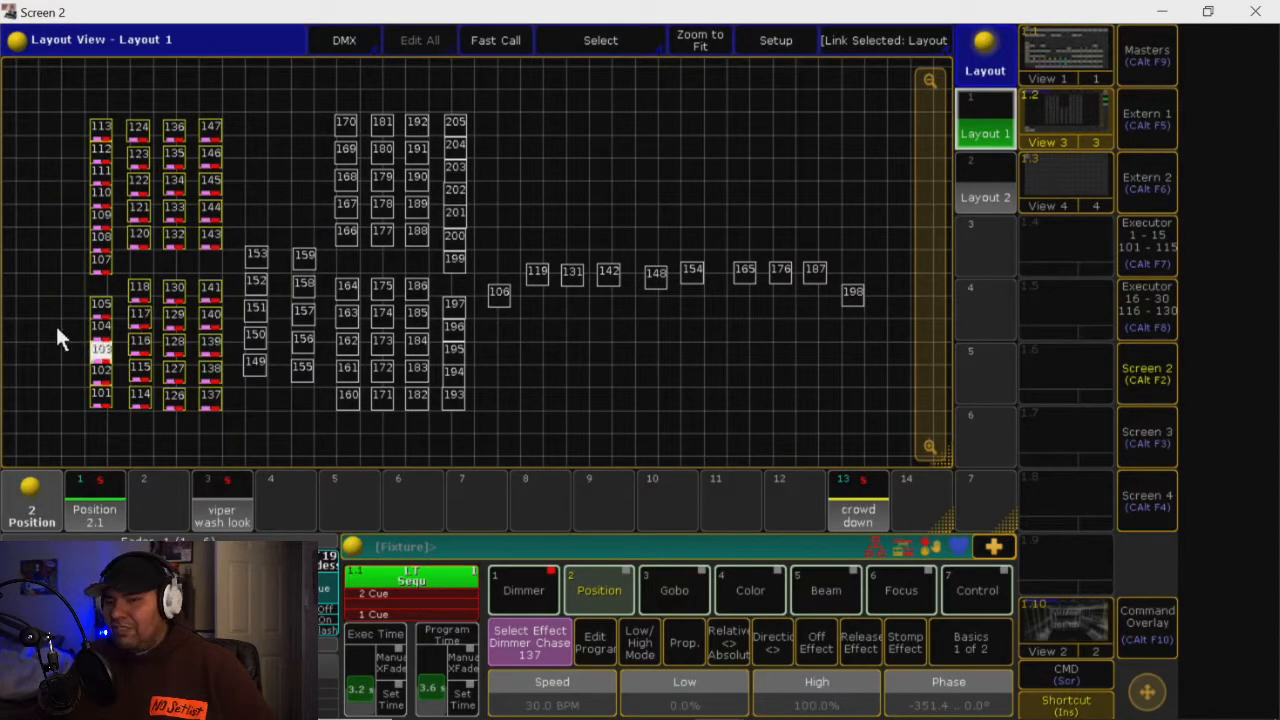
{"action": "mouse_move", "coordinate": [676, 378]}
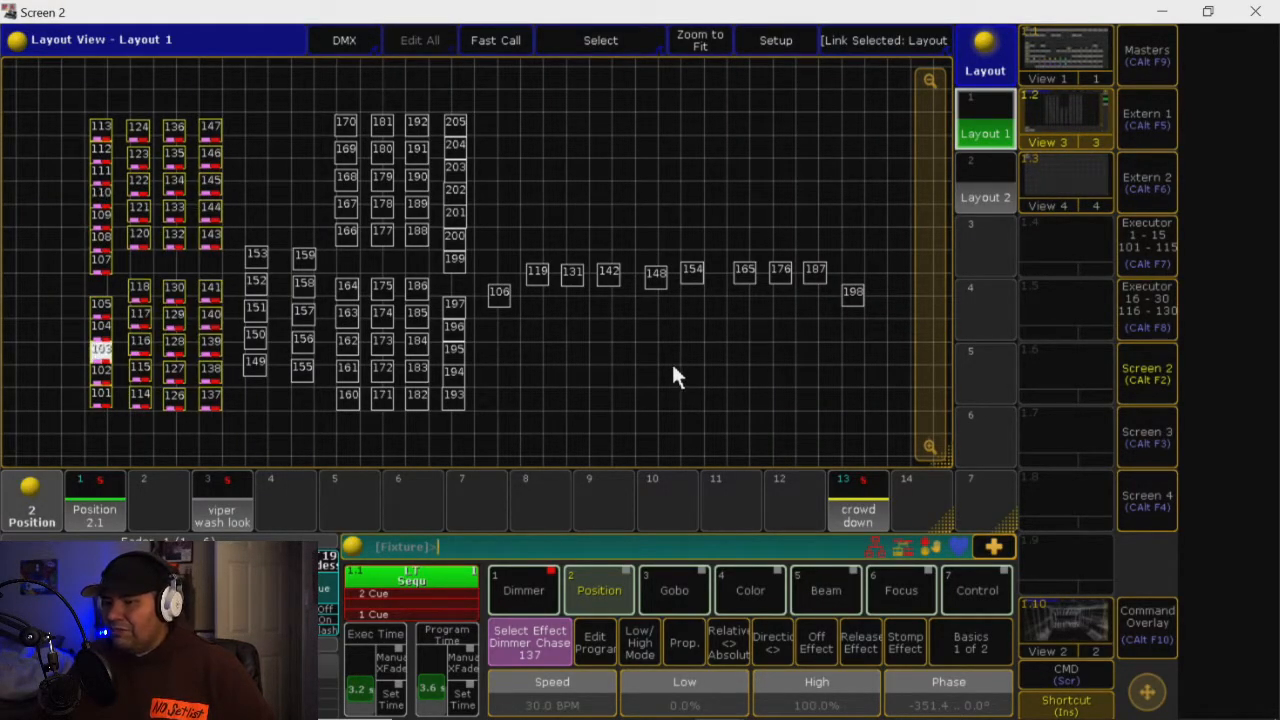
{"action": "left_click", "coordinate": [1148, 624]}
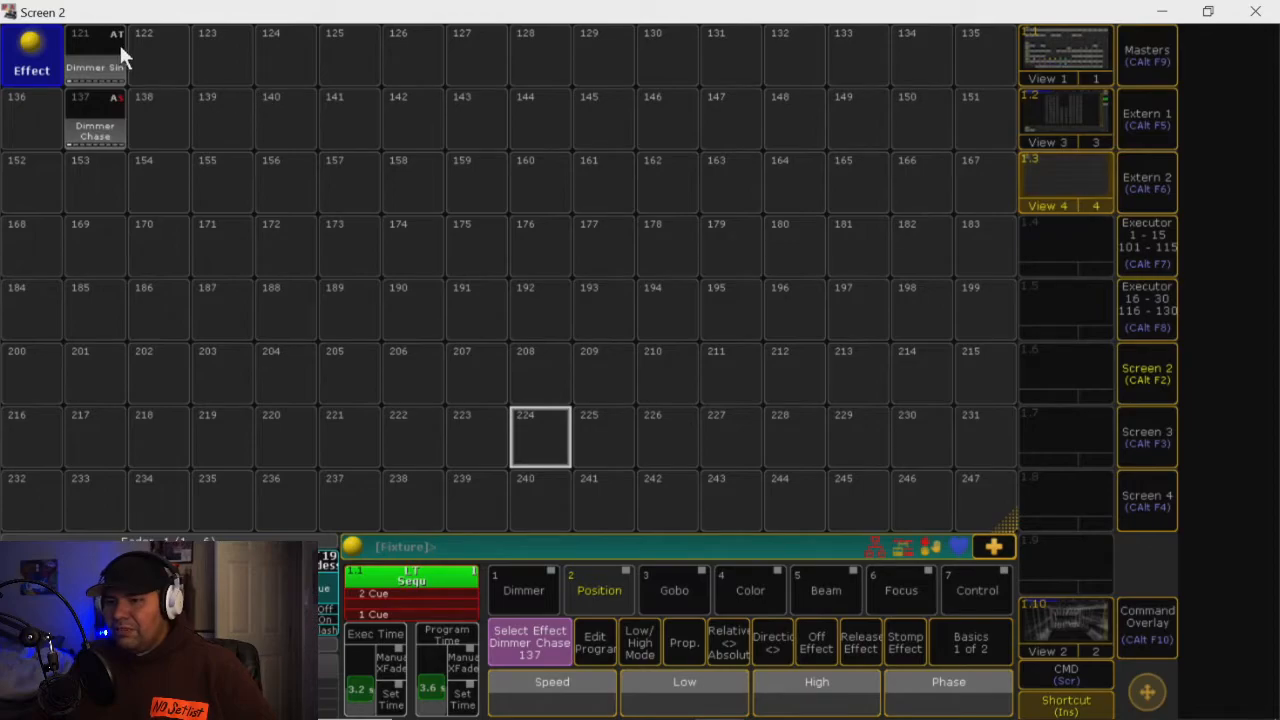
{"action": "left_click", "coordinate": [1148, 624]}
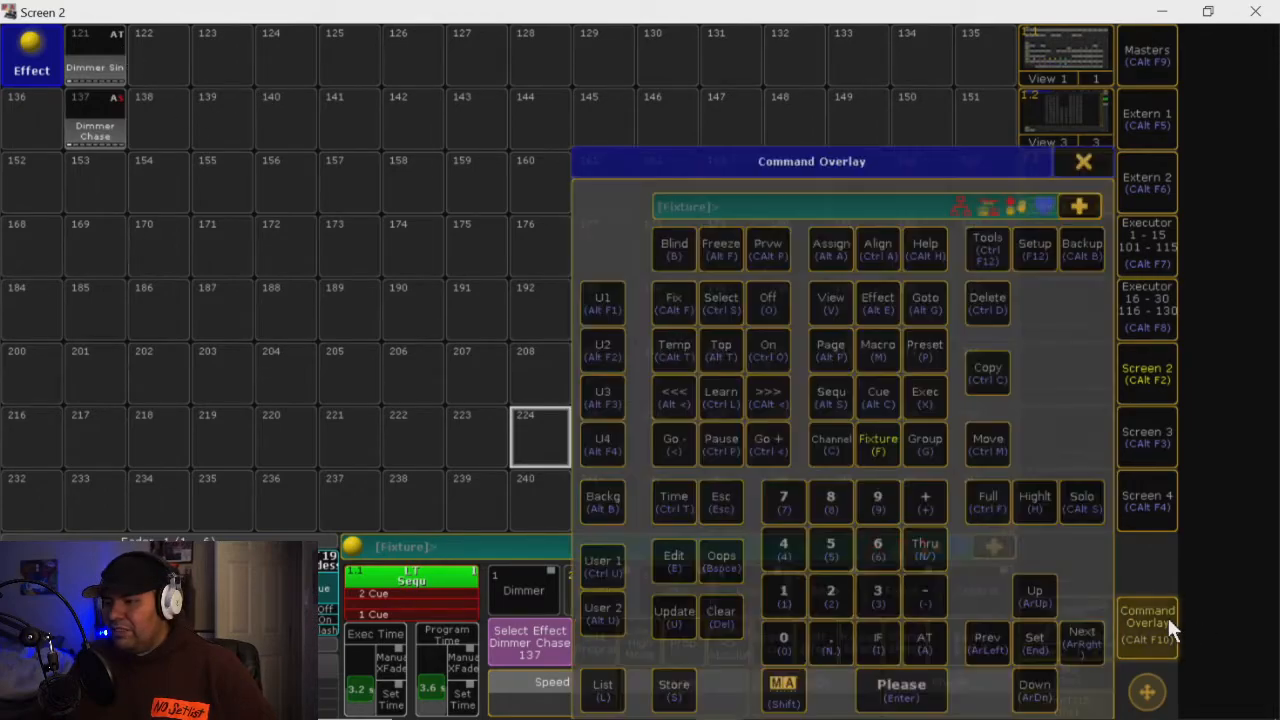
{"action": "left_click", "coordinate": [1084, 160]}
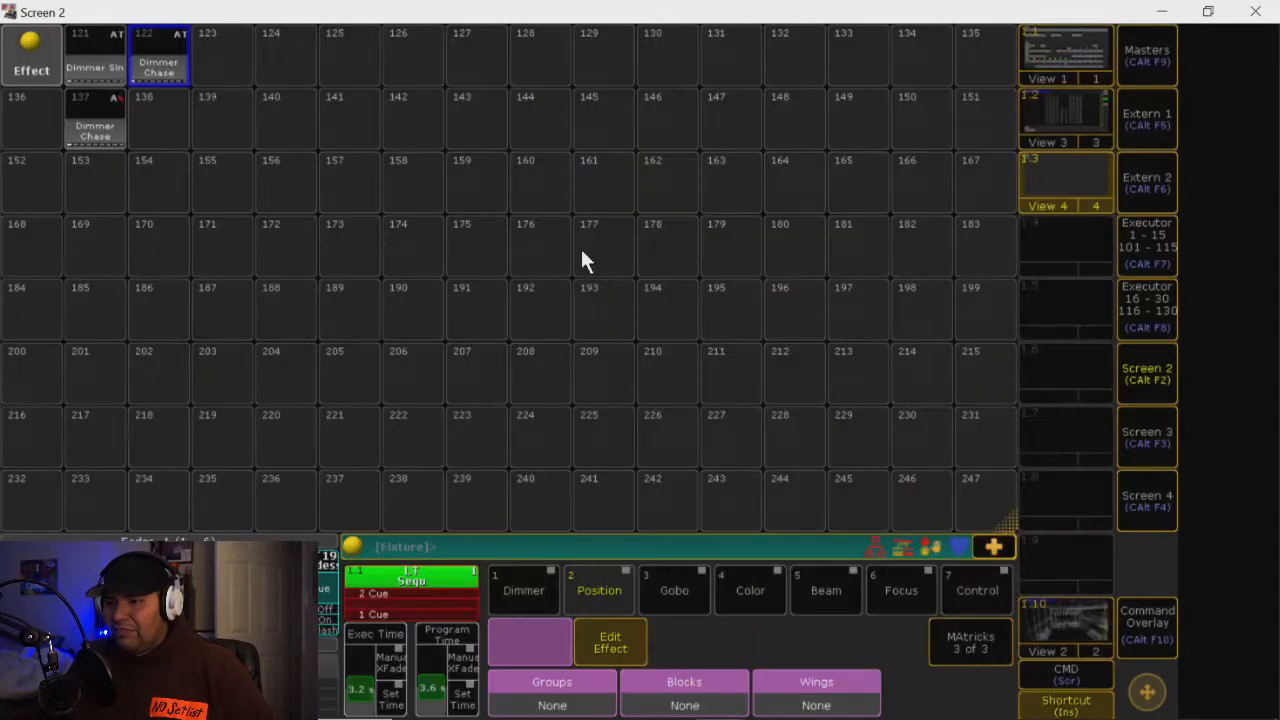
Edit empty effect 123 and load the predefined RGB Rainbow into it
{"action": "left_click", "coordinate": [610, 642]}
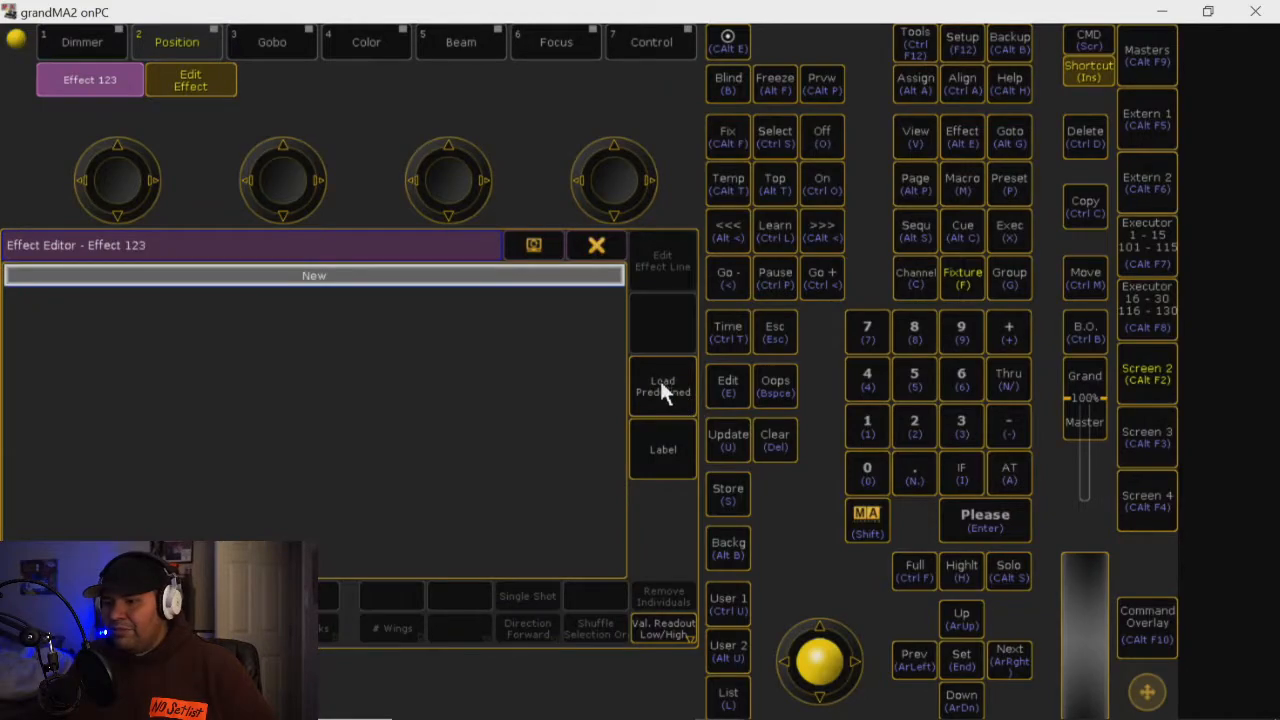
{"action": "left_click", "coordinate": [662, 384]}
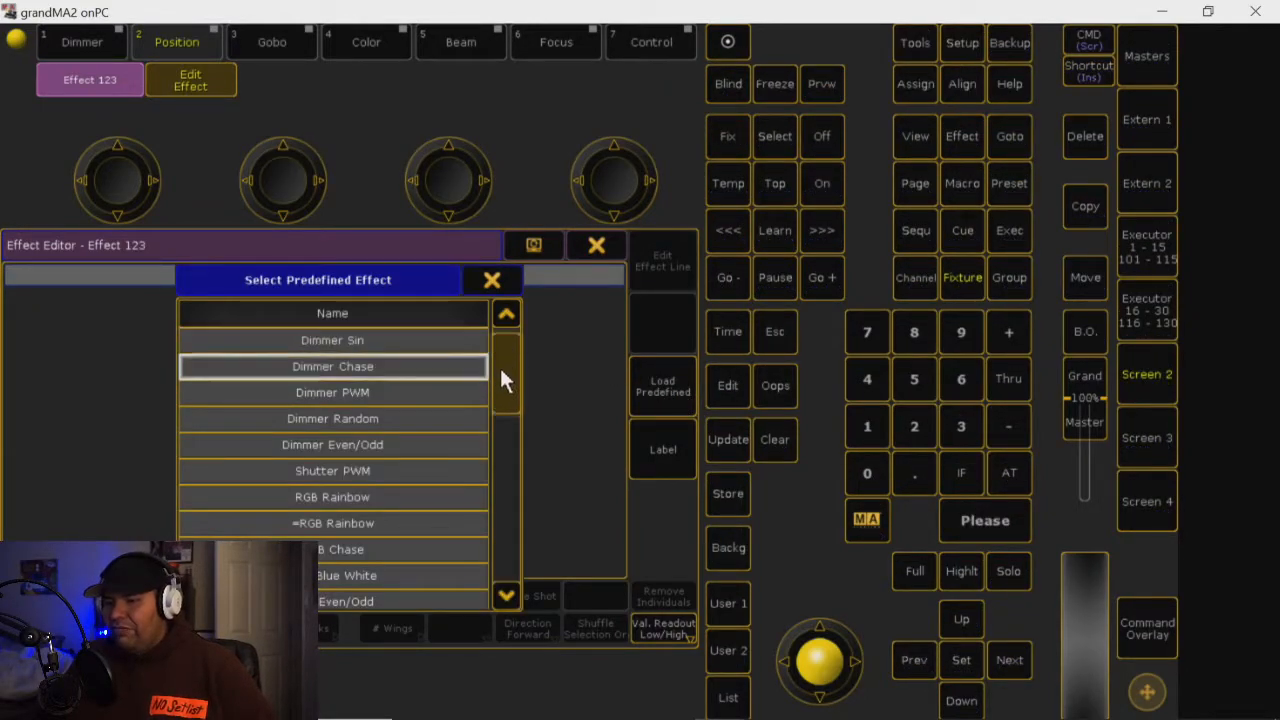
{"action": "scroll", "scroll_direction": "down", "scroll_amount": 3}
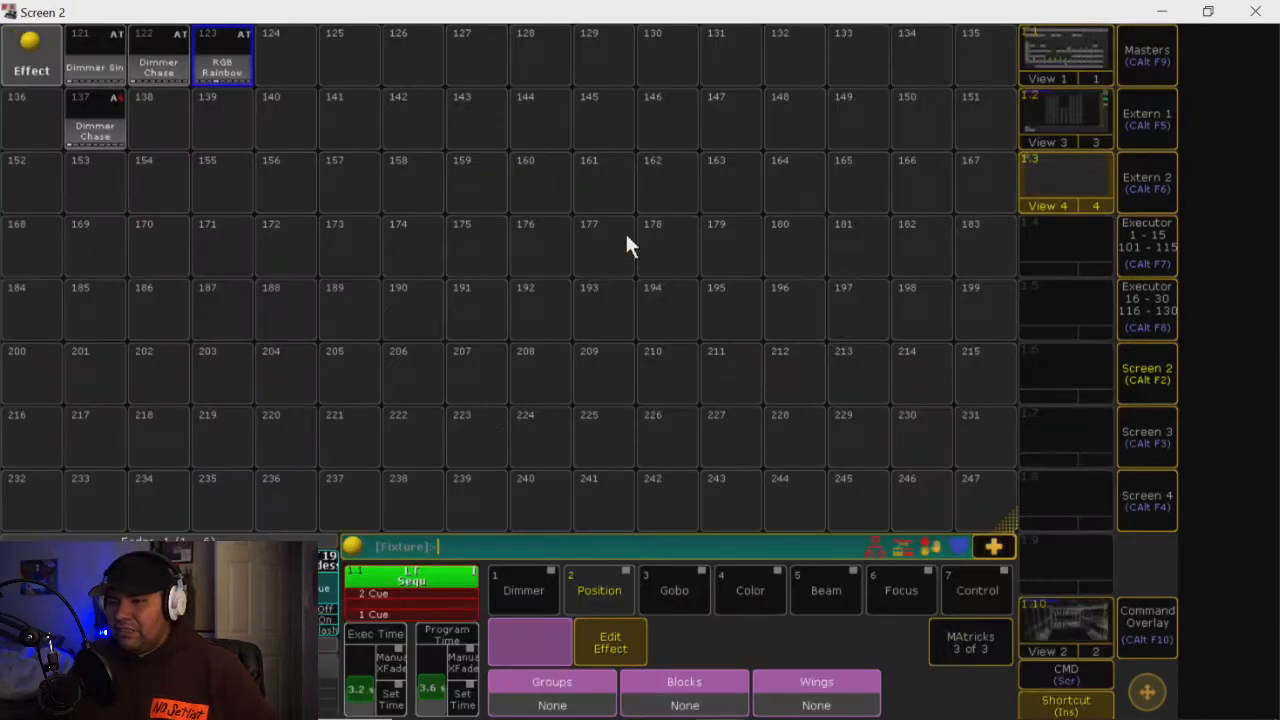
{"action": "mouse_move", "coordinate": [1160, 644]}
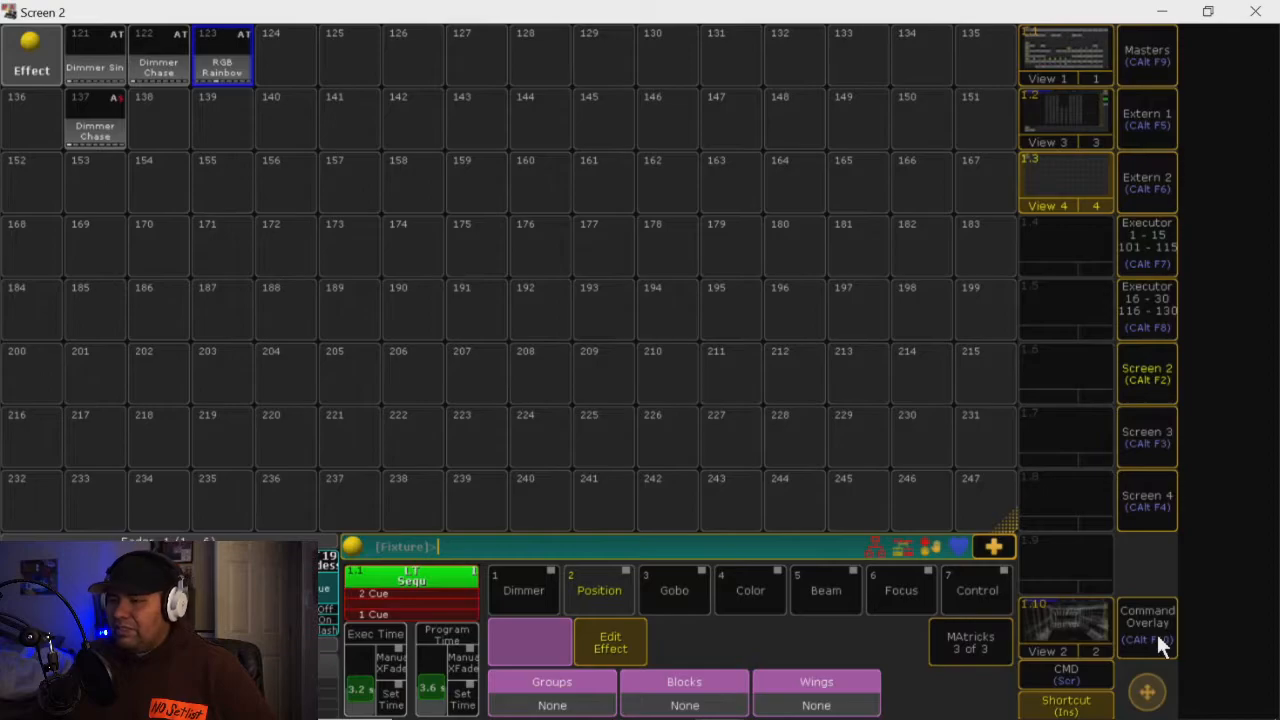
{"action": "left_click", "coordinate": [1148, 624]}
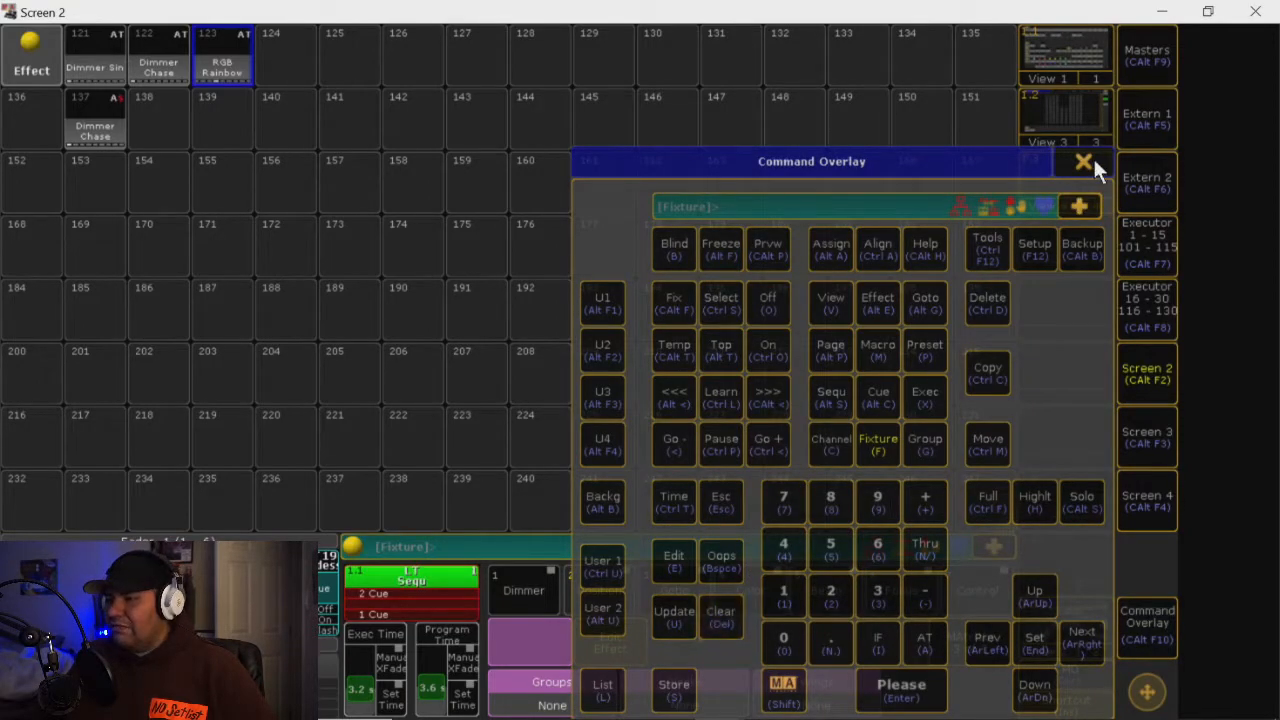
{"action": "left_click", "coordinate": [1082, 160]}
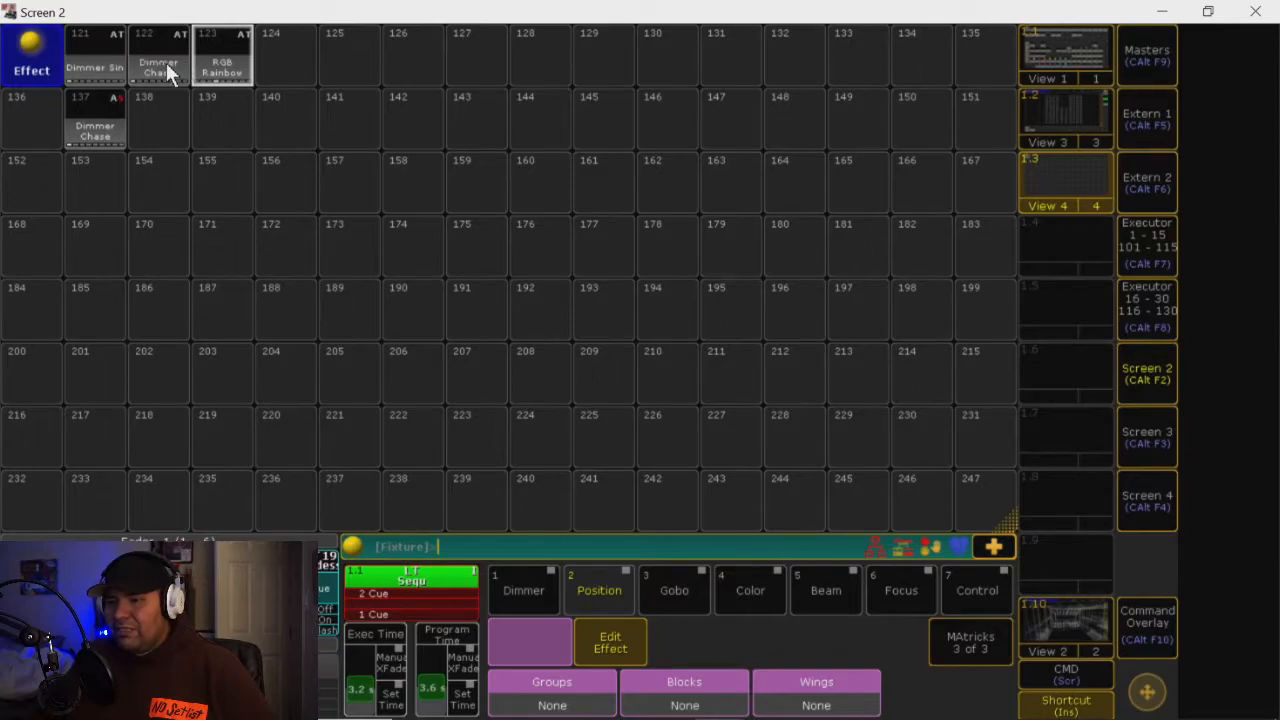
Pick Dimmer Chase 122 from the Effects pool as the programmer's effect
{"action": "left_click", "coordinate": [156, 56]}
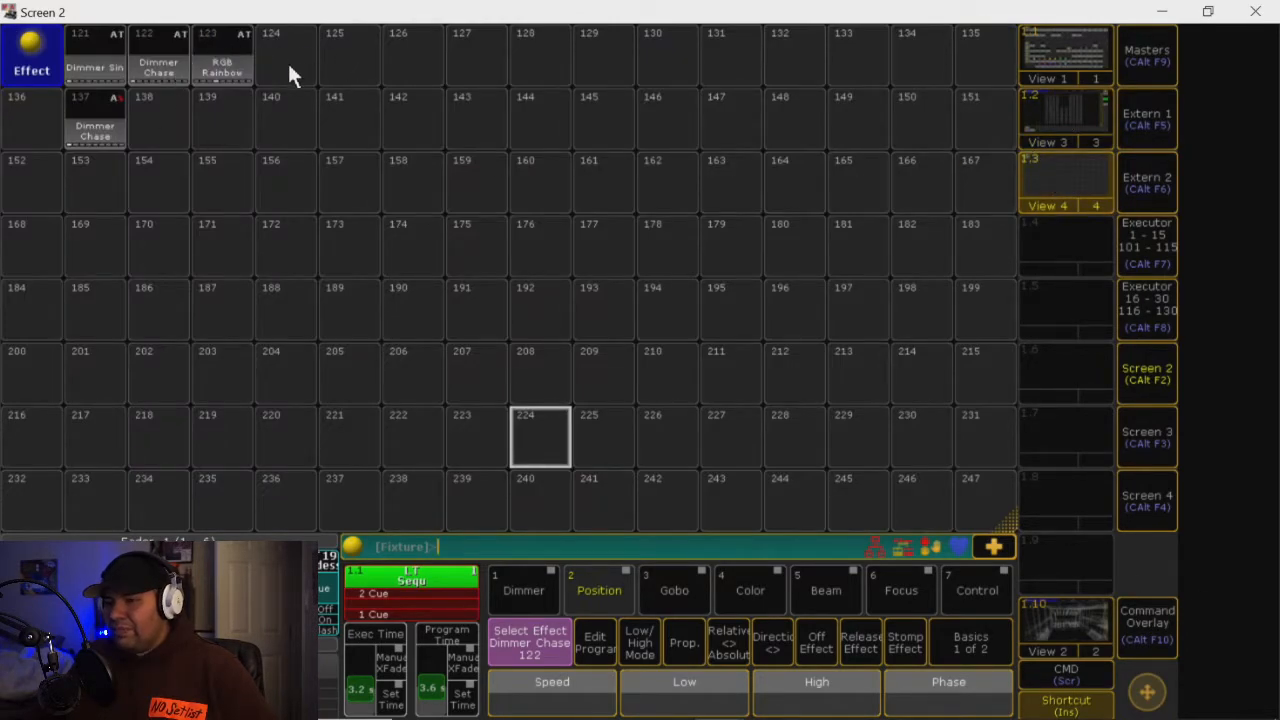
{"action": "mouse_move", "coordinate": [256, 64]}
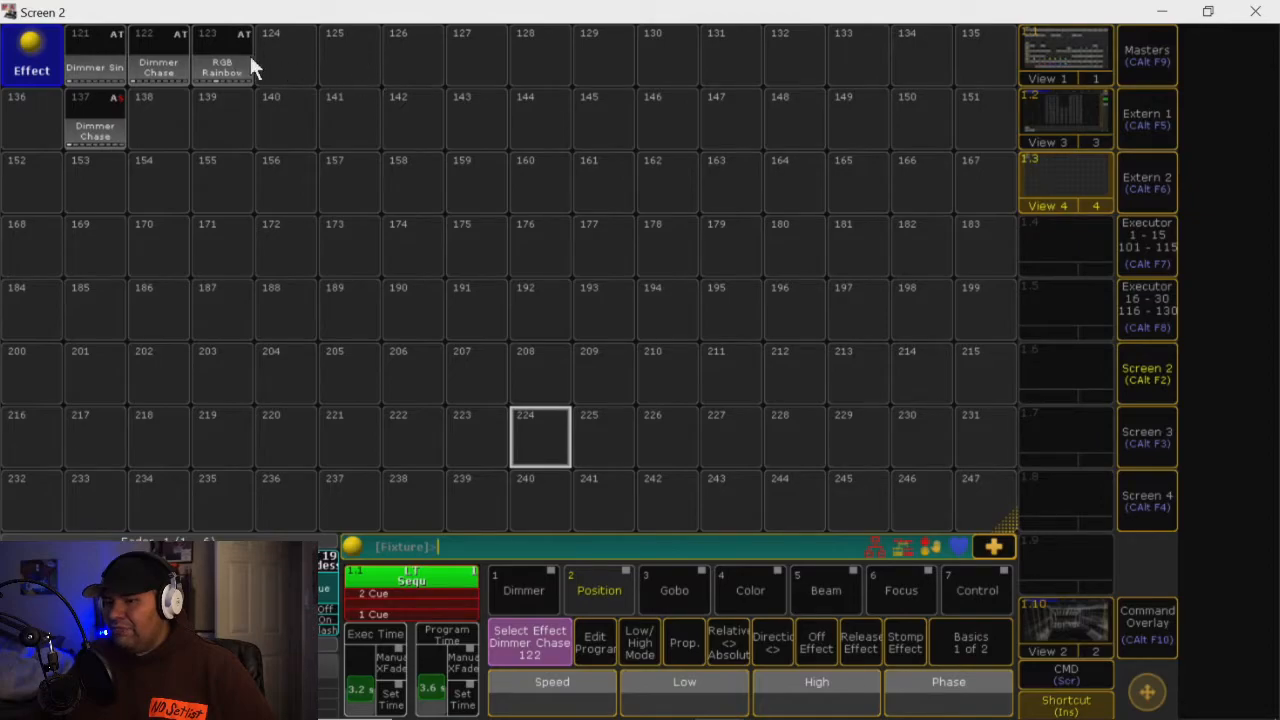
{"action": "left_click", "coordinate": [158, 56]}
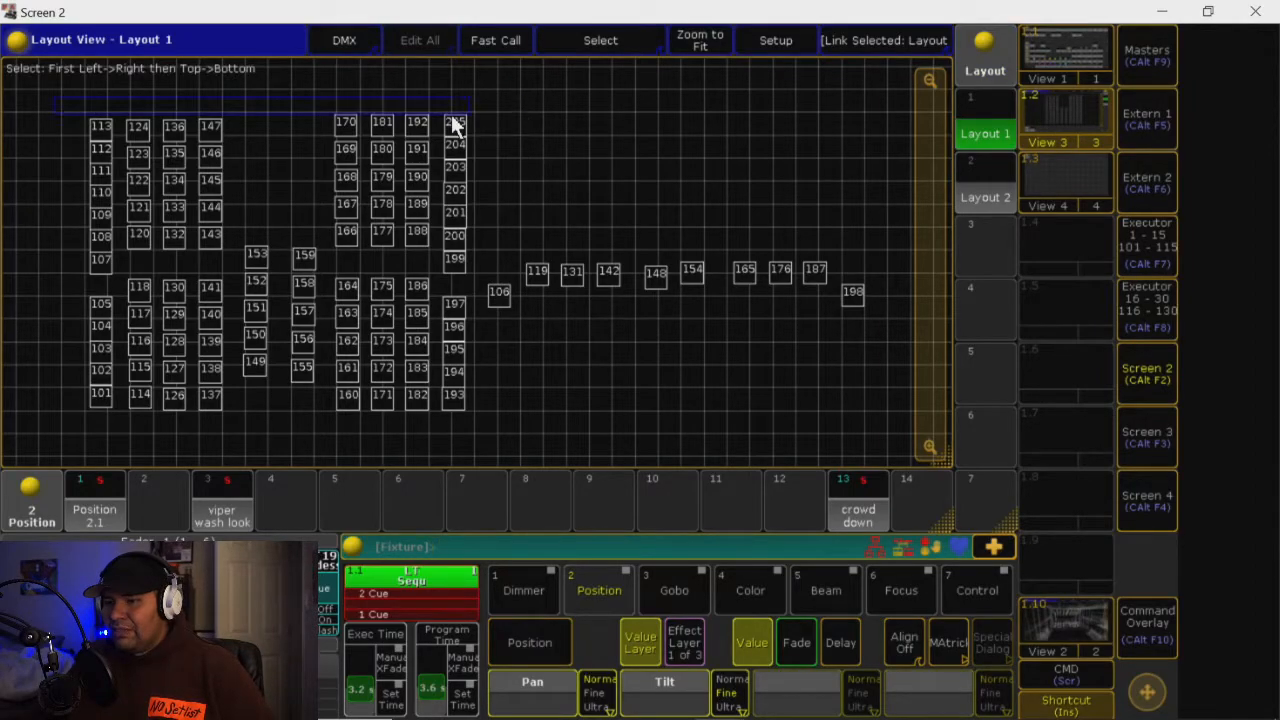
Lasso layout fixtures left to right, run Dimmer Chase 122 on them and edit it
{"action": "left_click_drag", "start_coordinate": [460, 104], "coordinate": [150, 460]}
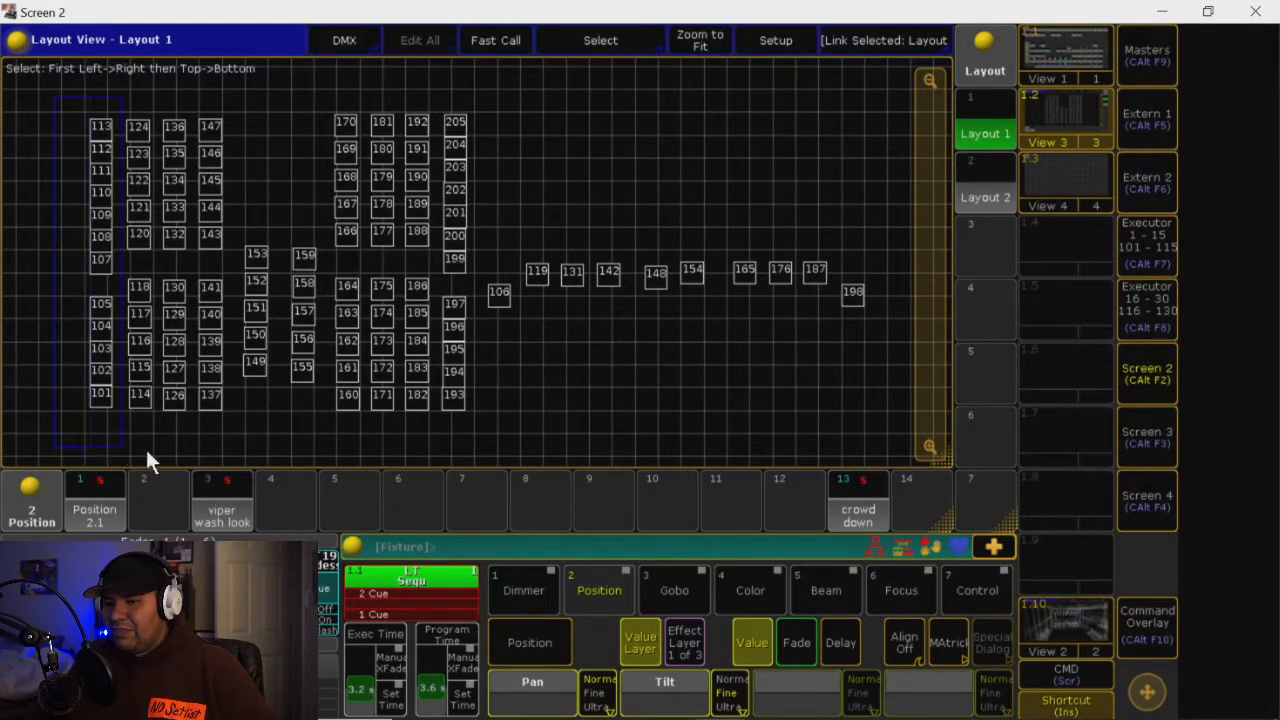
{"action": "left_click_drag", "start_coordinate": [150, 460], "coordinate": [490, 460]}
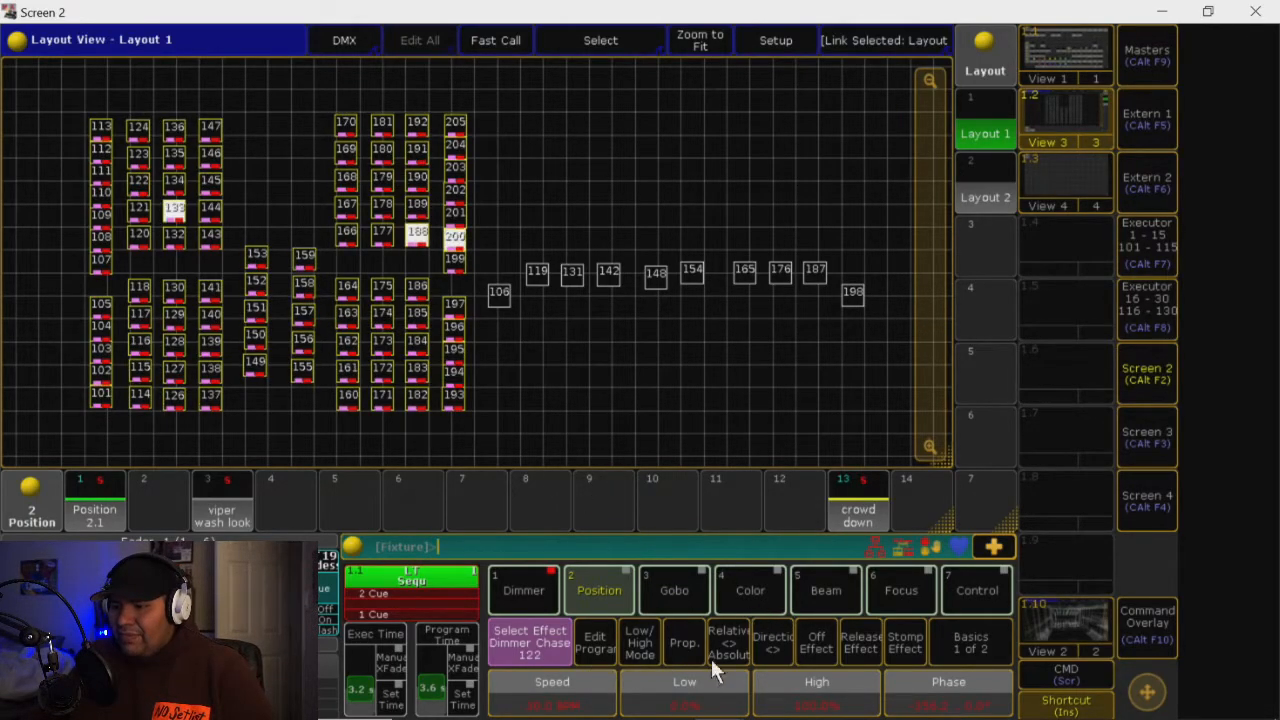
{"action": "mouse_move", "coordinate": [596, 642]}
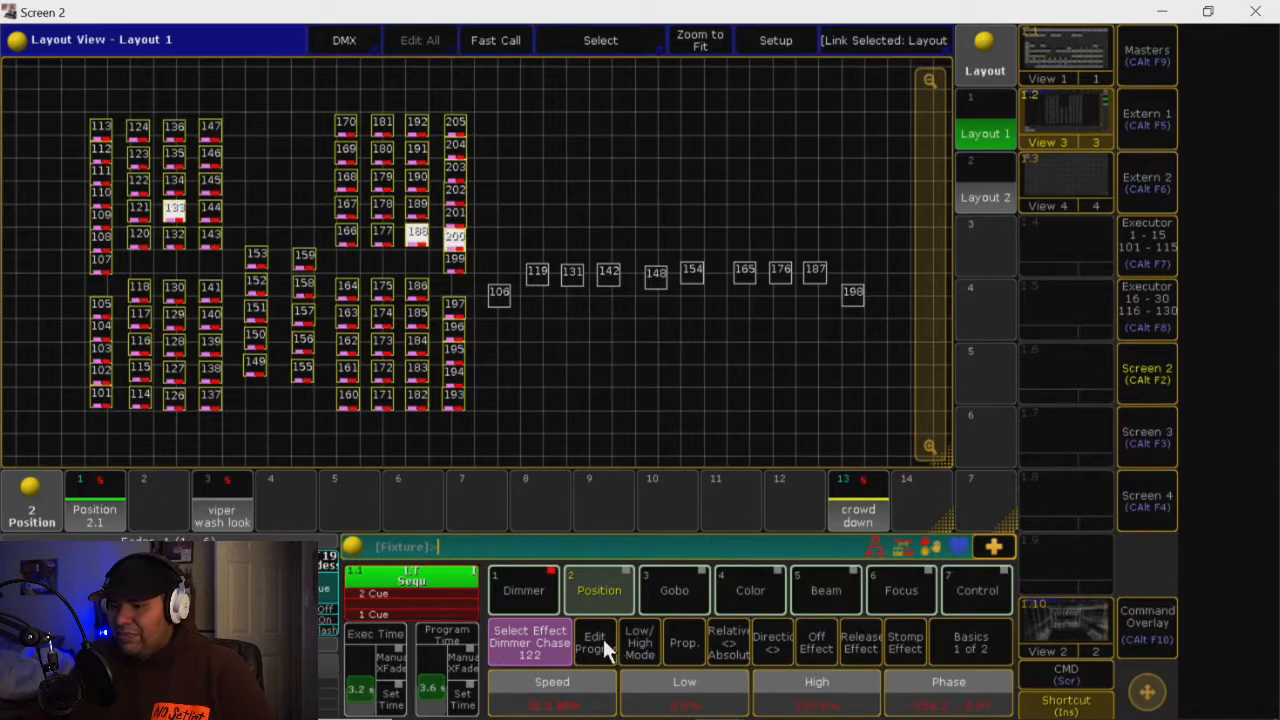
{"action": "left_click", "coordinate": [596, 642]}
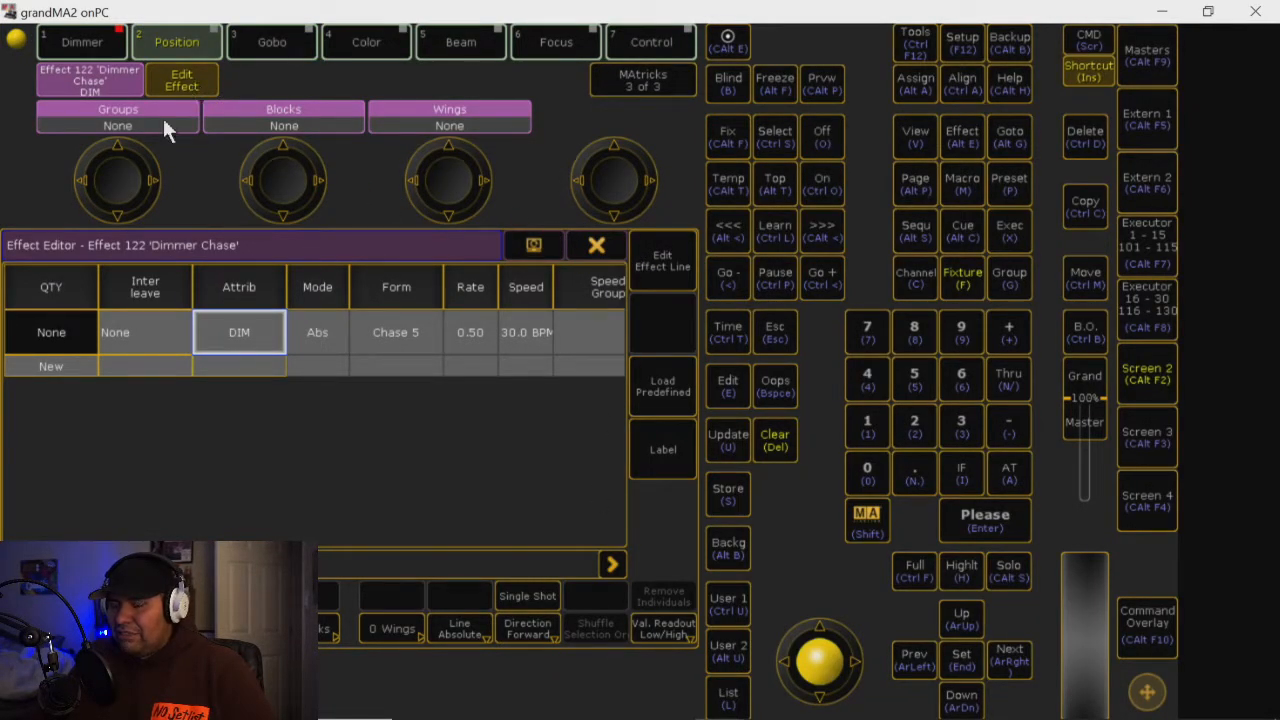
Show the chase's basic speed/value settings and change its Dir (direction) cell
{"action": "left_click", "coordinate": [52, 332]}
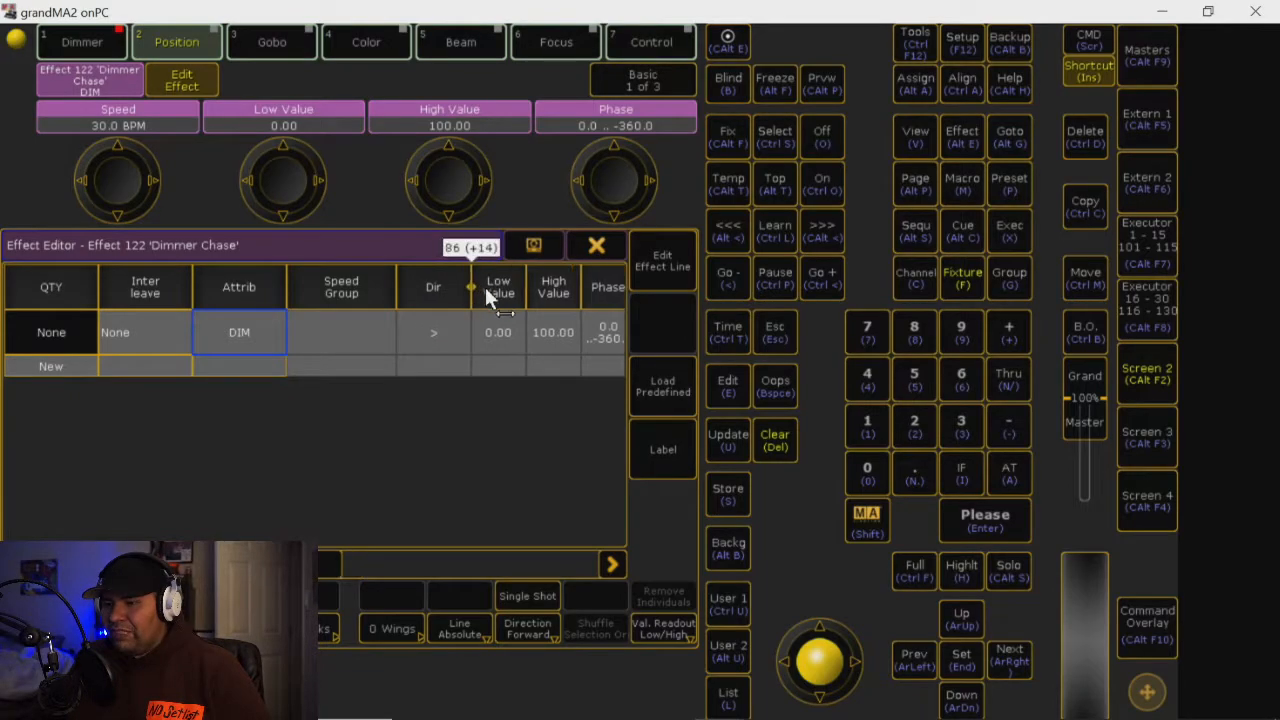
{"action": "left_click", "coordinate": [432, 332]}
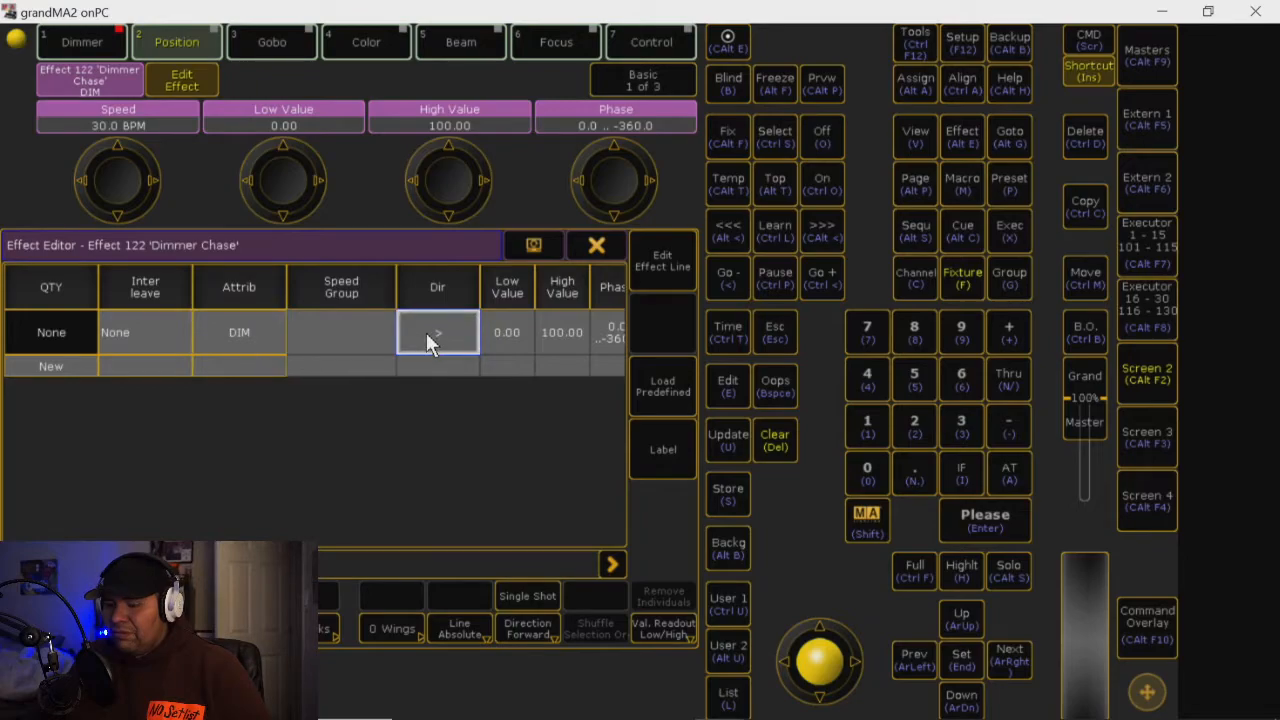
{"action": "left_click", "coordinate": [436, 332]}
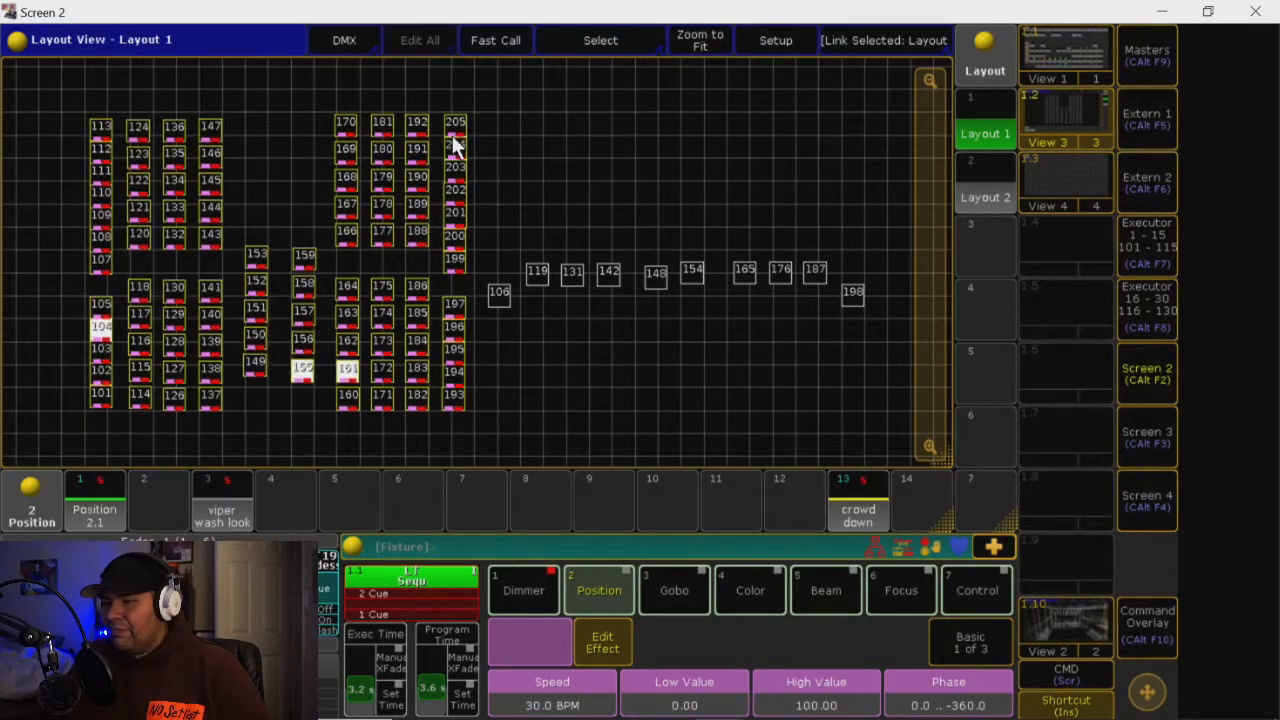
{"action": "mouse_move", "coordinate": [720, 212]}
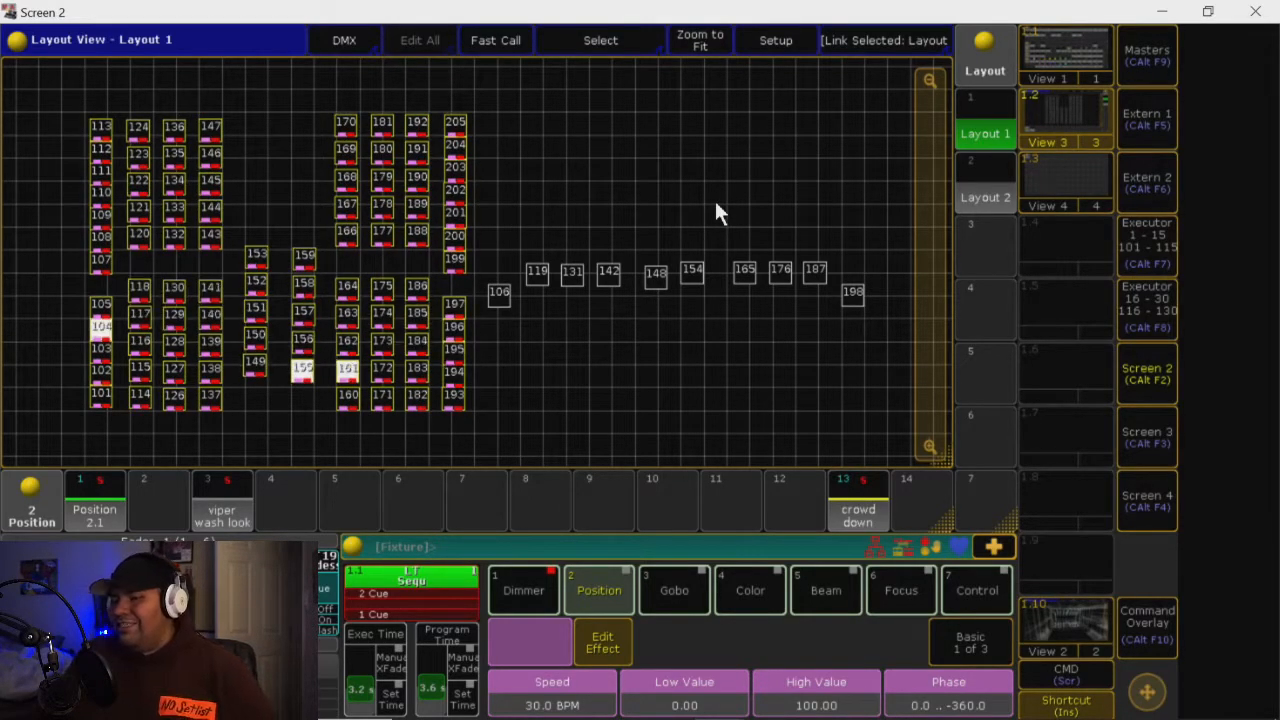
{"action": "mouse_move", "coordinate": [764, 216]}
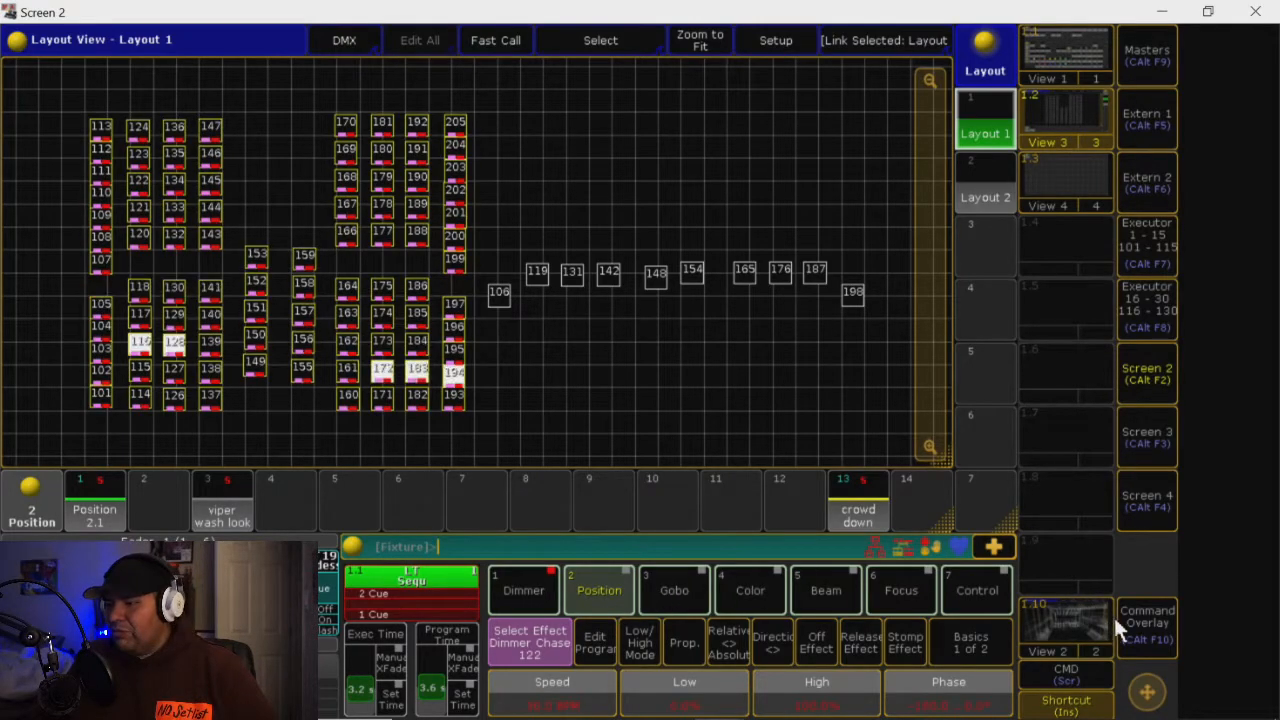
{"action": "mouse_move", "coordinate": [156, 204]}
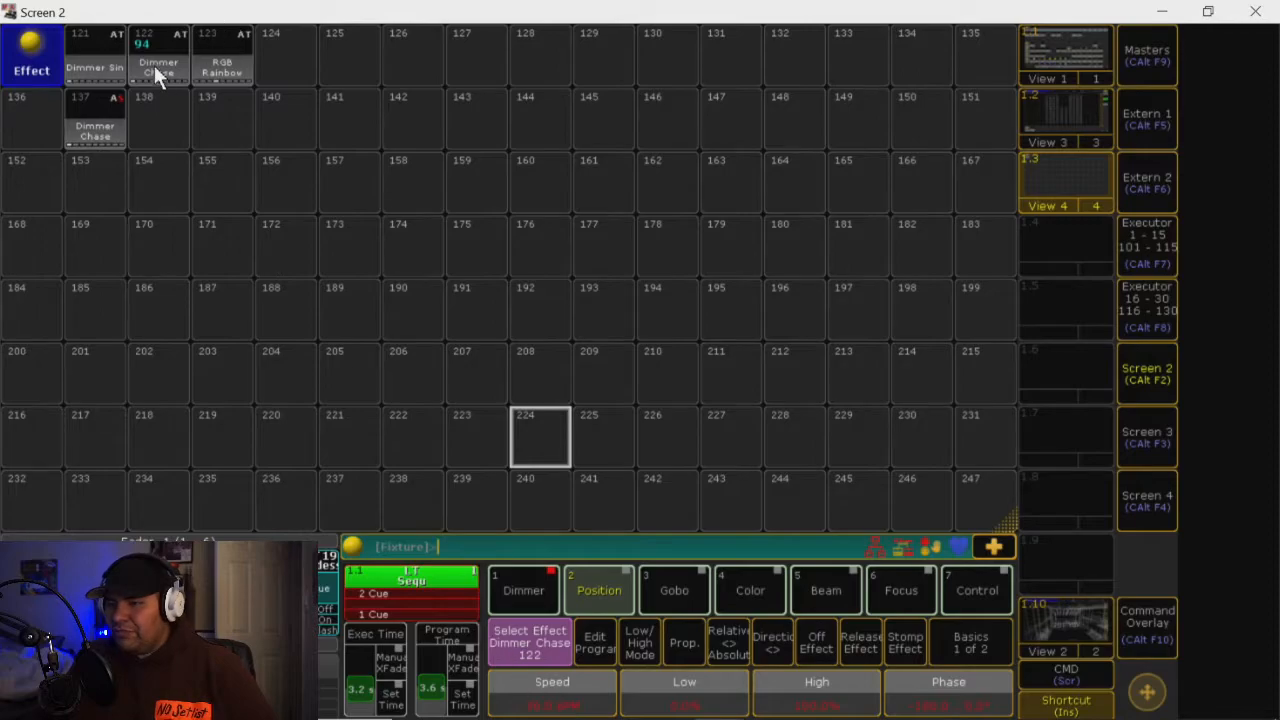
{"action": "mouse_move", "coordinate": [994, 452]}
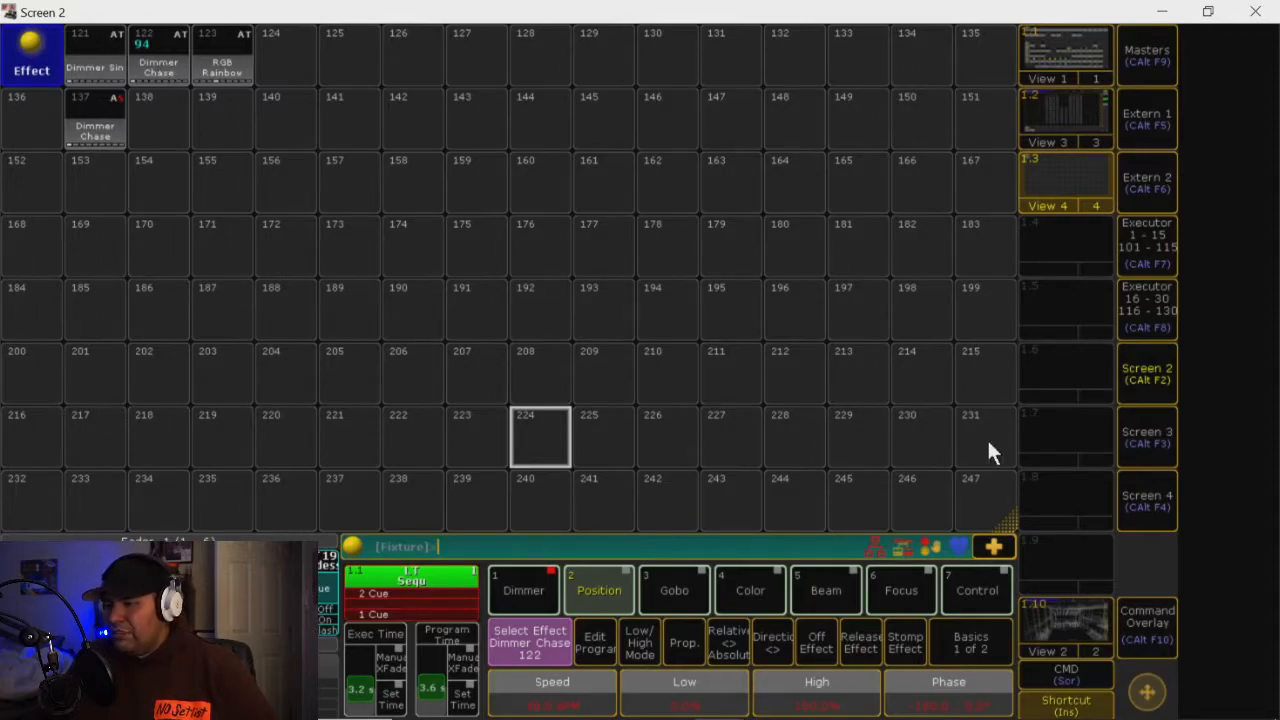
Issue Edit Effect on Dimmer Chase via the command keypad, then return to the layout
{"action": "left_click", "coordinate": [1146, 620]}
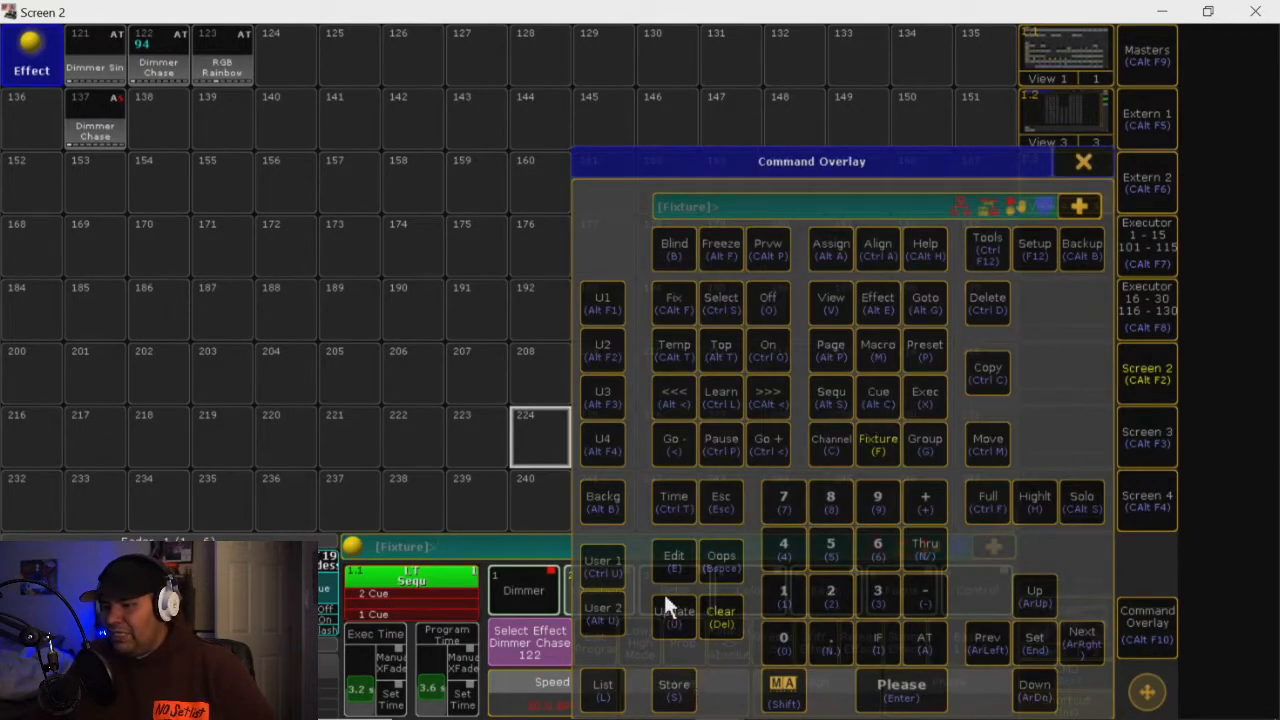
{"action": "left_click", "coordinate": [674, 560]}
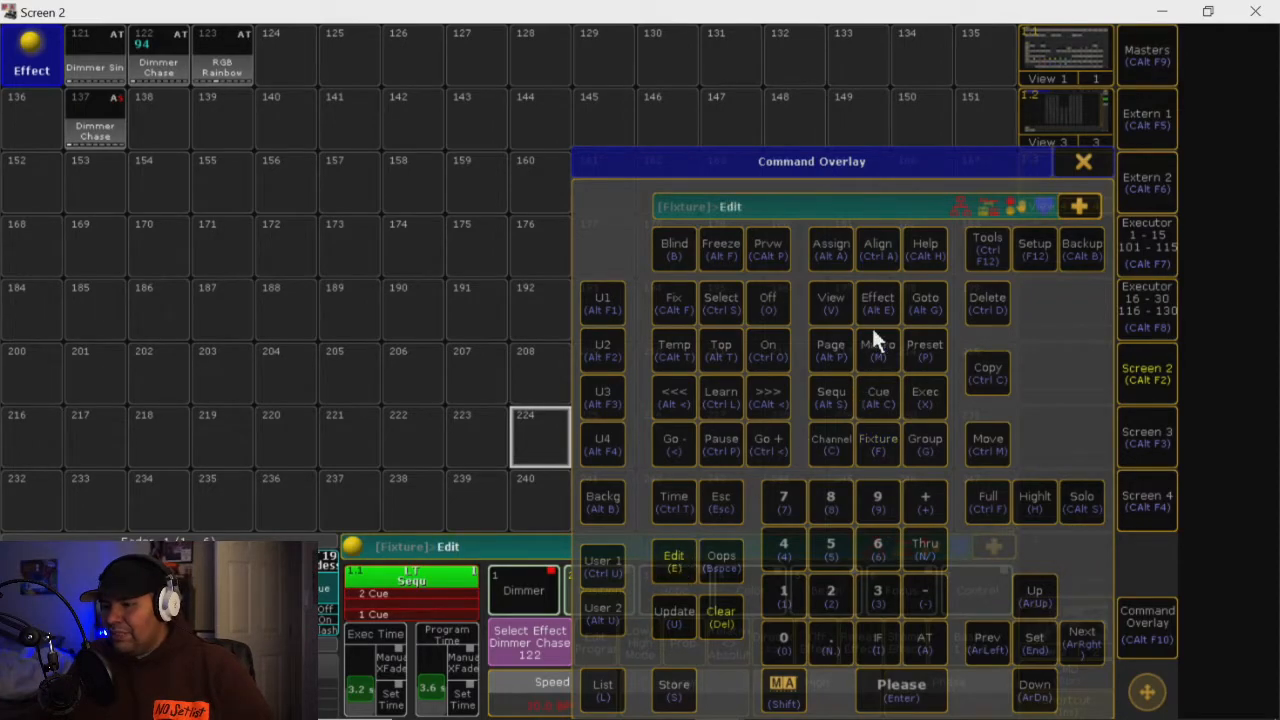
{"action": "left_click", "coordinate": [876, 304]}
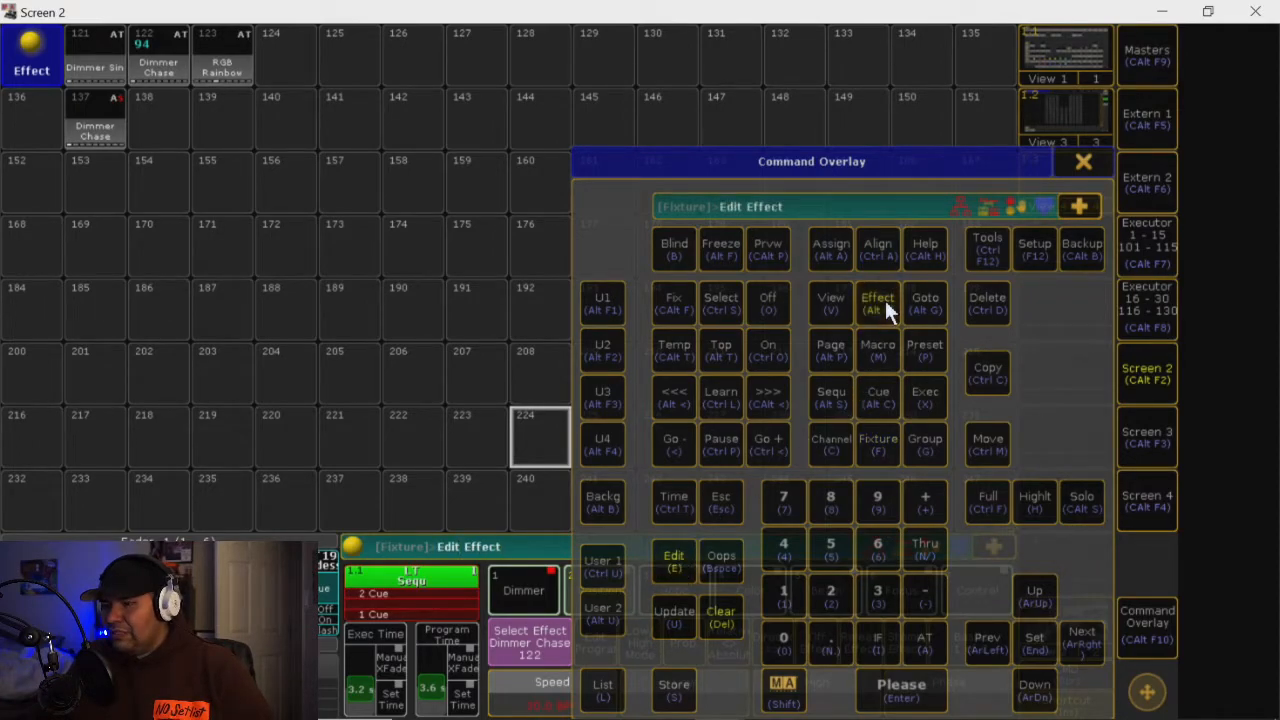
{"action": "mouse_move", "coordinate": [204, 90]}
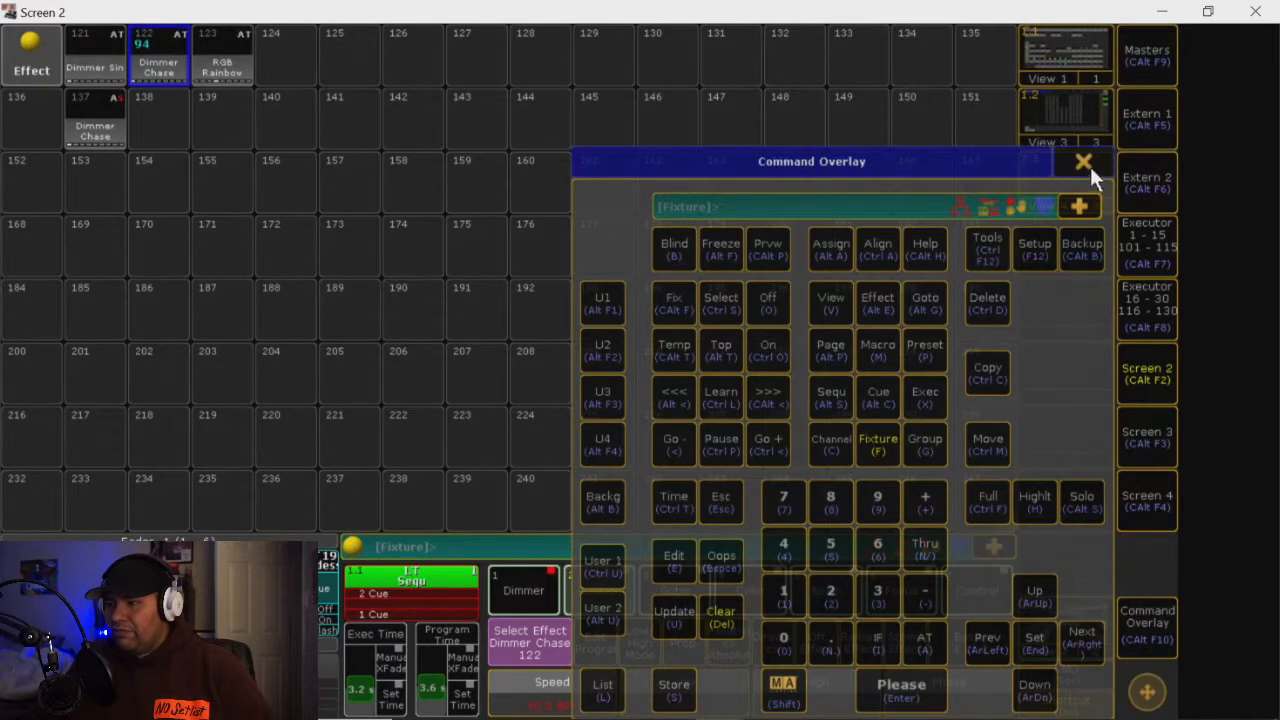
{"action": "left_click", "coordinate": [1084, 162]}
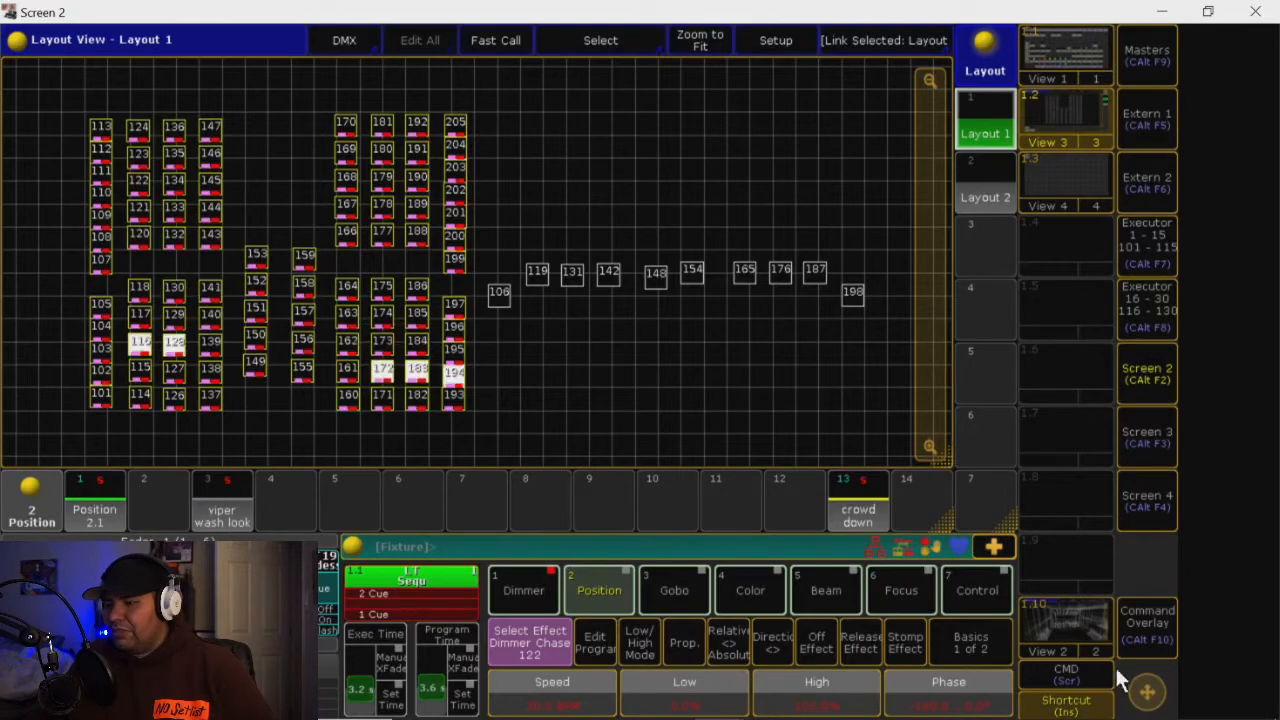
Start the RGB Rainbow effect 123 from the Effects pool on the layout fixtures
{"action": "left_click", "coordinate": [1148, 624]}
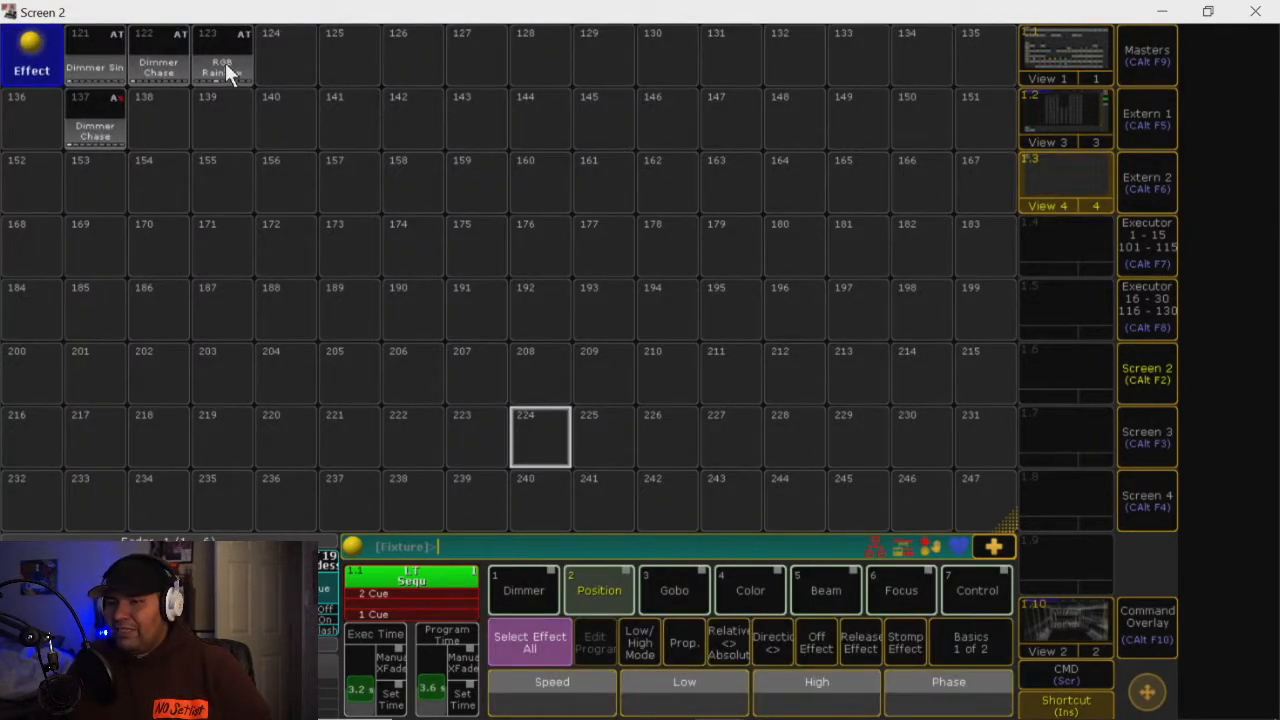
{"action": "left_click", "coordinate": [222, 56]}
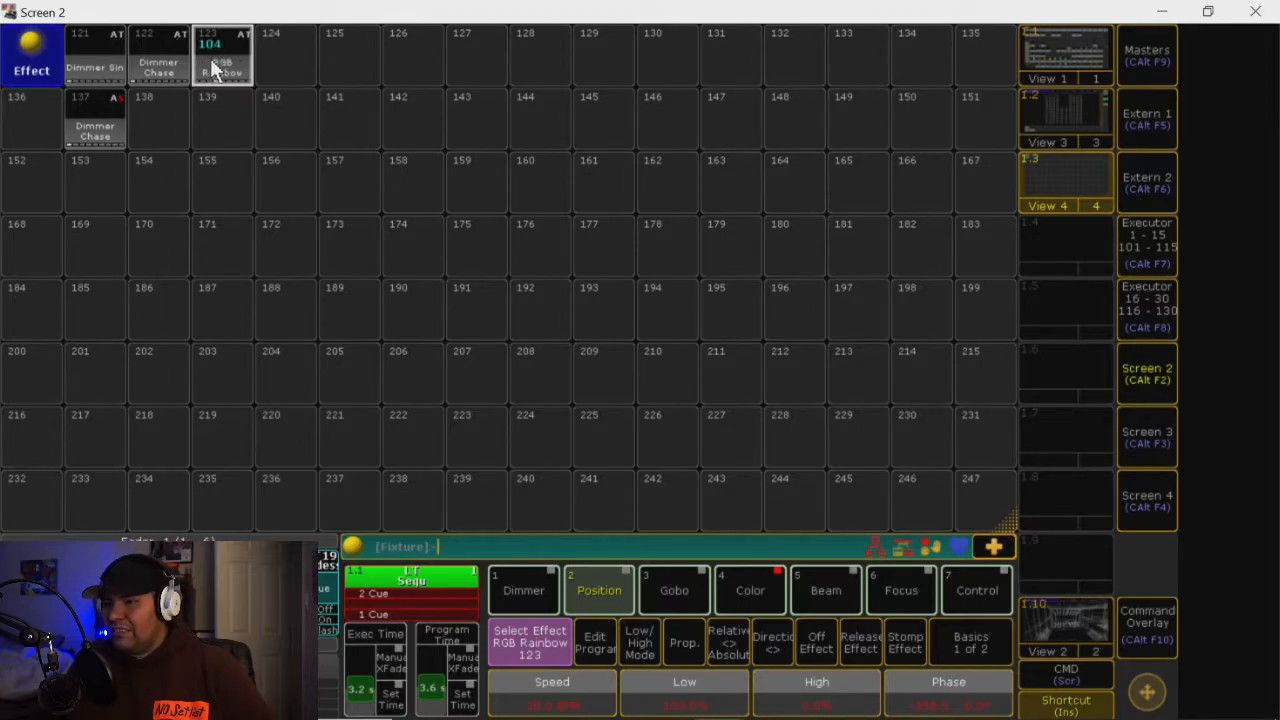
{"action": "mouse_move", "coordinate": [1012, 168]}
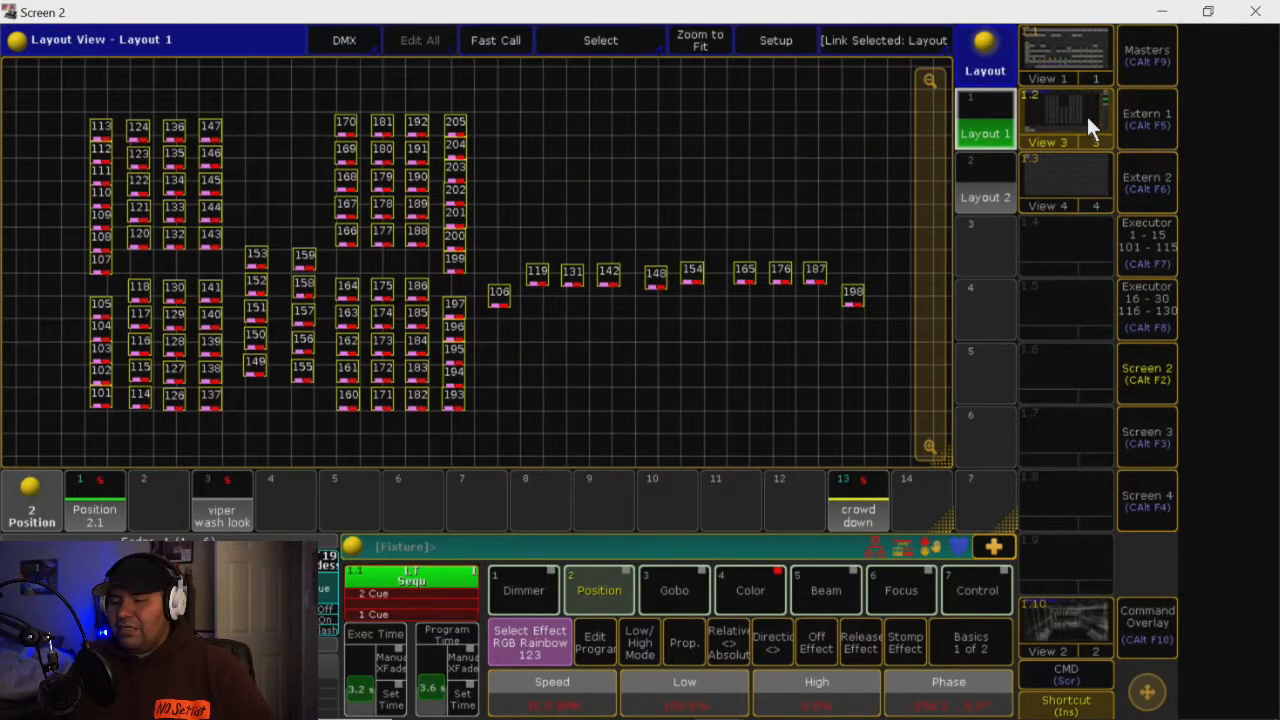
{"action": "mouse_move", "coordinate": [1128, 584]}
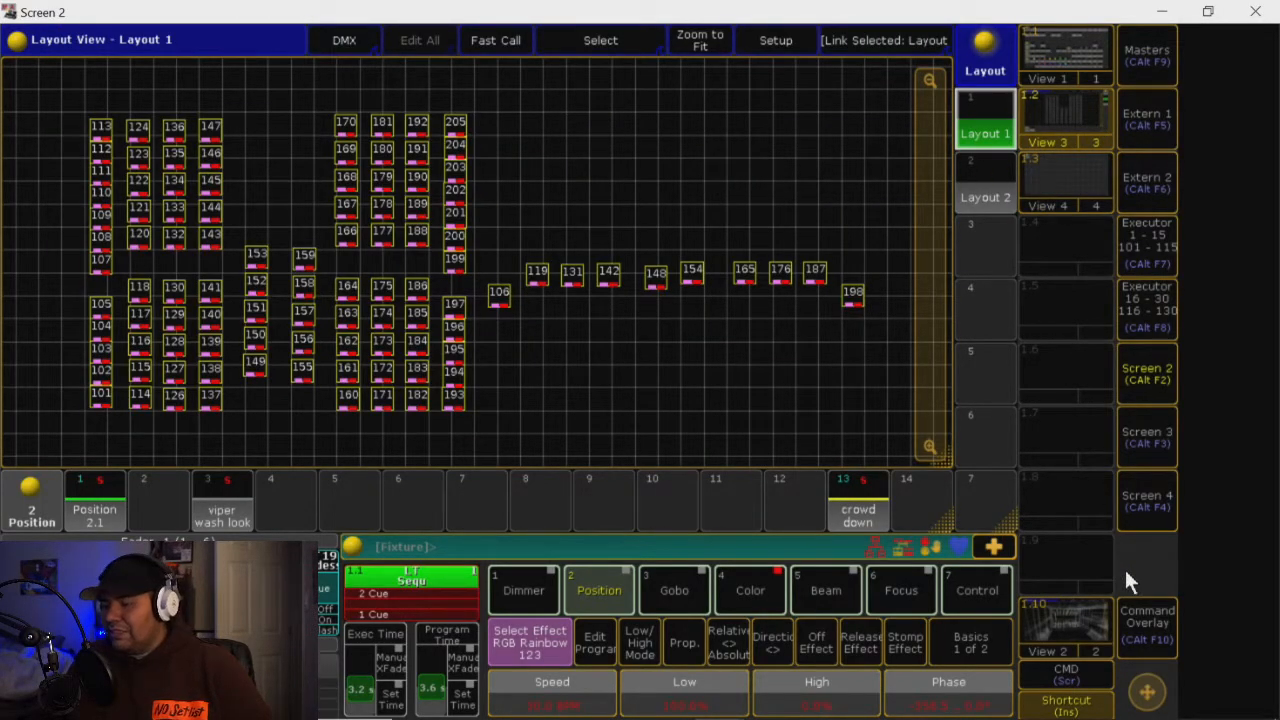
Bring up the Command Overlay while RGB Rainbow cycles colours over the dimmer chase
{"action": "left_click", "coordinate": [1148, 624]}
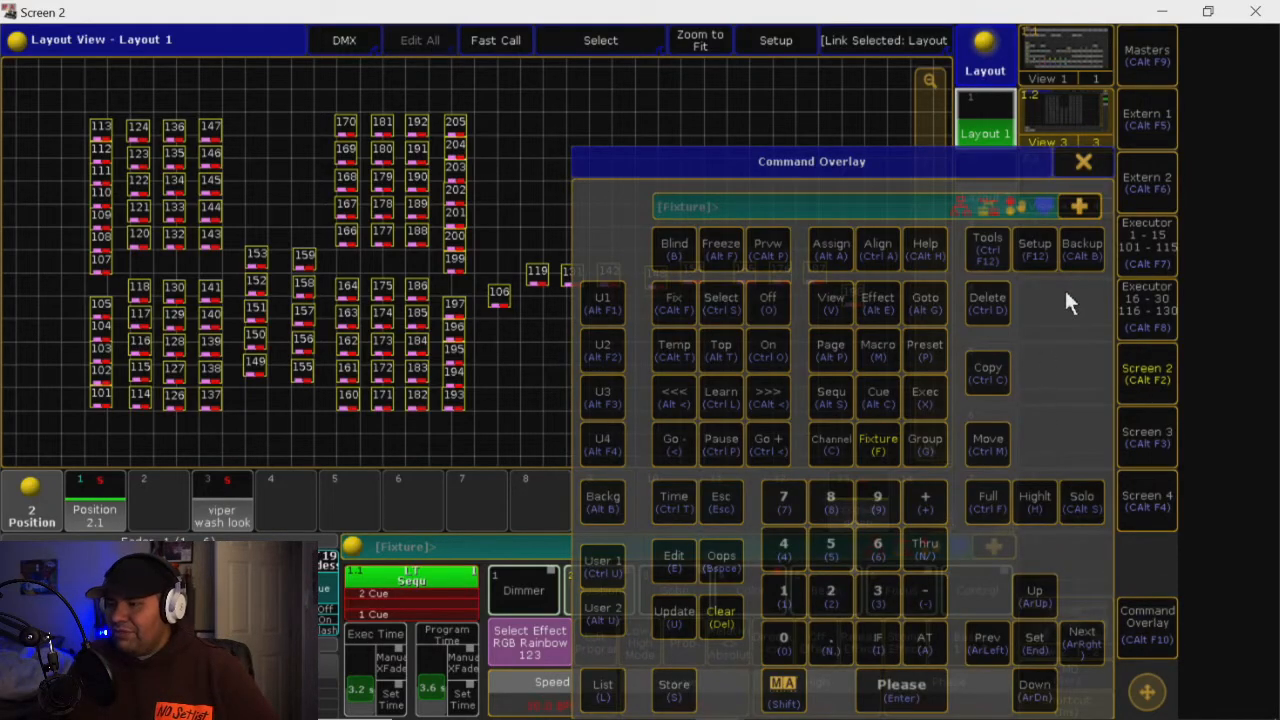
{"action": "mouse_move", "coordinate": [1004, 504]}
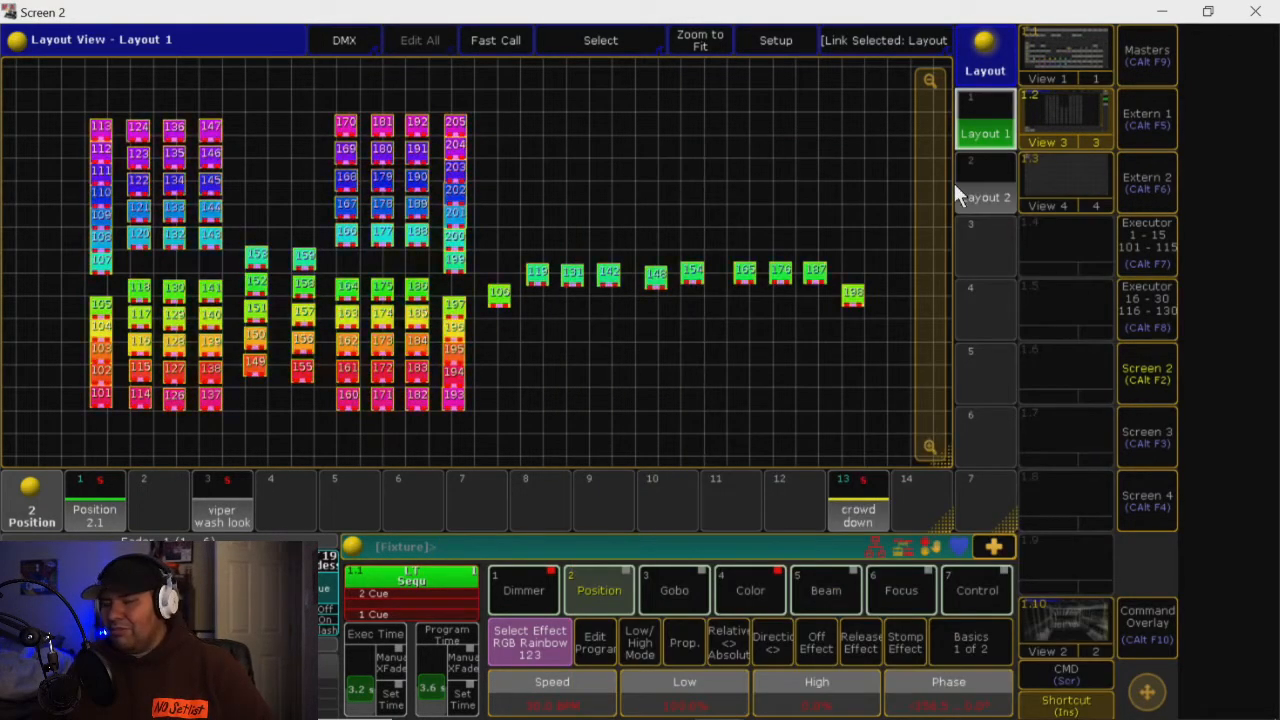
{"action": "mouse_move", "coordinate": [890, 180]}
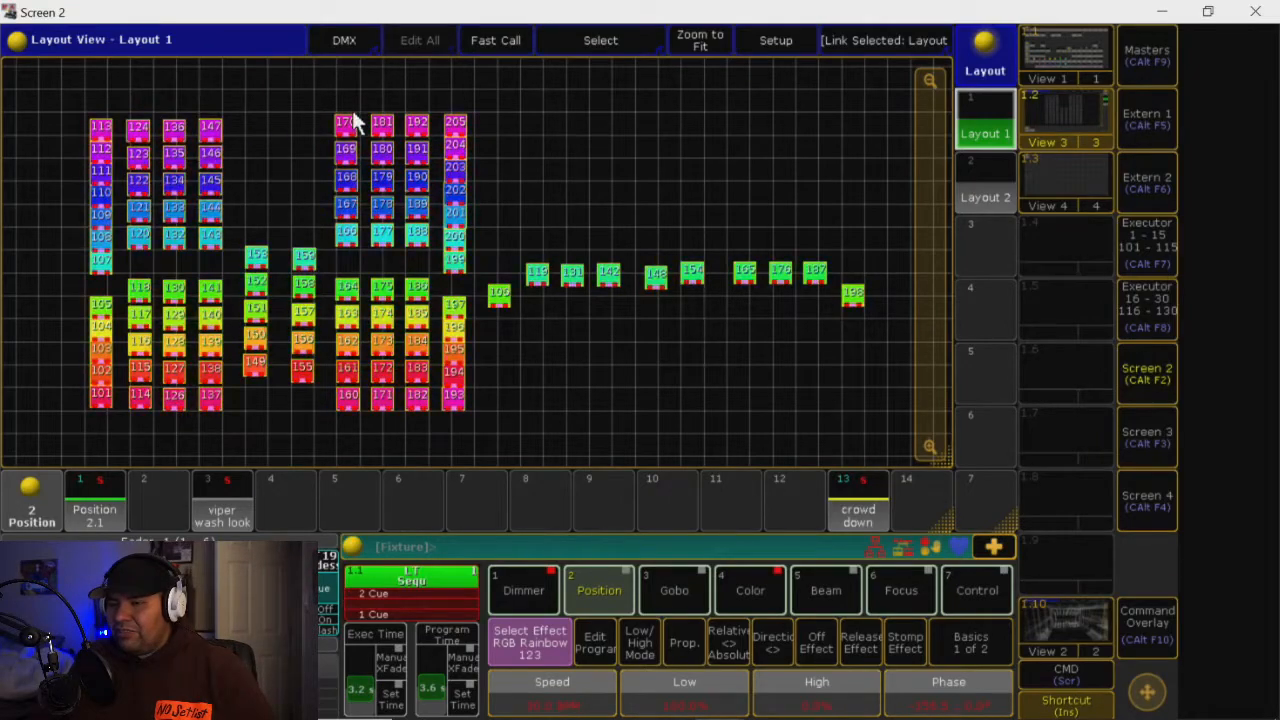
{"action": "mouse_move", "coordinate": [330, 144]}
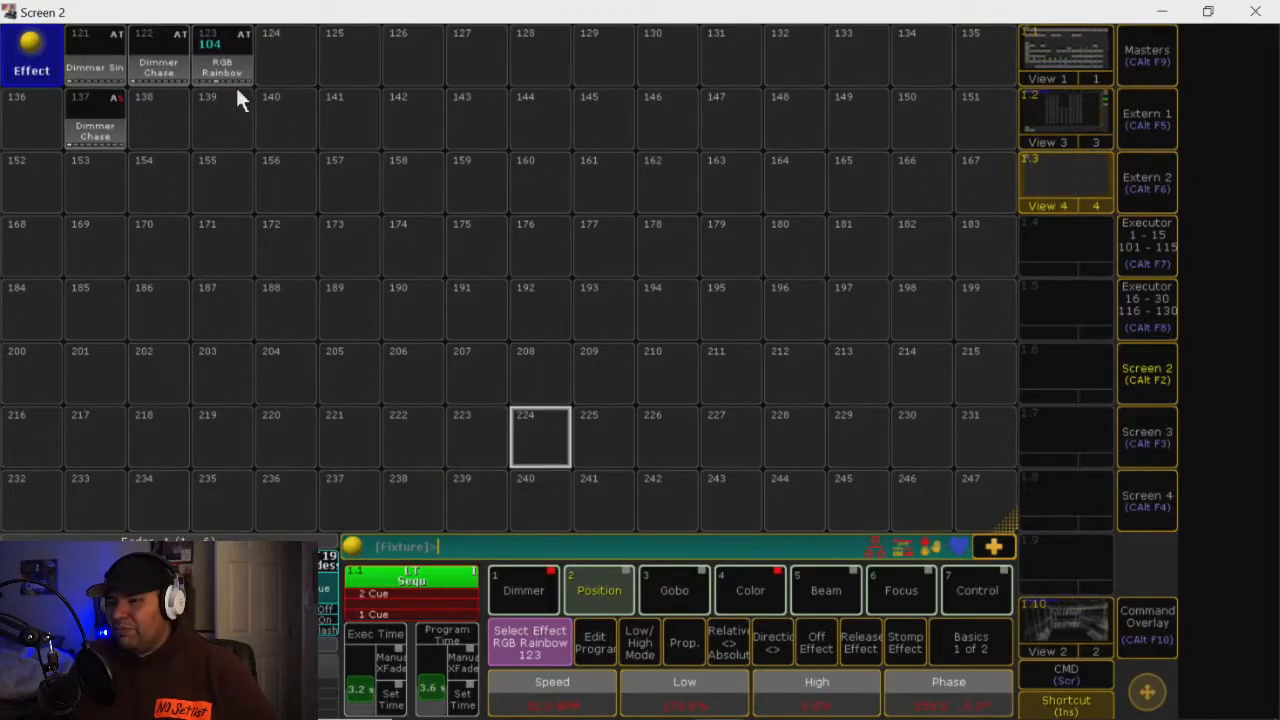
{"action": "mouse_move", "coordinate": [110, 78]}
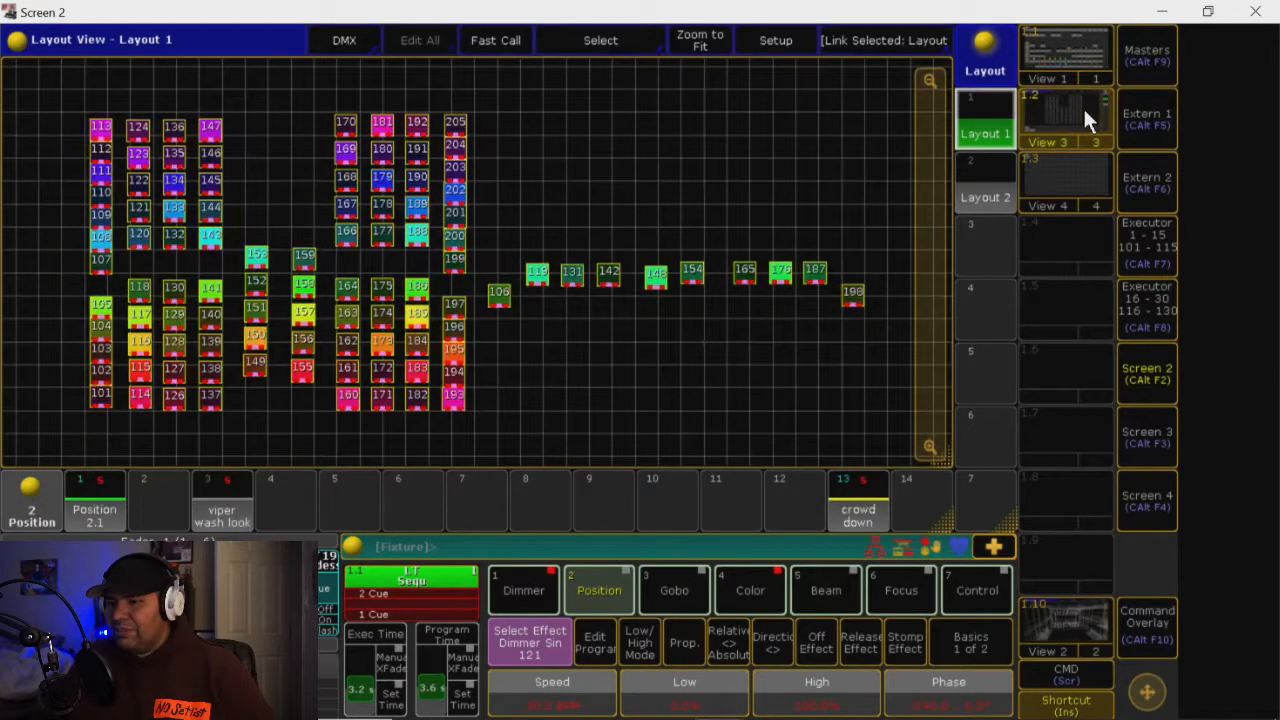
{"action": "mouse_move", "coordinate": [600, 664]}
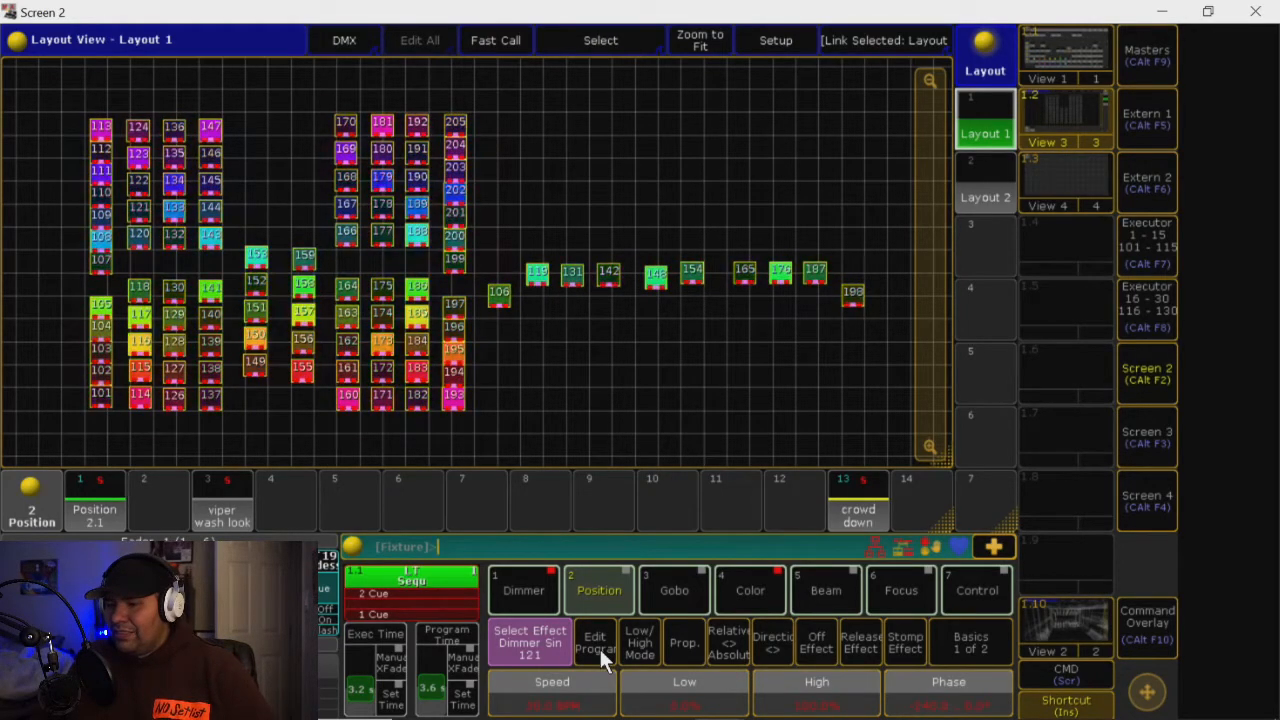
Edit the Dimmer Sin effect and bring up its dimmer speed BPM choices (currently 30 BPM)
{"action": "left_click", "coordinate": [594, 644]}
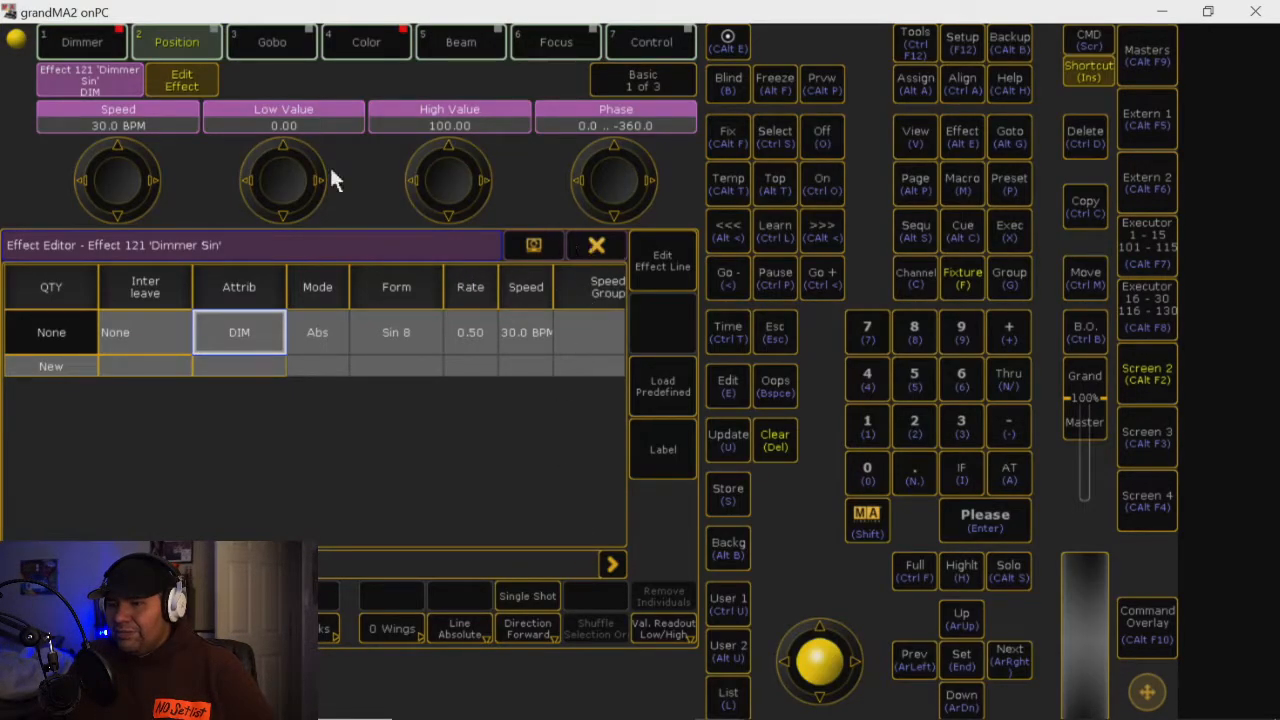
{"action": "mouse_move", "coordinate": [596, 656]}
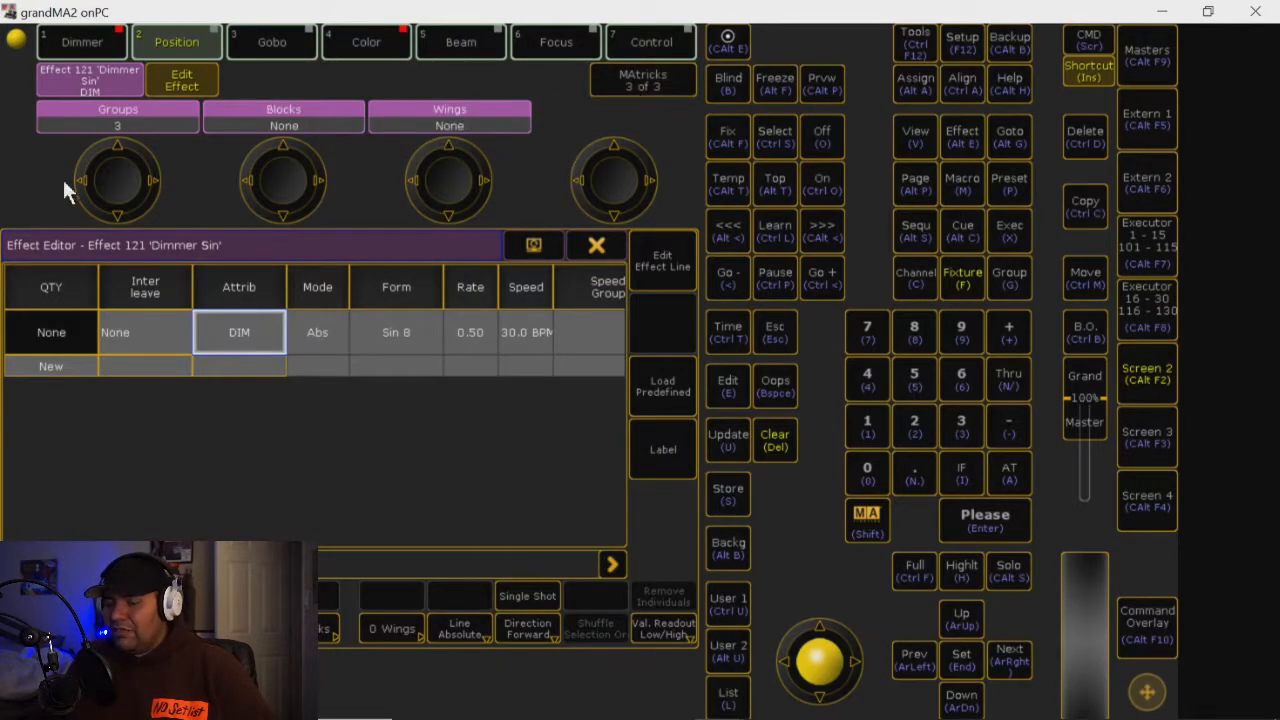
{"action": "left_click", "coordinate": [448, 180]}
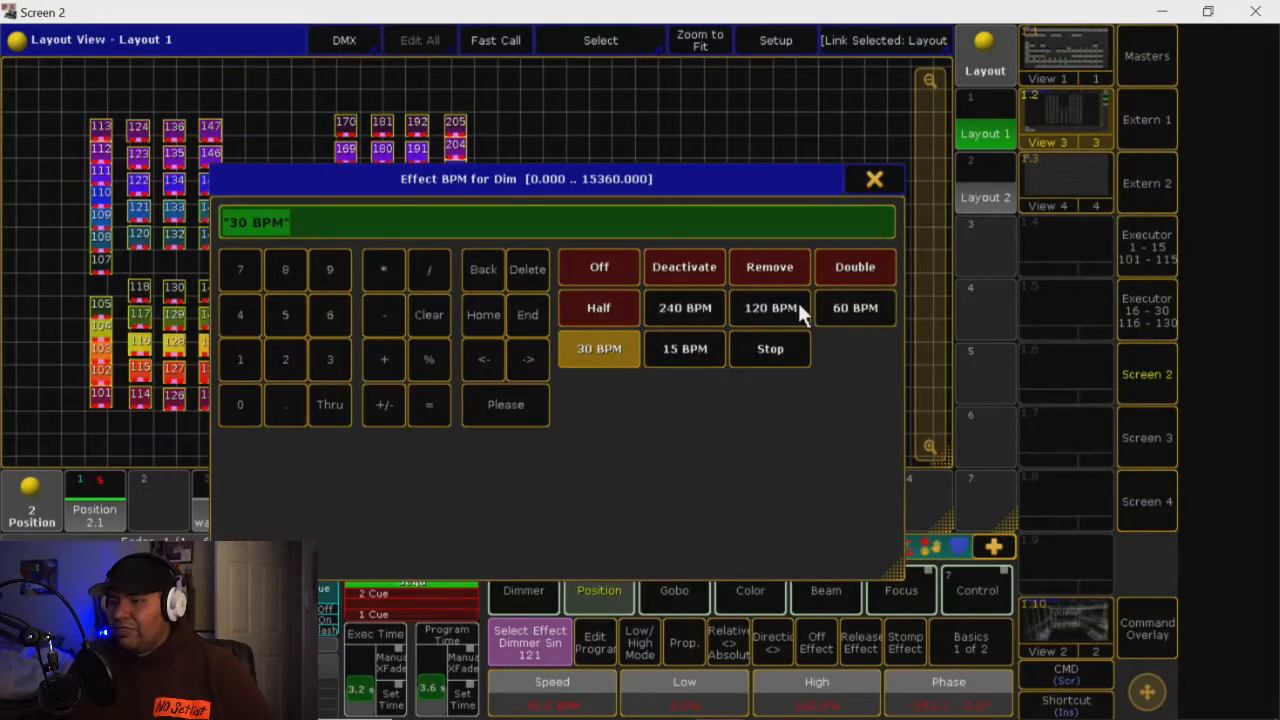
Set the Dimmer Sin speed to 120 BPM and bring up the Command Overlay
{"action": "left_click", "coordinate": [872, 180]}
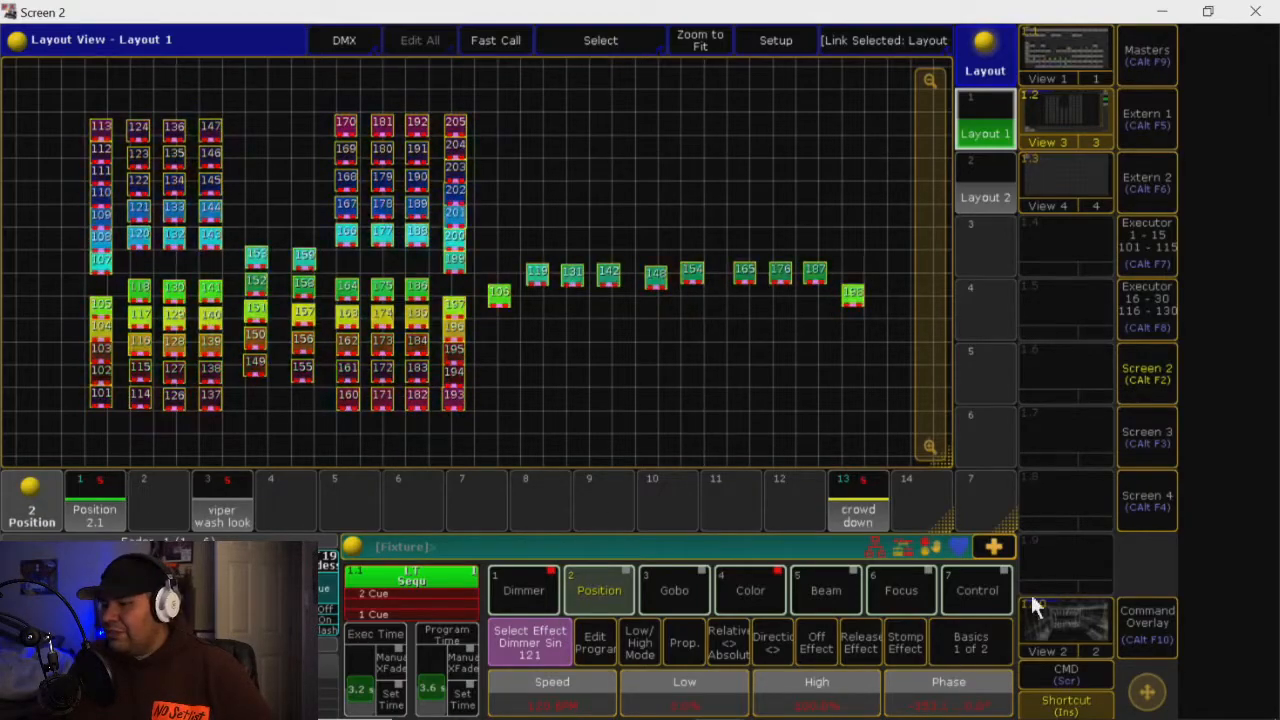
{"action": "left_click", "coordinate": [1148, 616]}
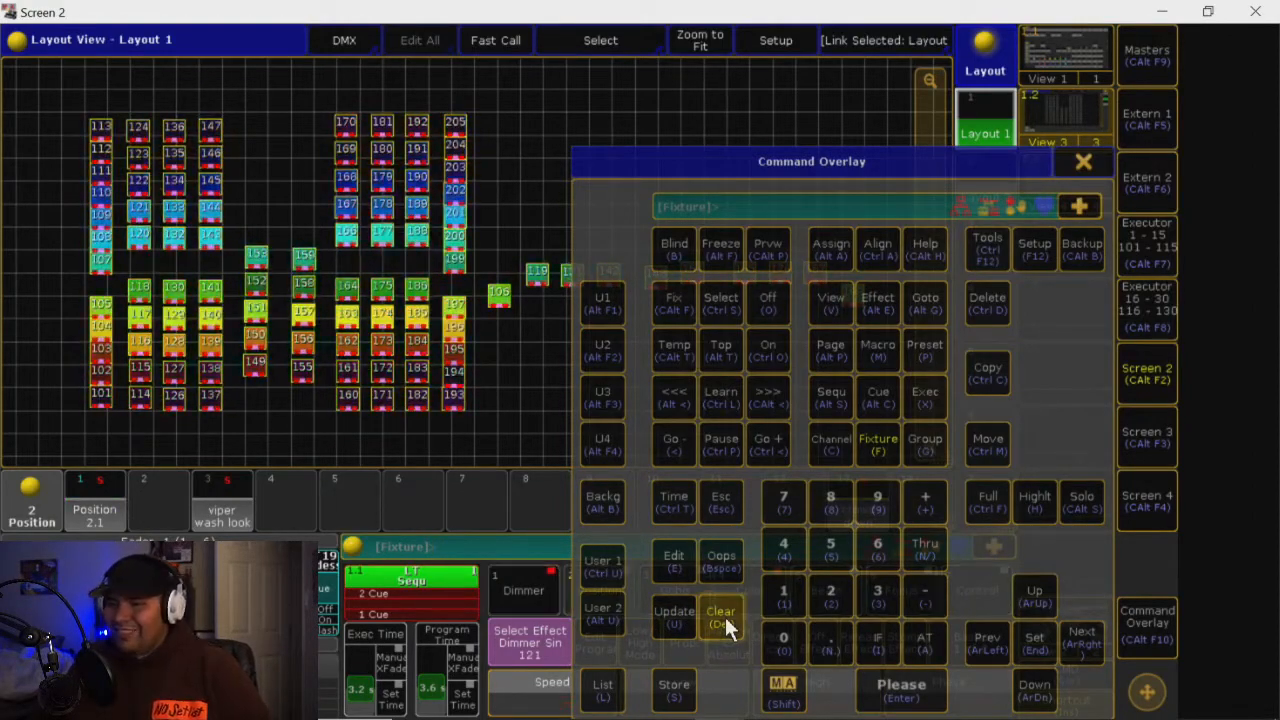
Clear the programmer so all running effects stop and the layout fixtures go blank
{"action": "left_click", "coordinate": [1084, 160]}
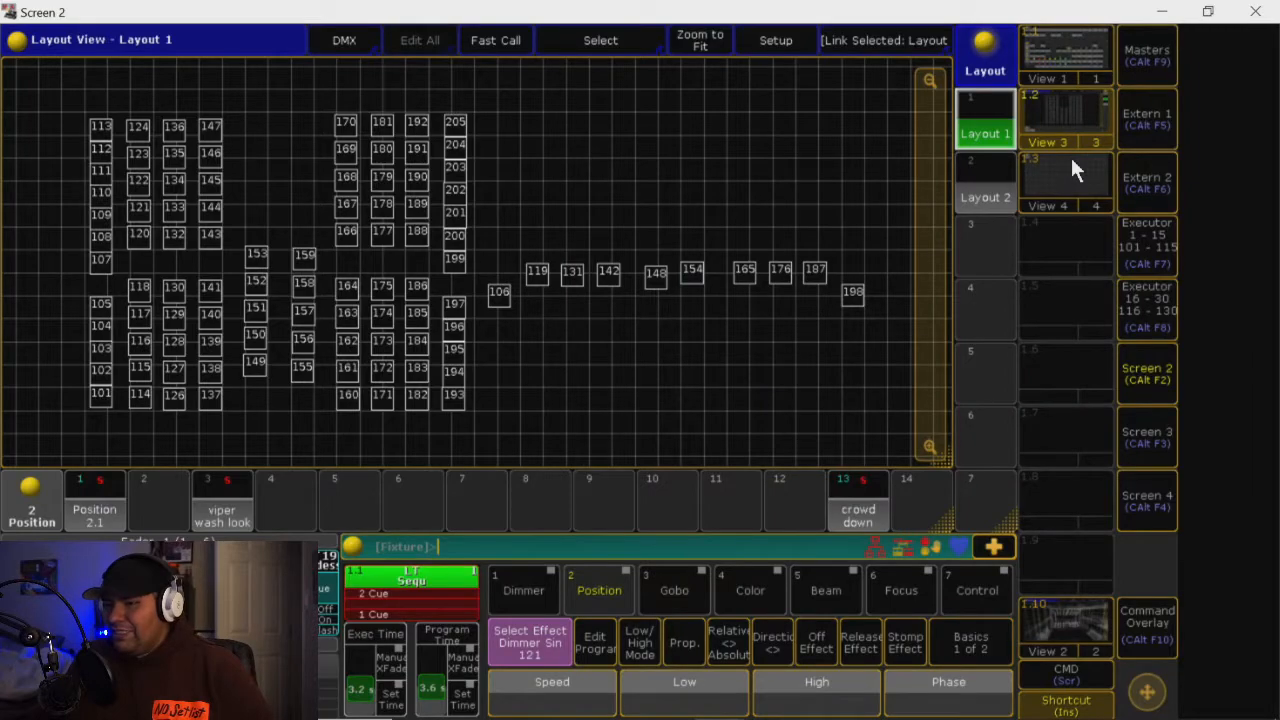
{"action": "mouse_move", "coordinate": [1076, 190]}
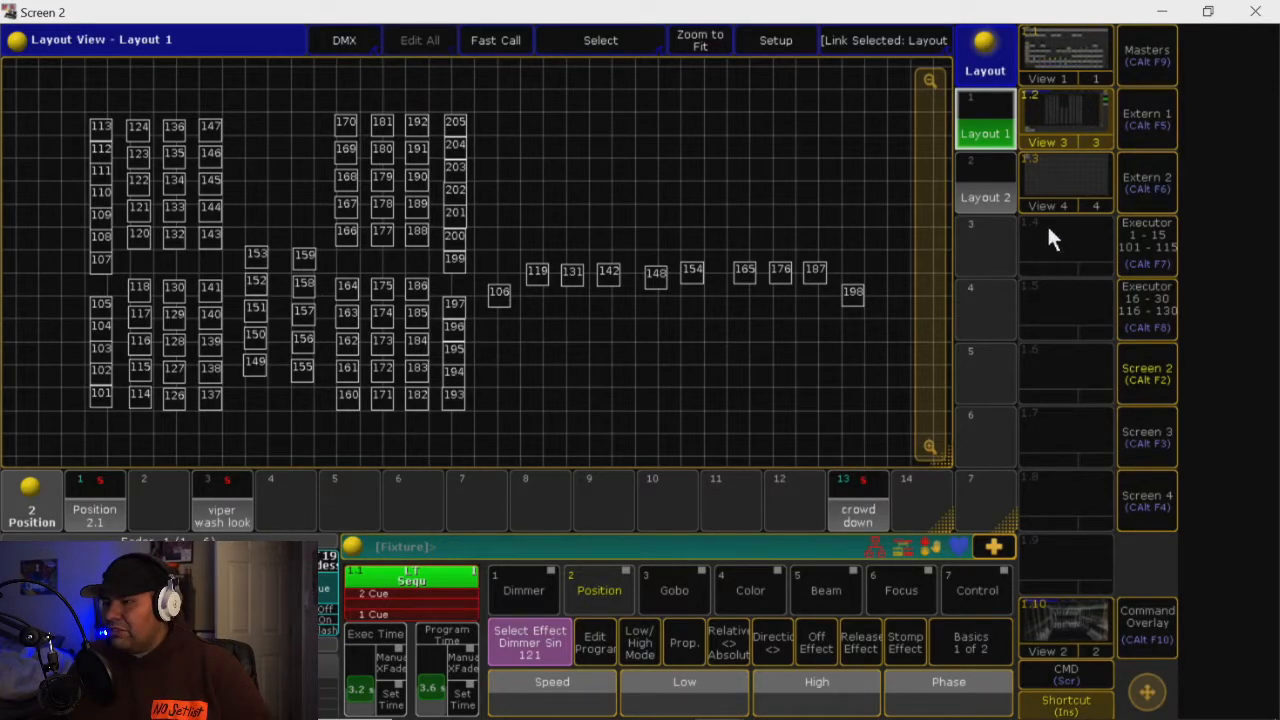
{"action": "mouse_move", "coordinate": [1032, 256]}
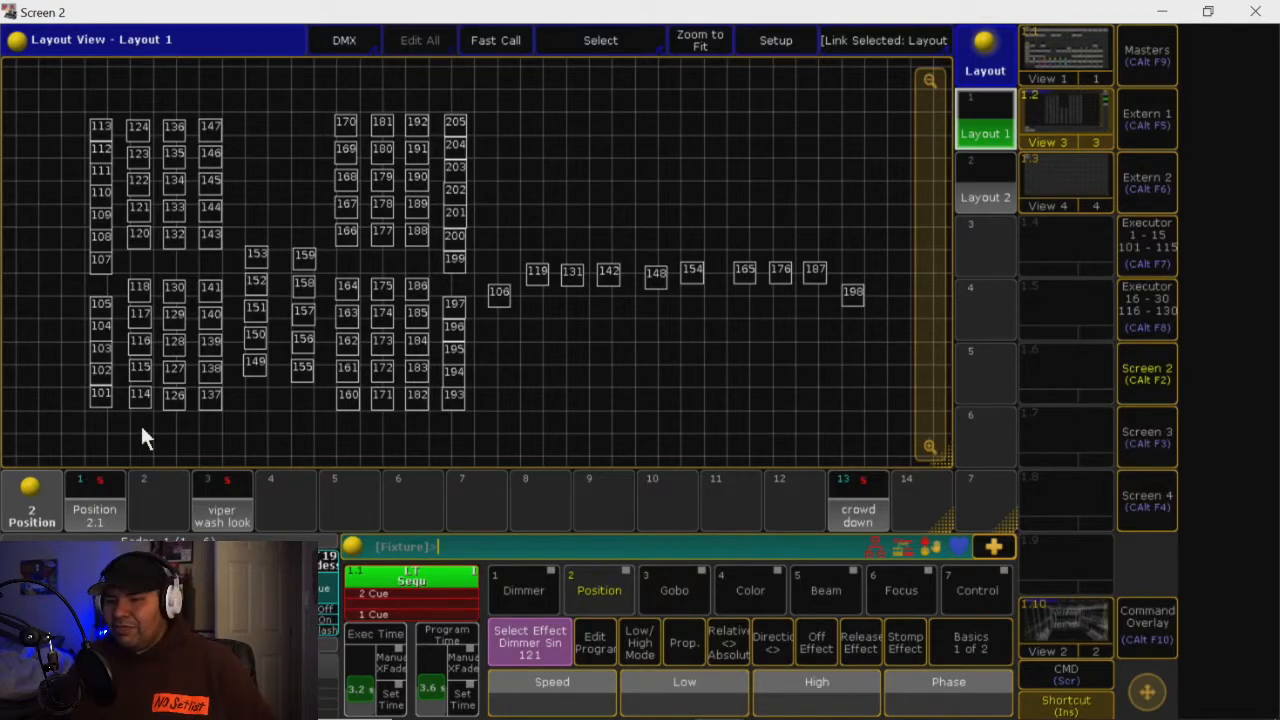
{"action": "mouse_move", "coordinate": [344, 368]}
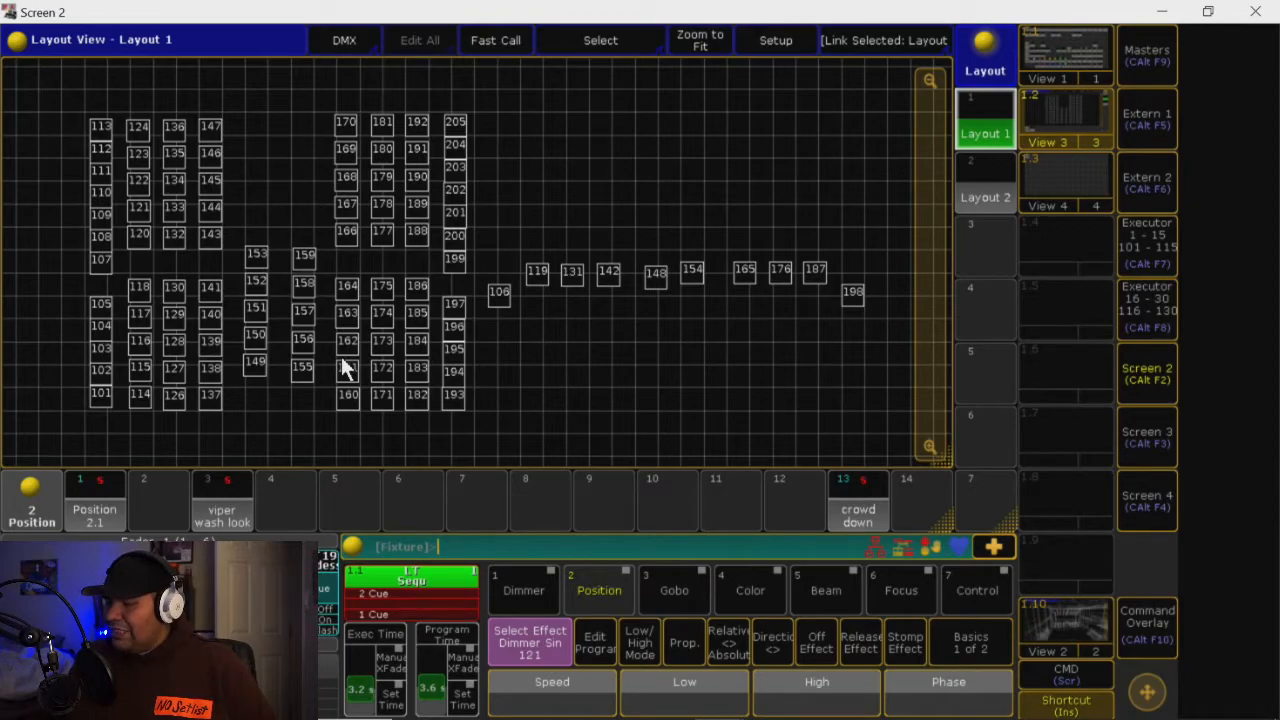